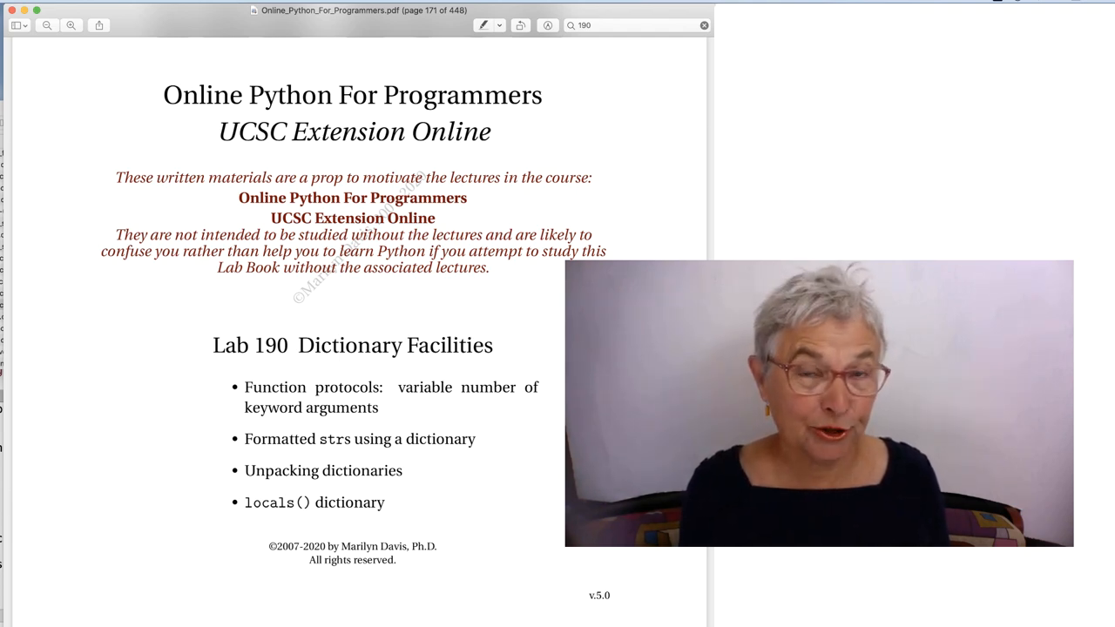
scroll(down, 3)
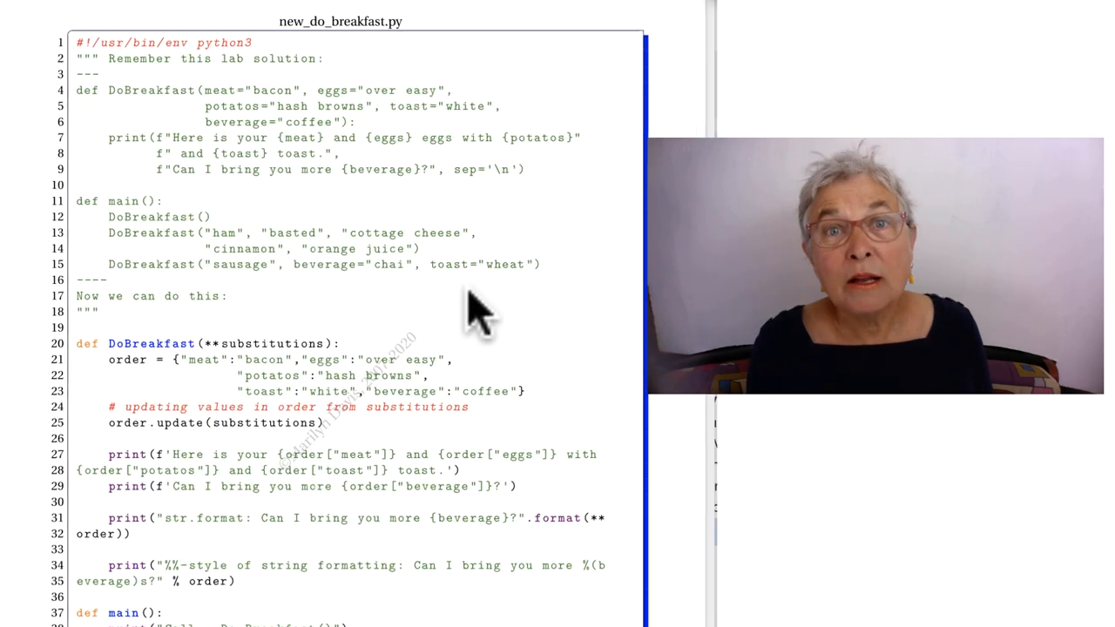
scroll(up, 3)
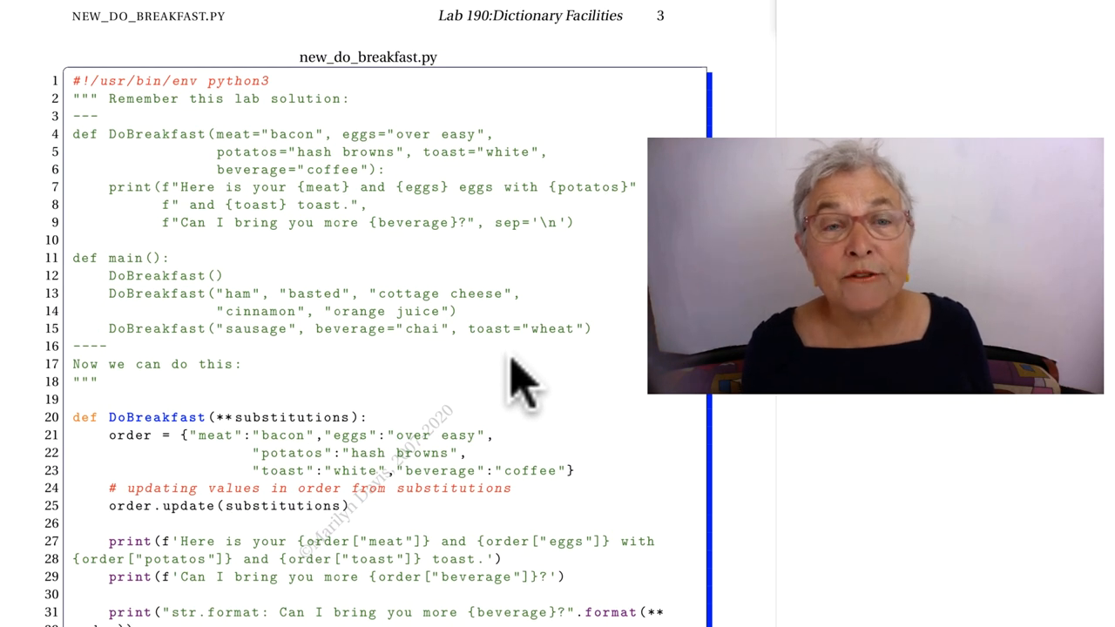
mouse_move(520, 366)
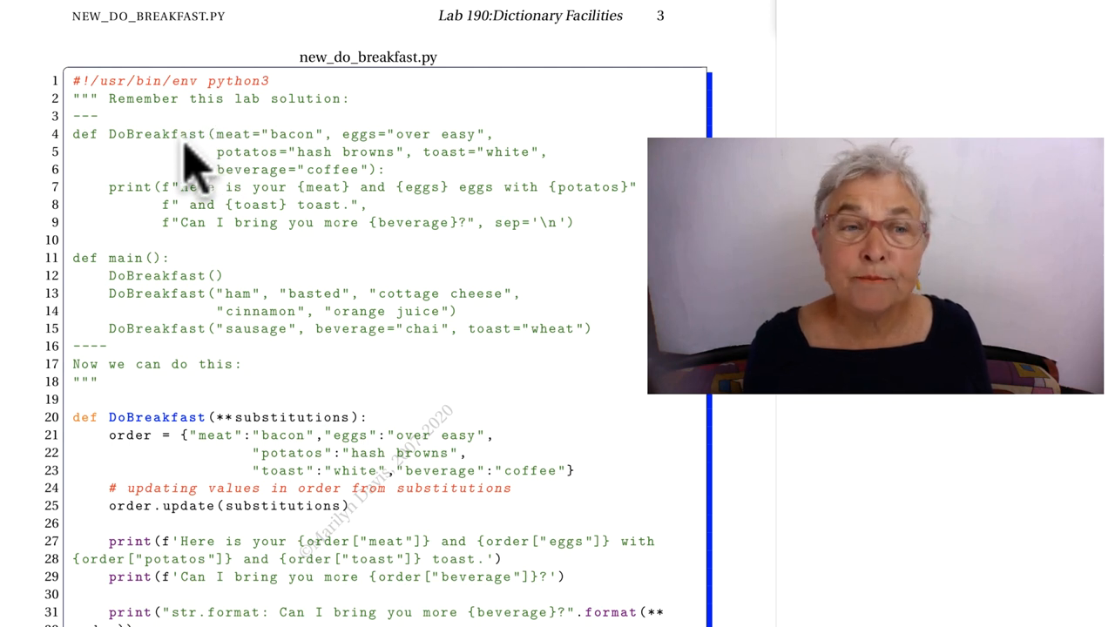
mouse_move(125, 157)
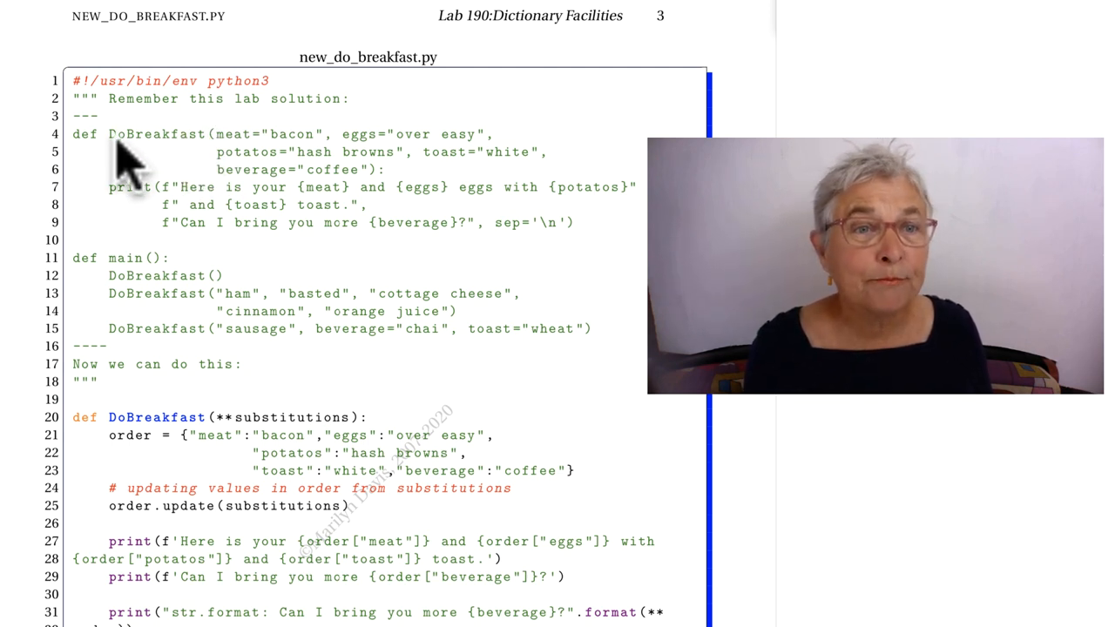
mouse_move(252, 157)
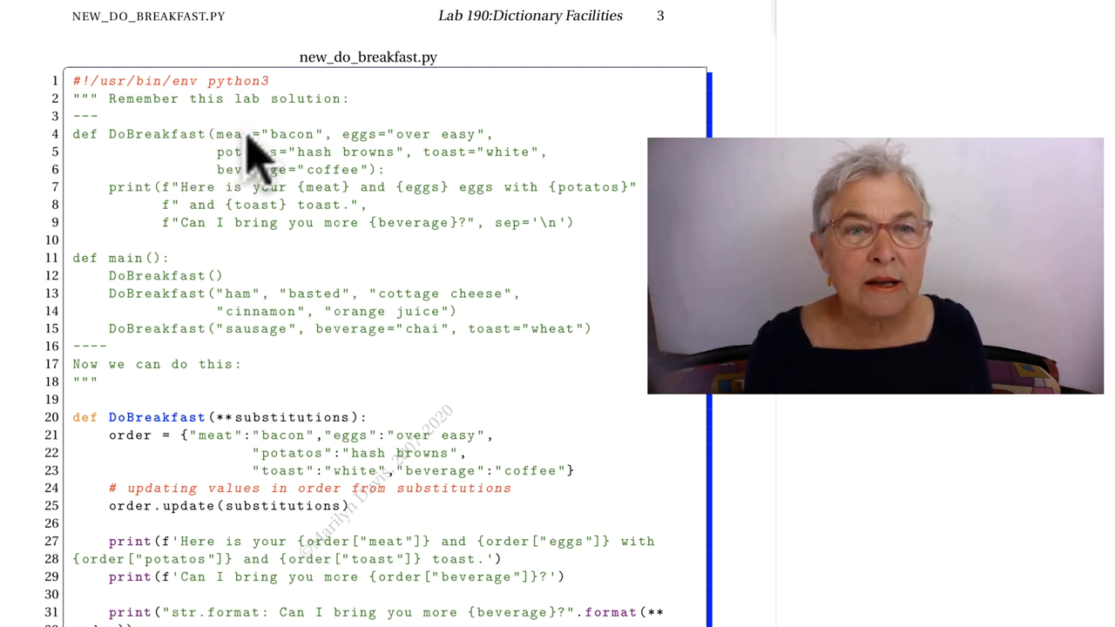
mouse_move(357, 205)
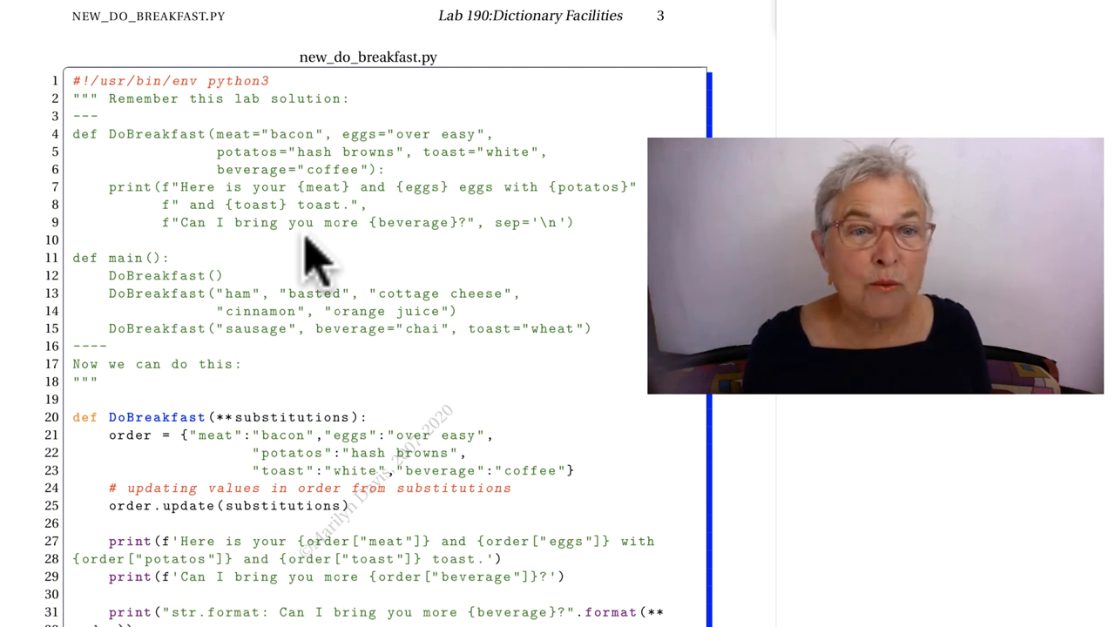
mouse_move(296, 370)
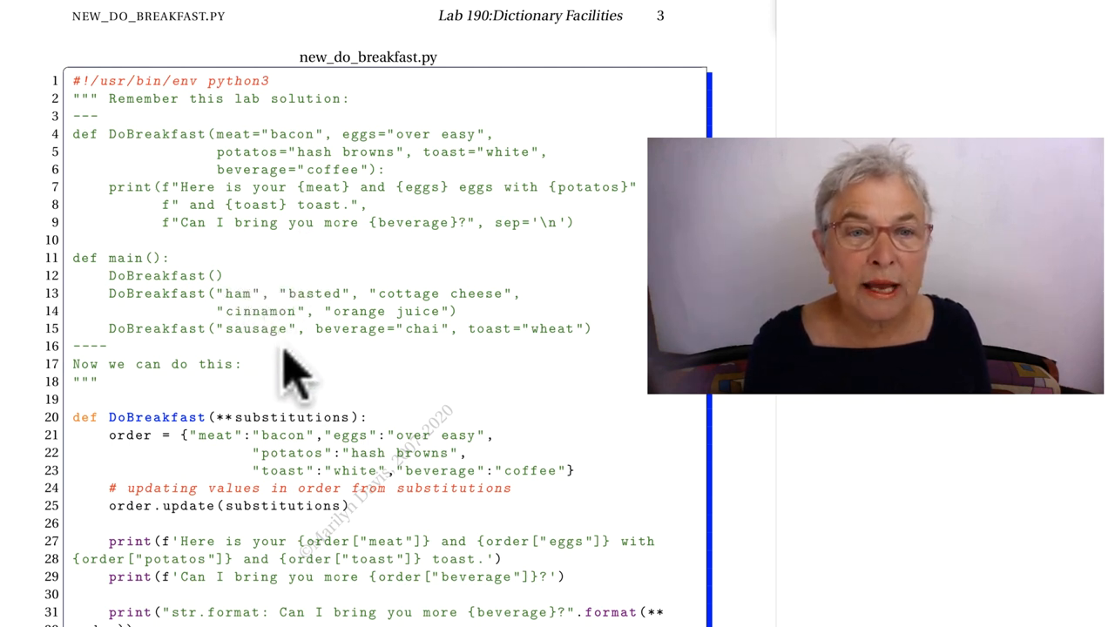
mouse_move(227, 288)
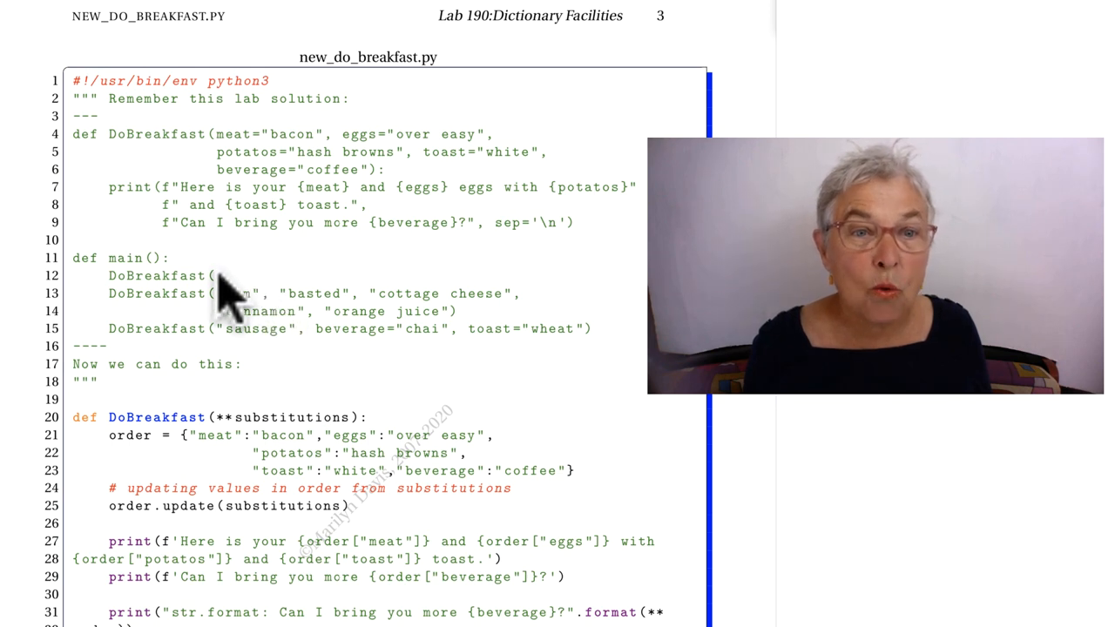
mouse_move(418, 375)
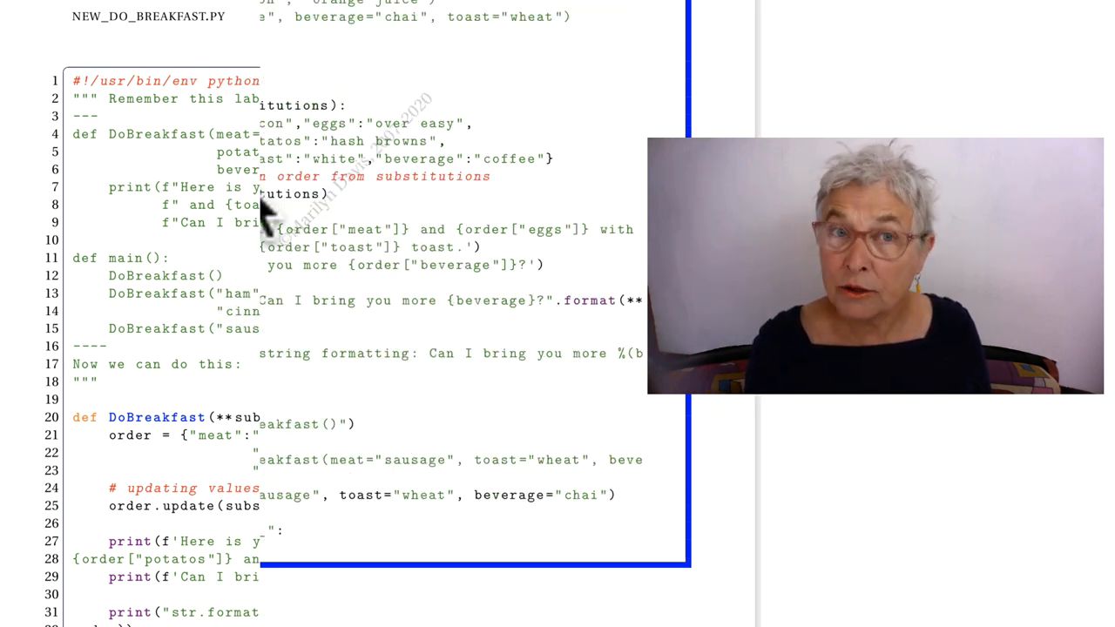
scroll(down, 3)
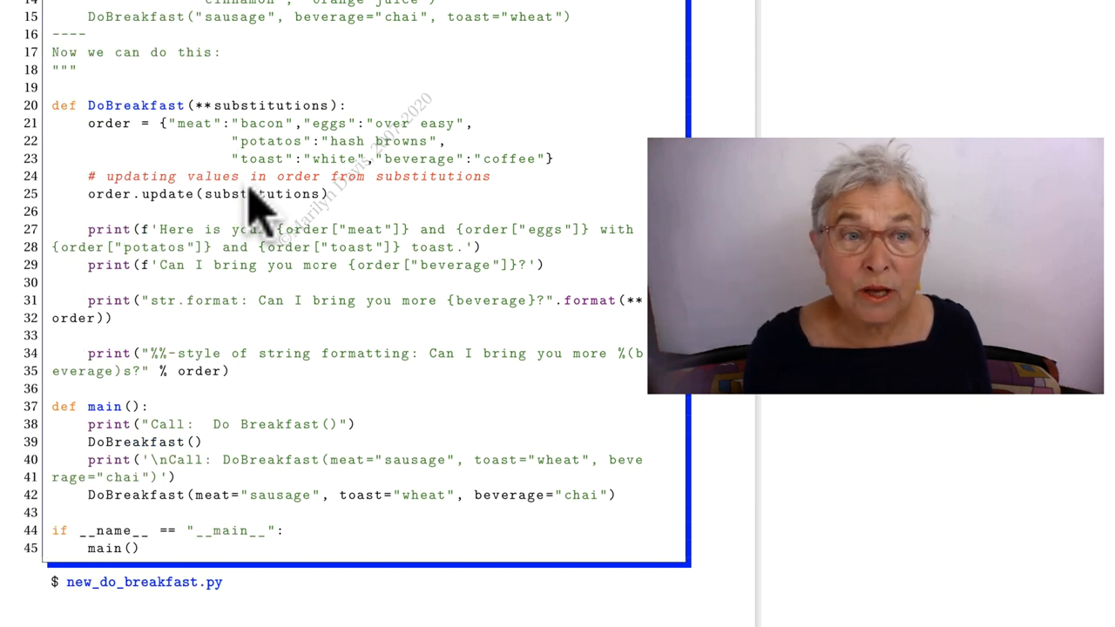
mouse_move(201, 139)
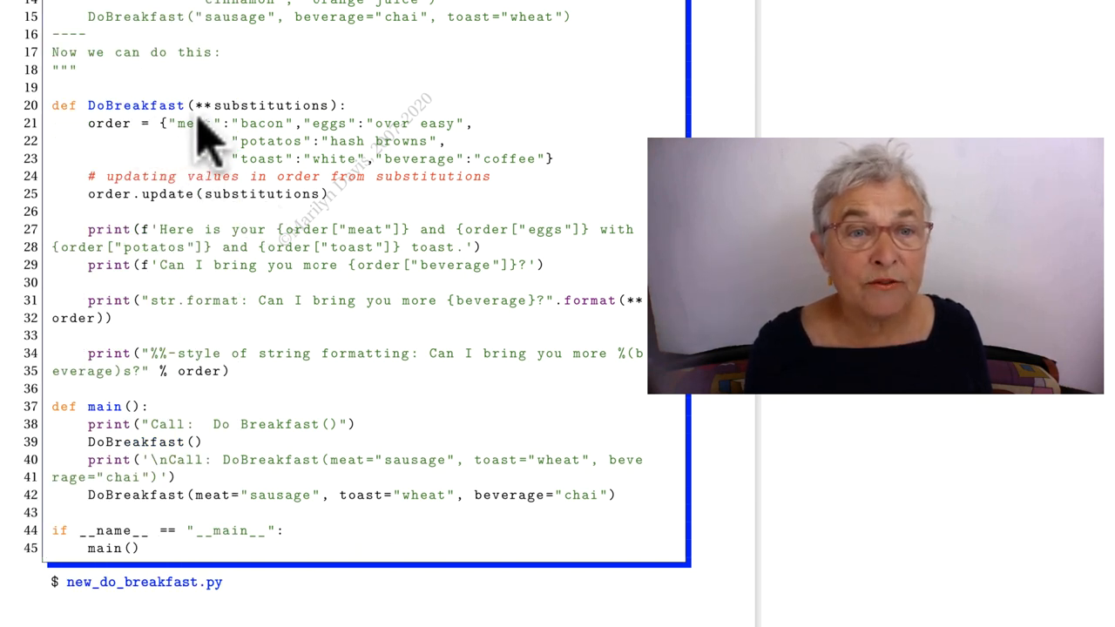
mouse_move(253, 122)
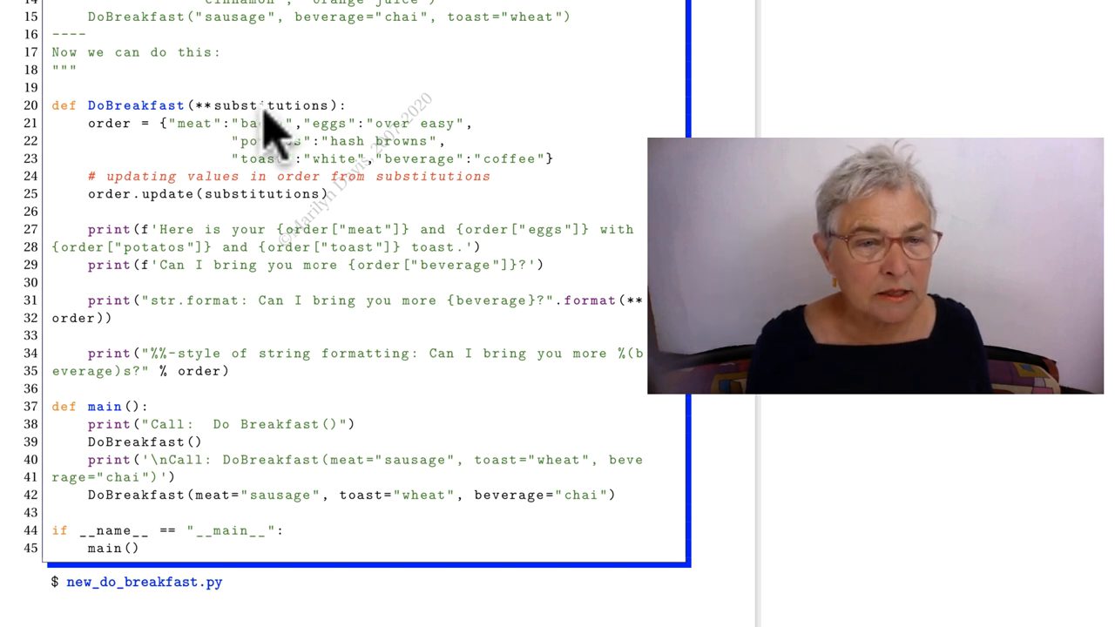
mouse_move(199, 488)
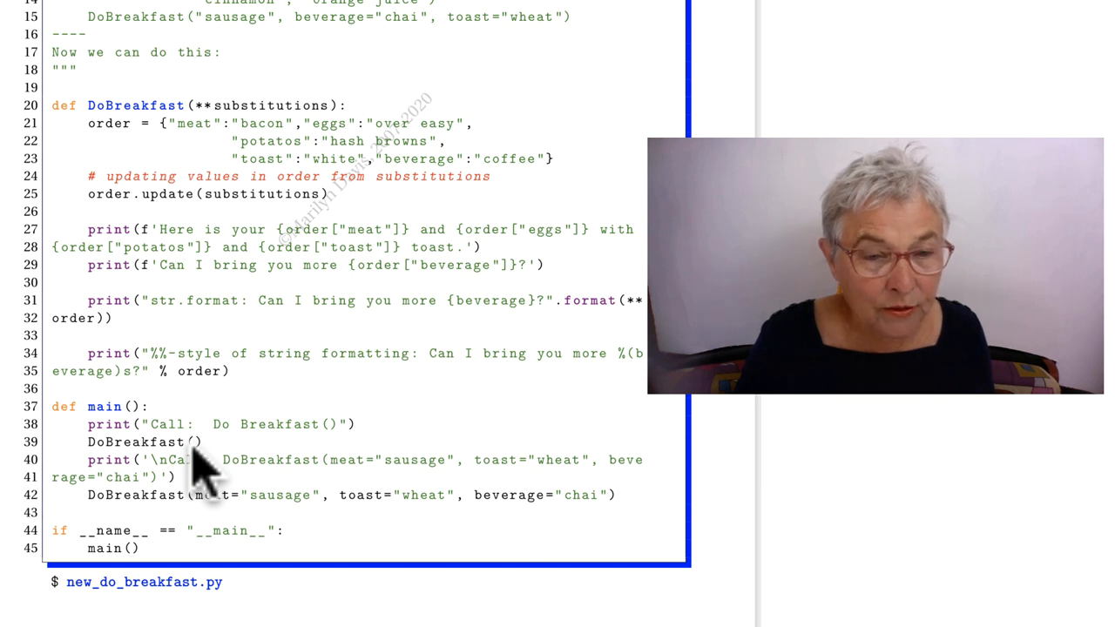
mouse_move(270, 130)
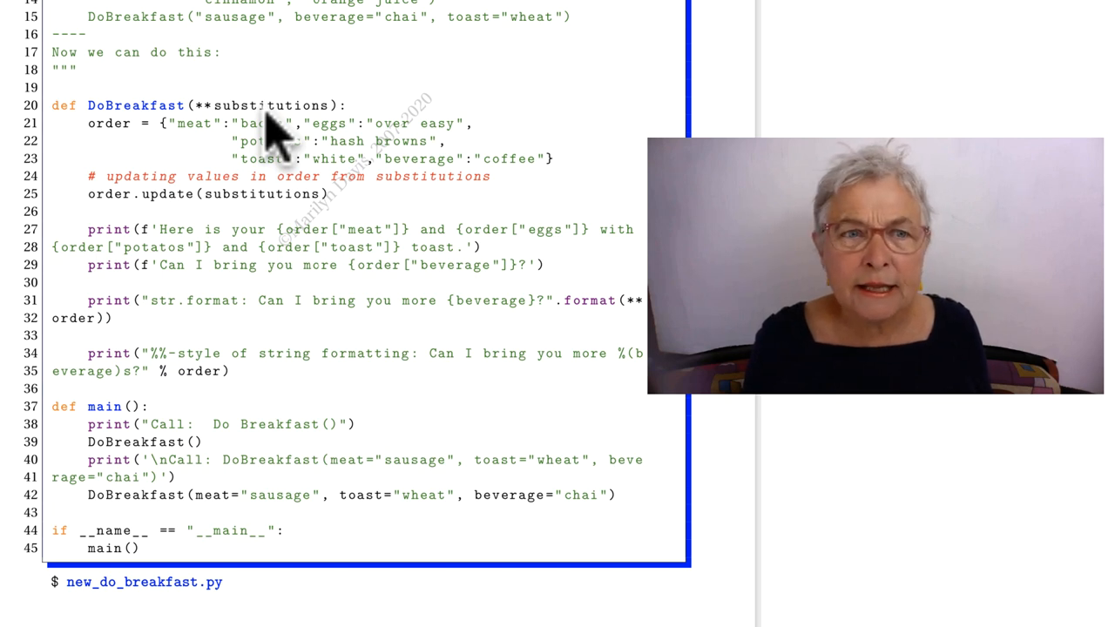
mouse_move(227, 218)
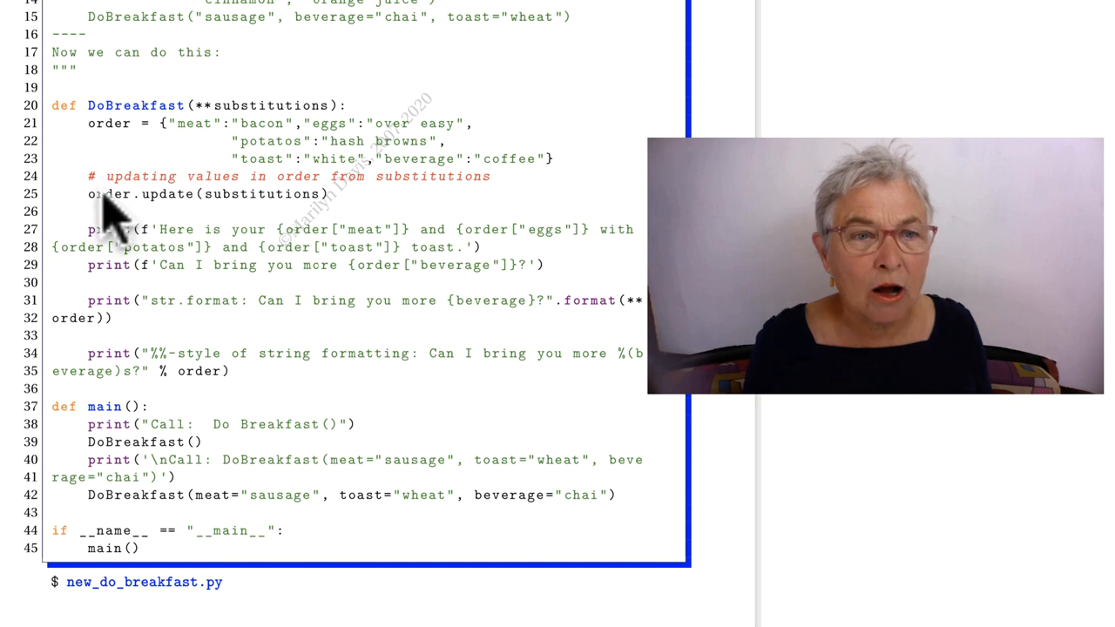
mouse_move(108, 223)
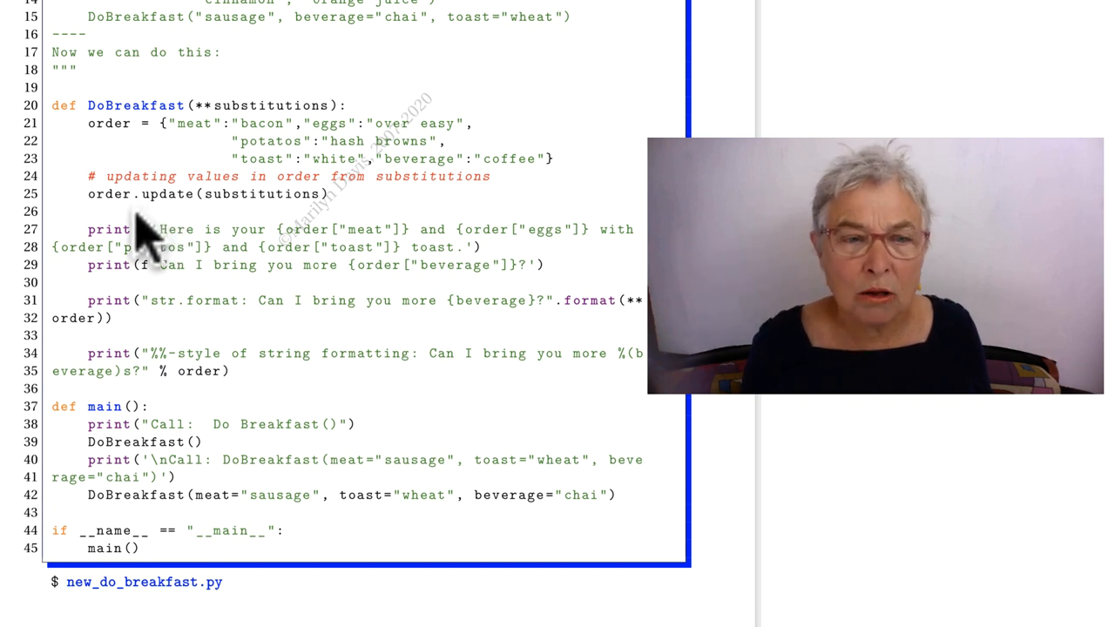
mouse_move(200, 471)
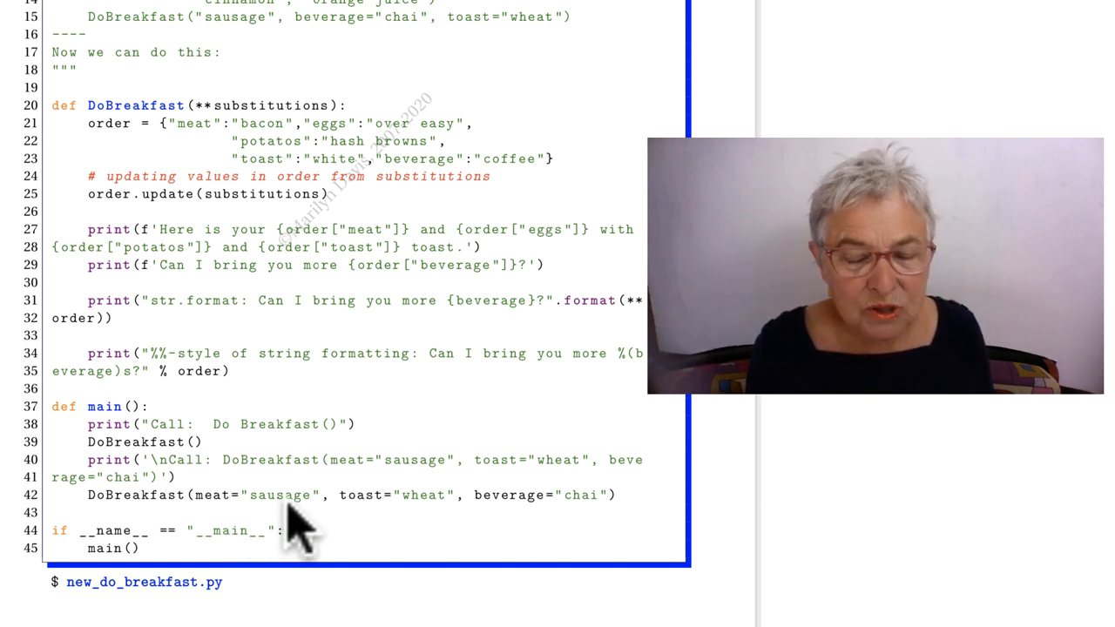
mouse_move(444, 526)
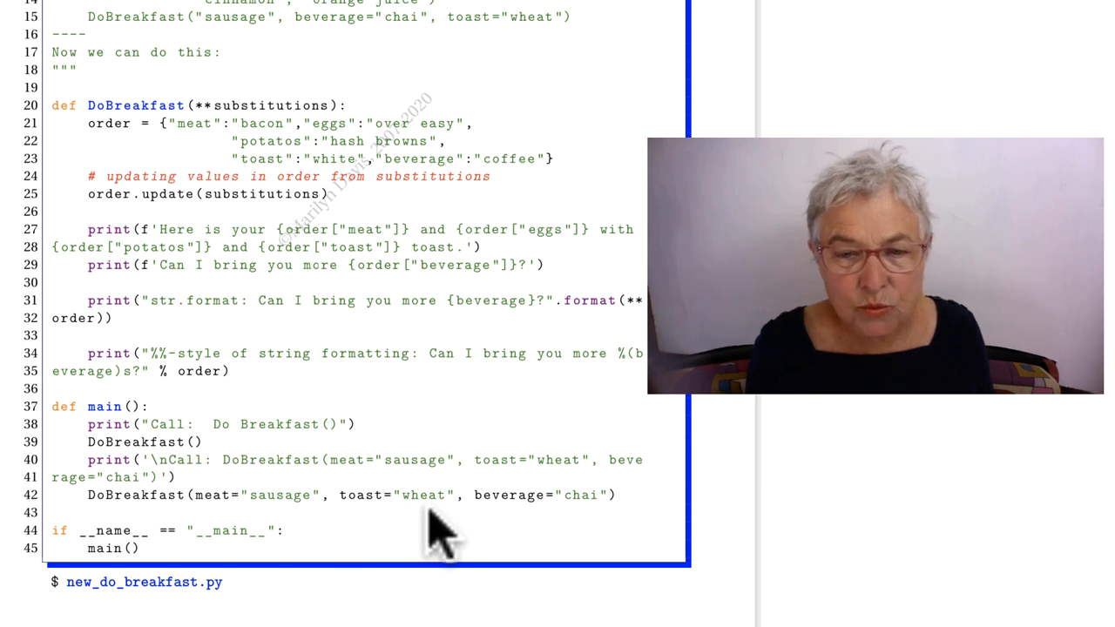
mouse_move(523, 537)
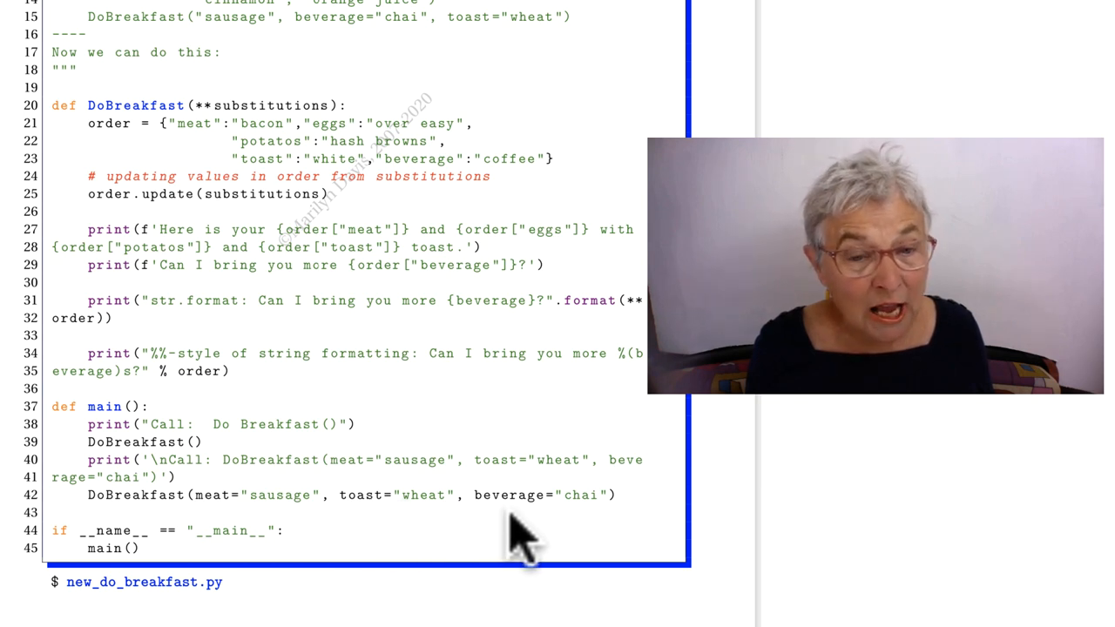
mouse_move(380, 424)
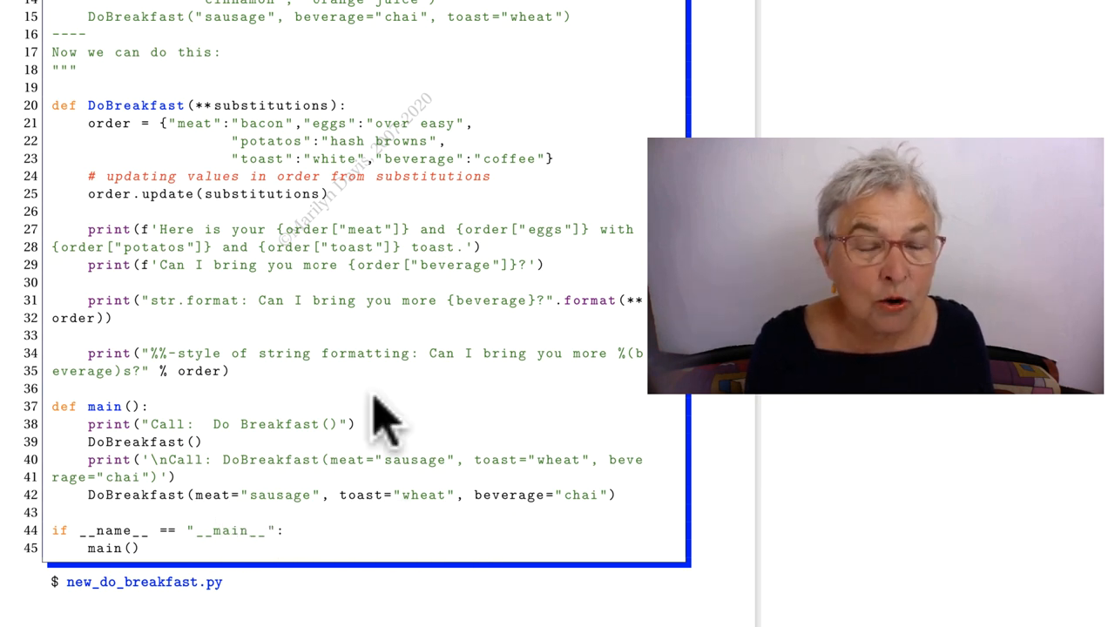
mouse_move(258, 131)
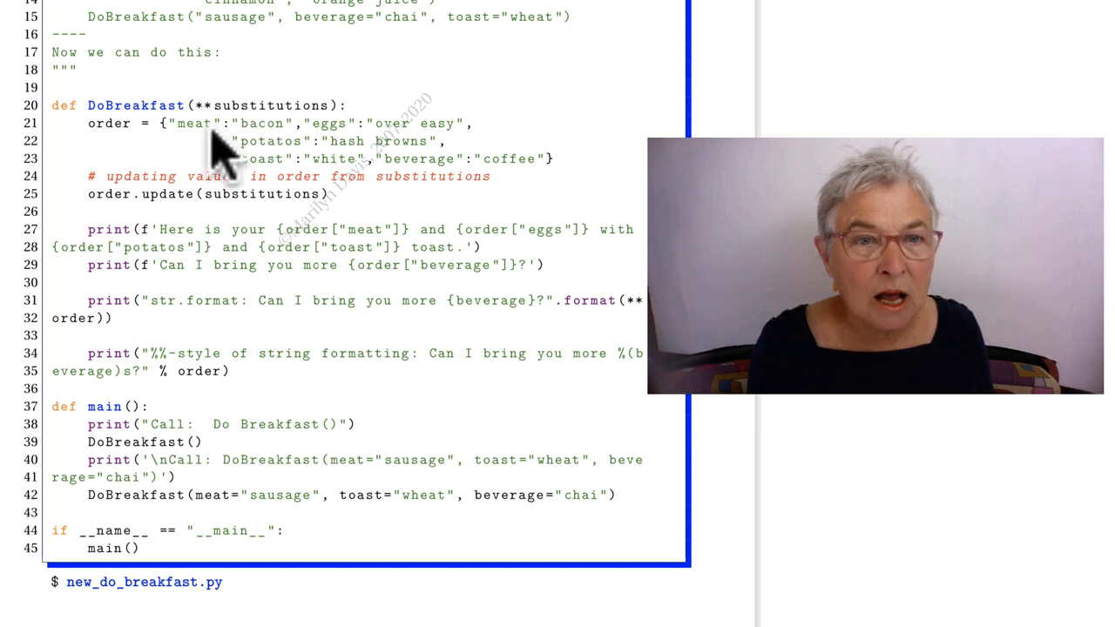
mouse_move(230, 213)
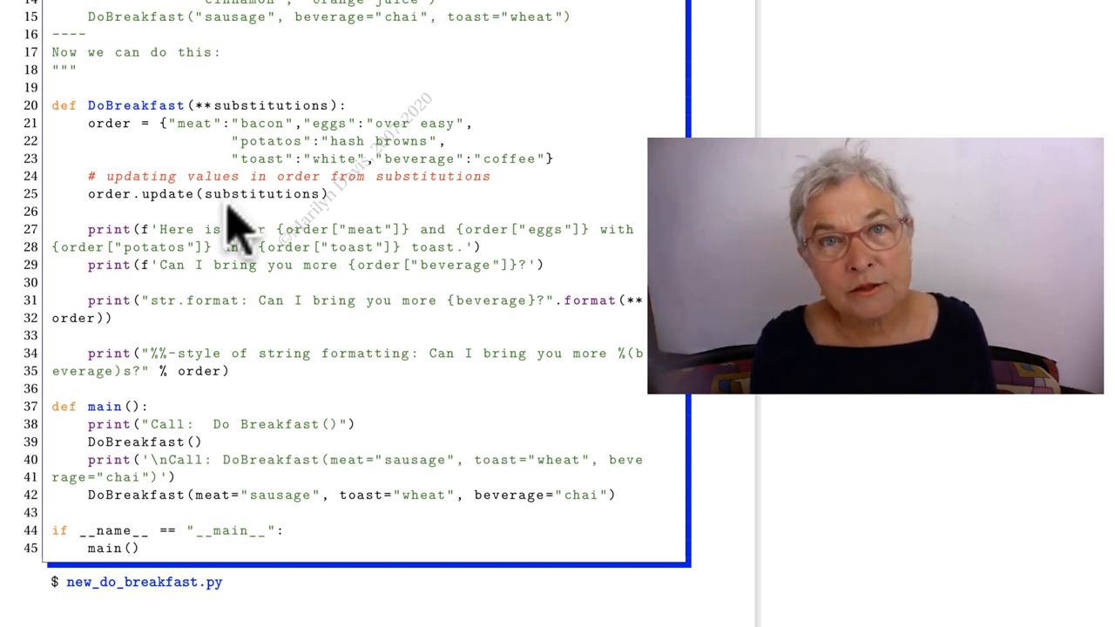
mouse_move(143, 253)
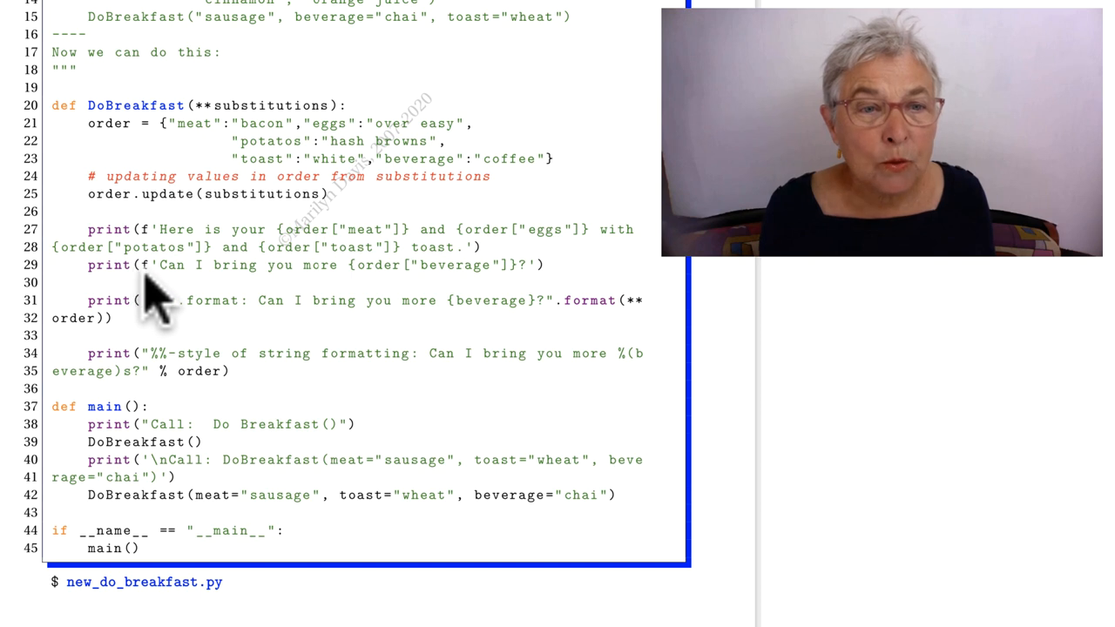
mouse_move(334, 283)
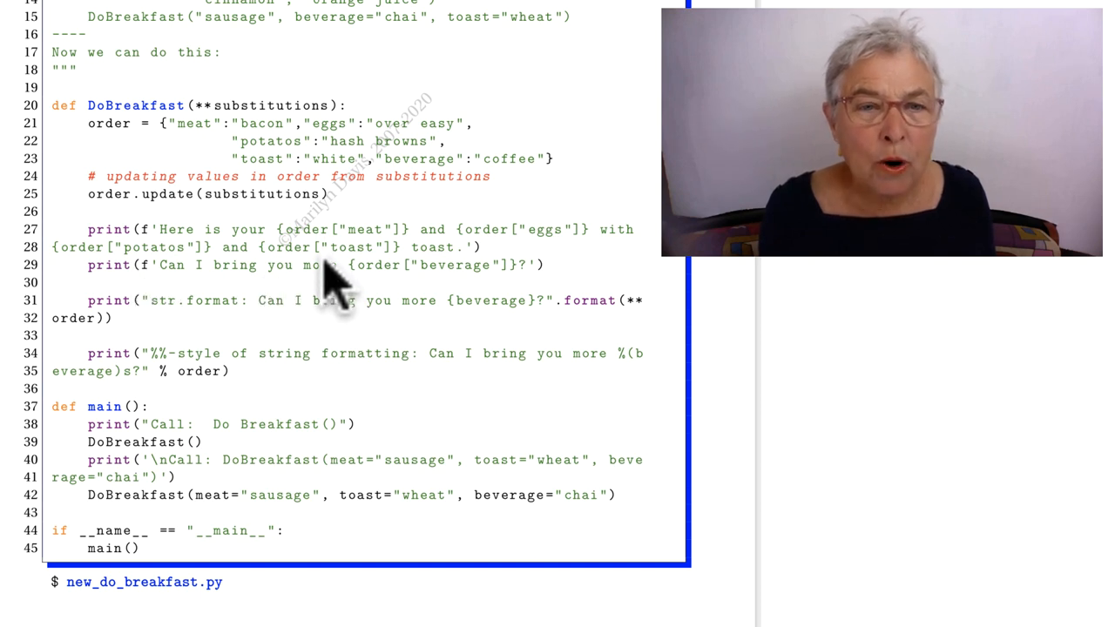
mouse_move(397, 258)
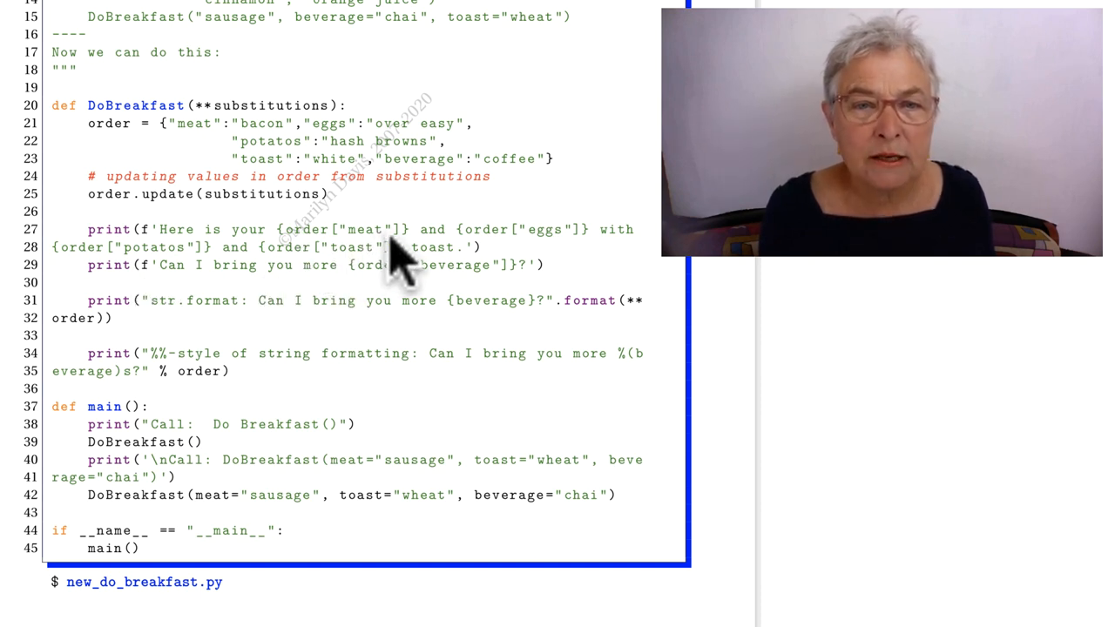
mouse_move(366, 278)
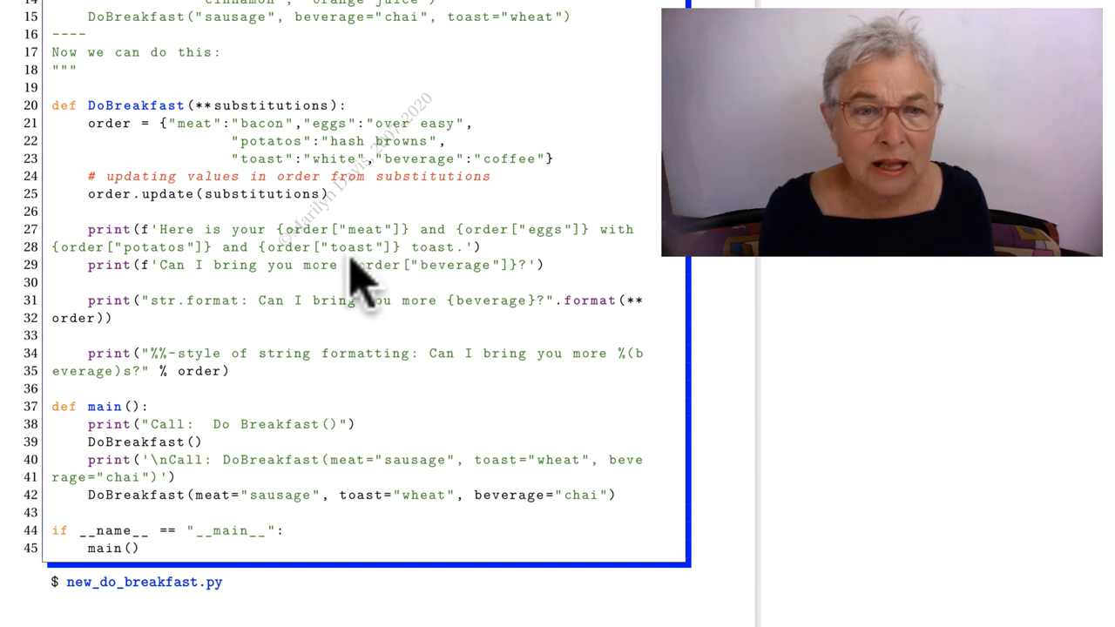
mouse_move(383, 287)
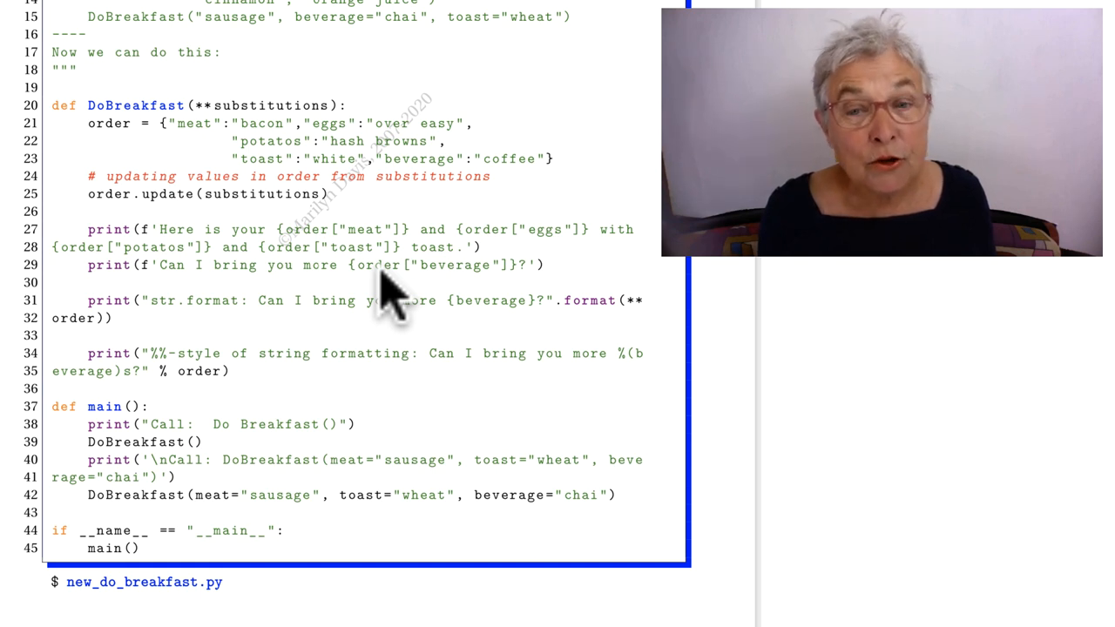
mouse_move(601, 331)
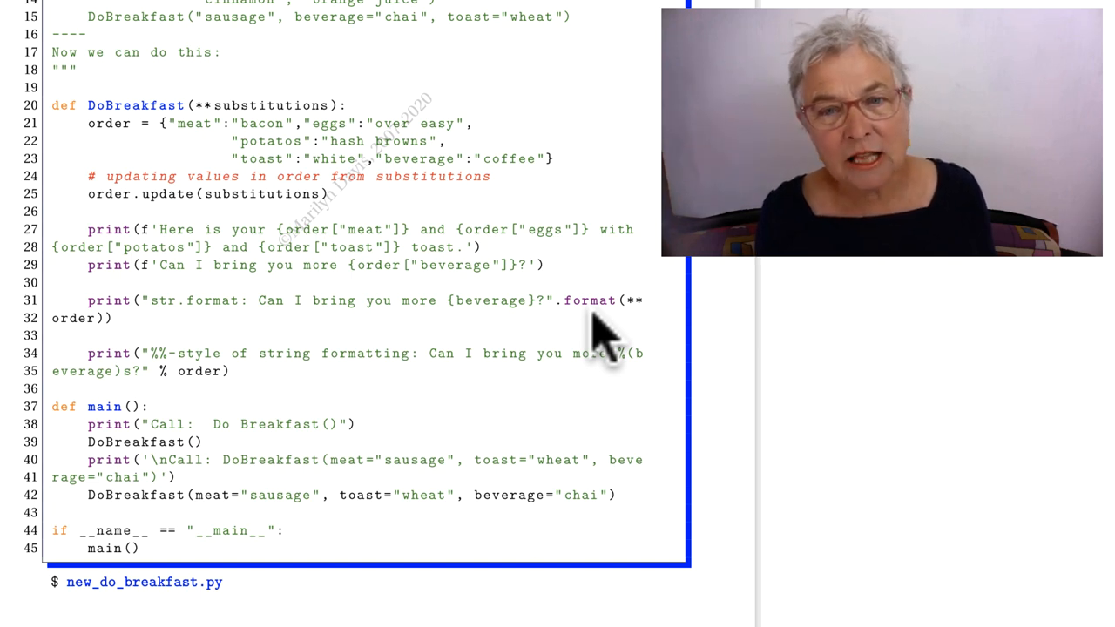
mouse_move(161, 253)
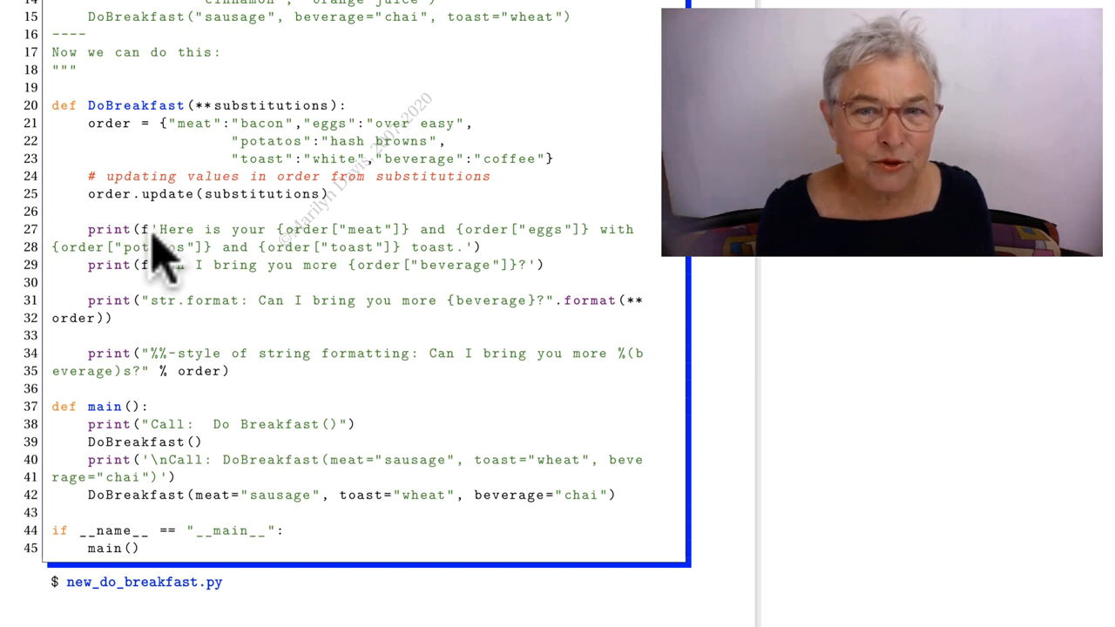
mouse_move(596, 335)
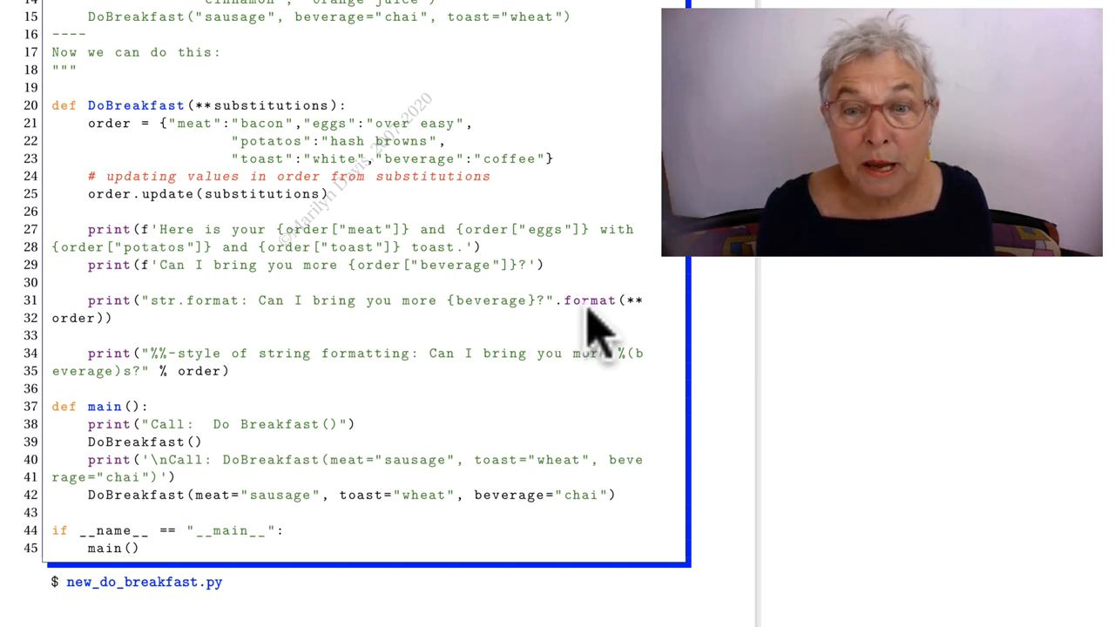
mouse_move(590, 340)
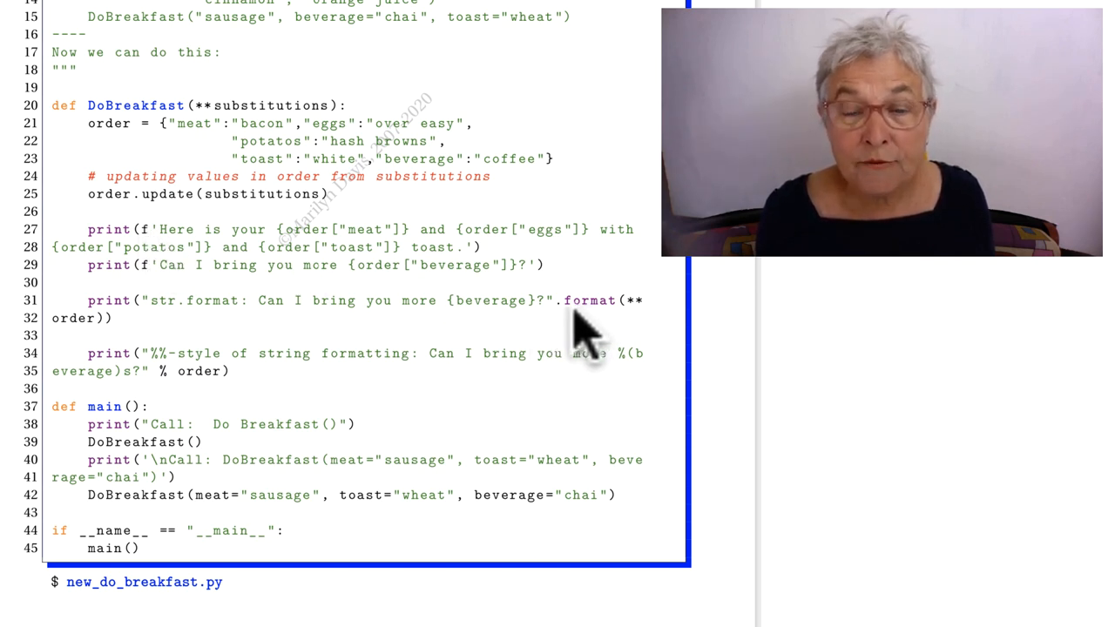
mouse_move(619, 334)
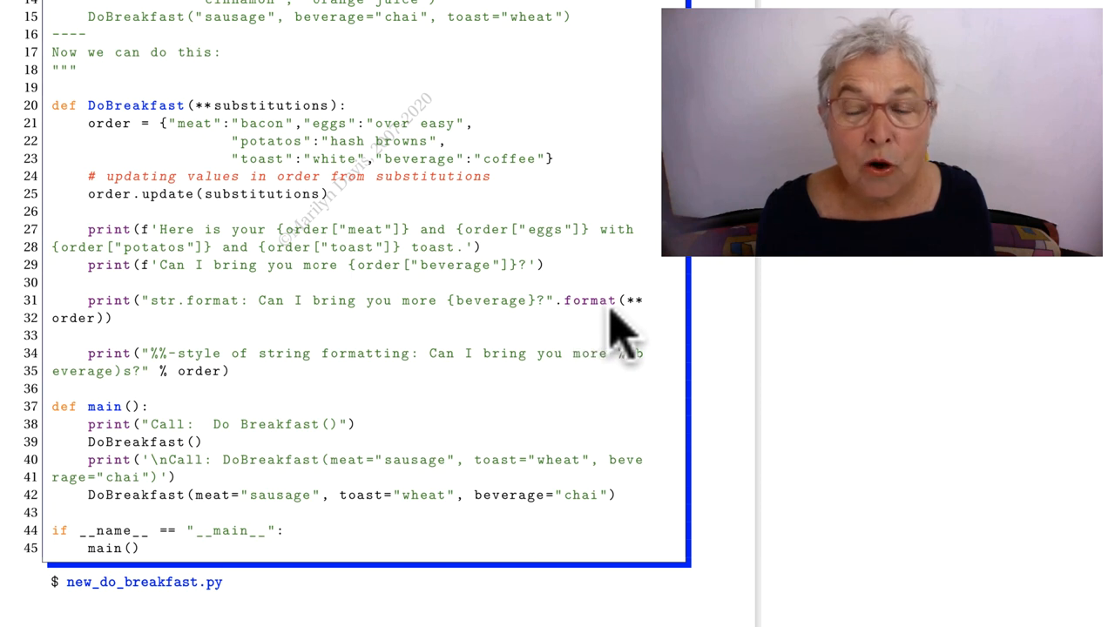
mouse_move(683, 334)
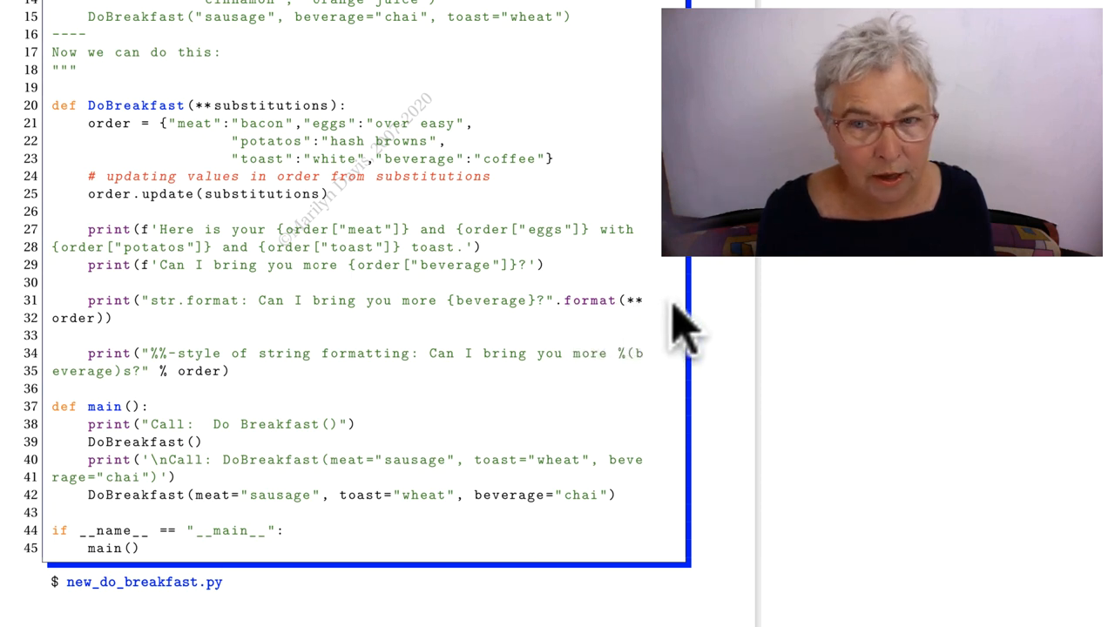
mouse_move(636, 339)
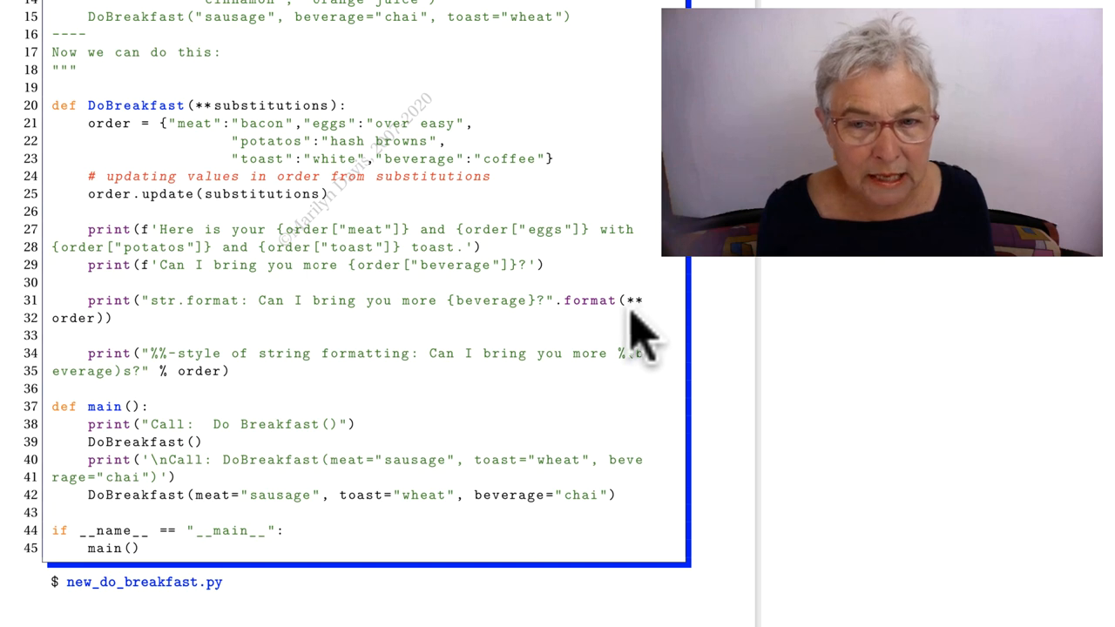
mouse_move(509, 300)
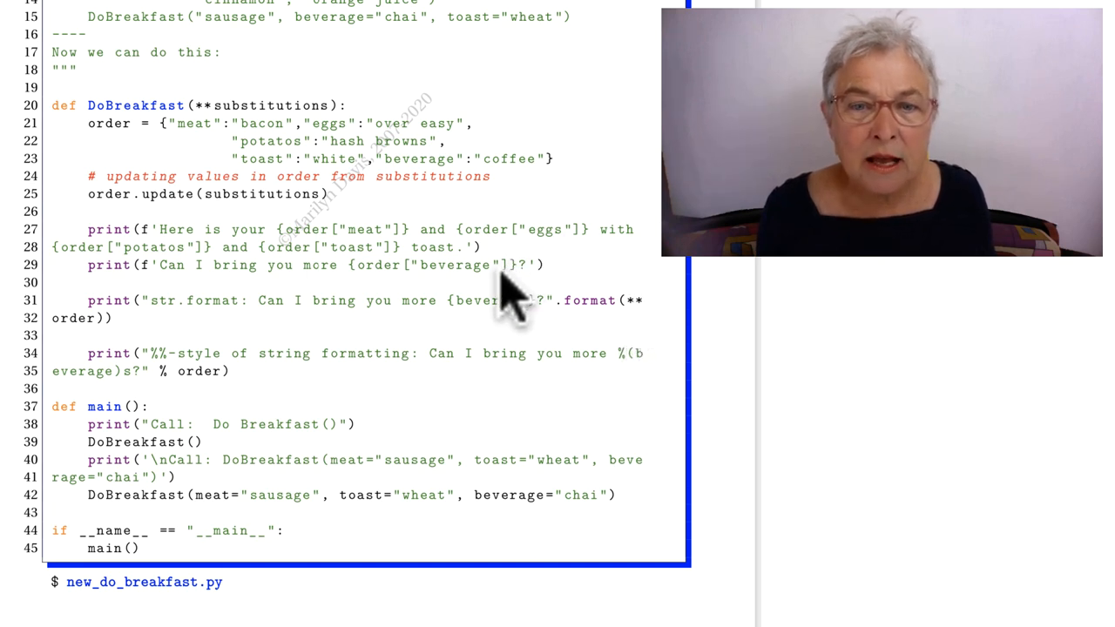
mouse_move(502, 276)
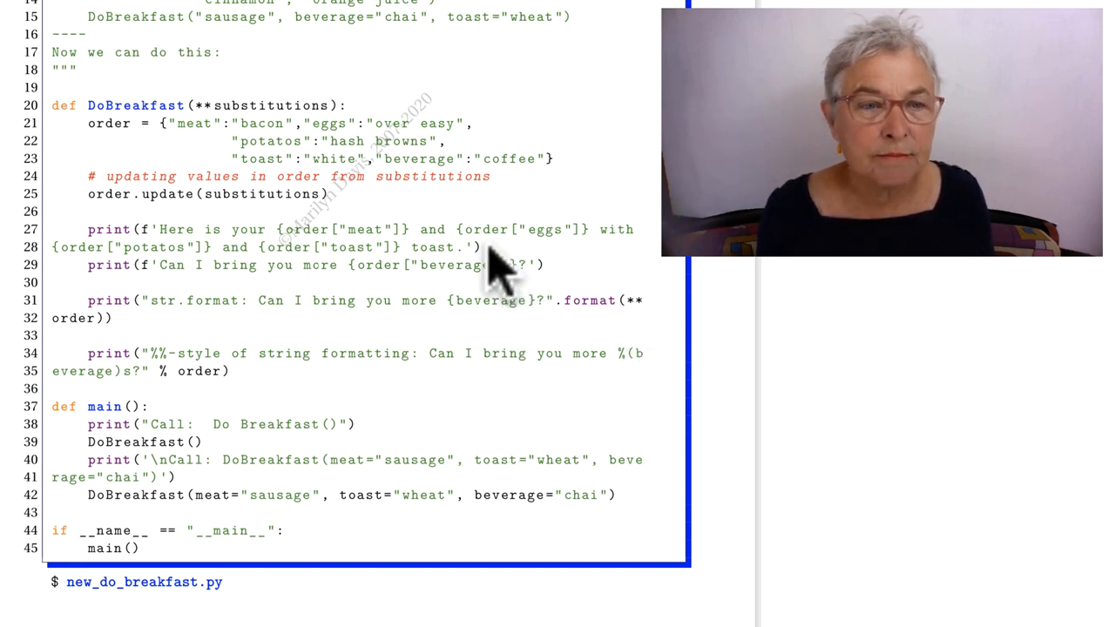
mouse_move(422, 384)
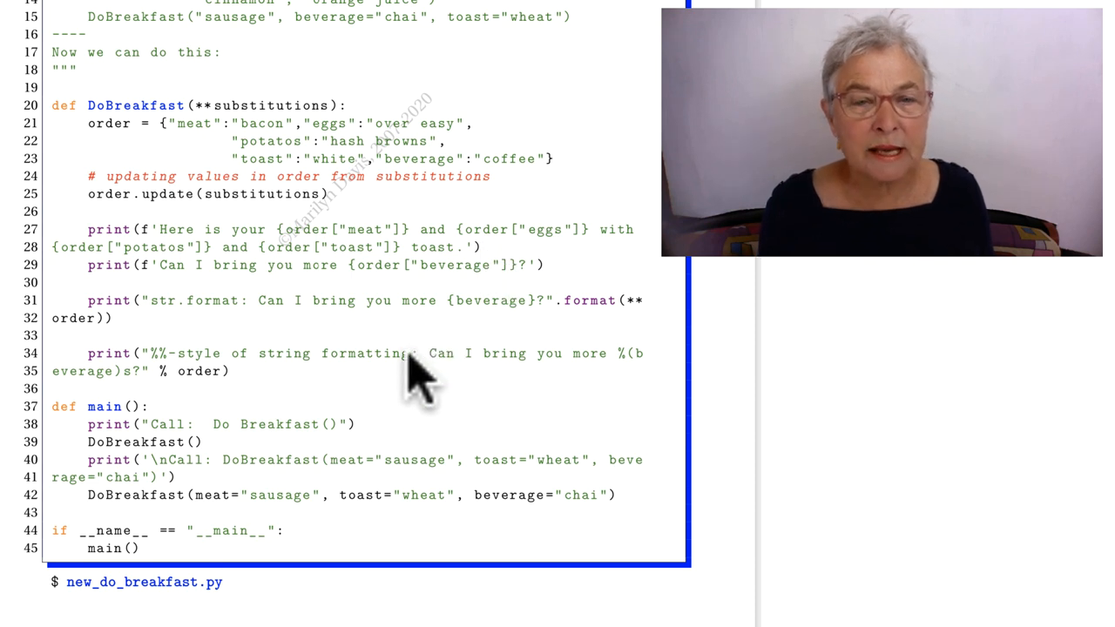
mouse_move(519, 335)
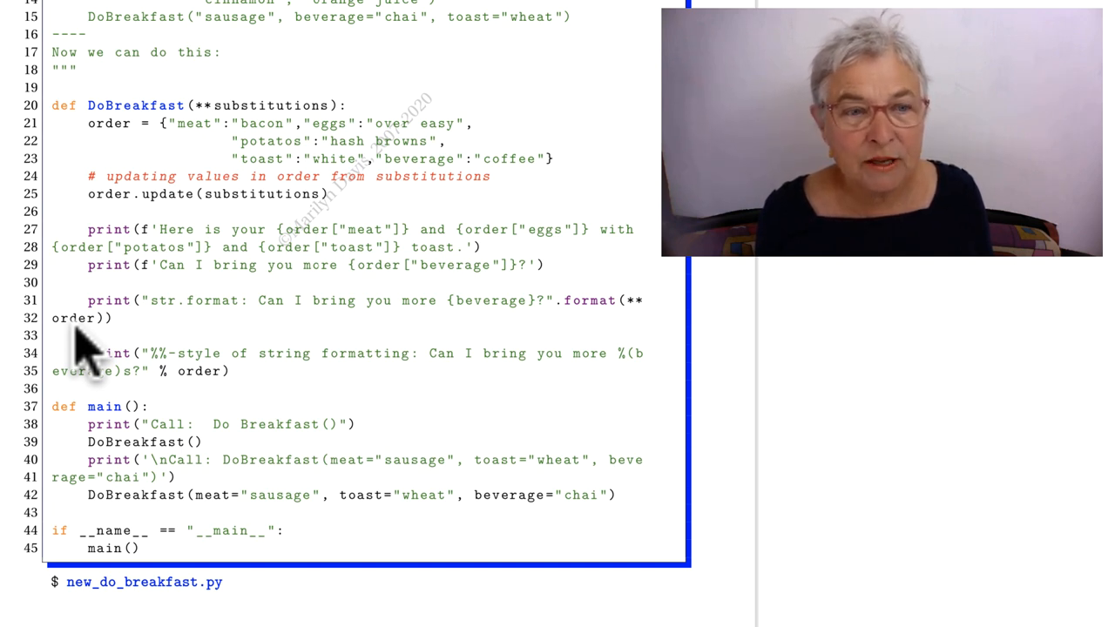
mouse_move(244, 228)
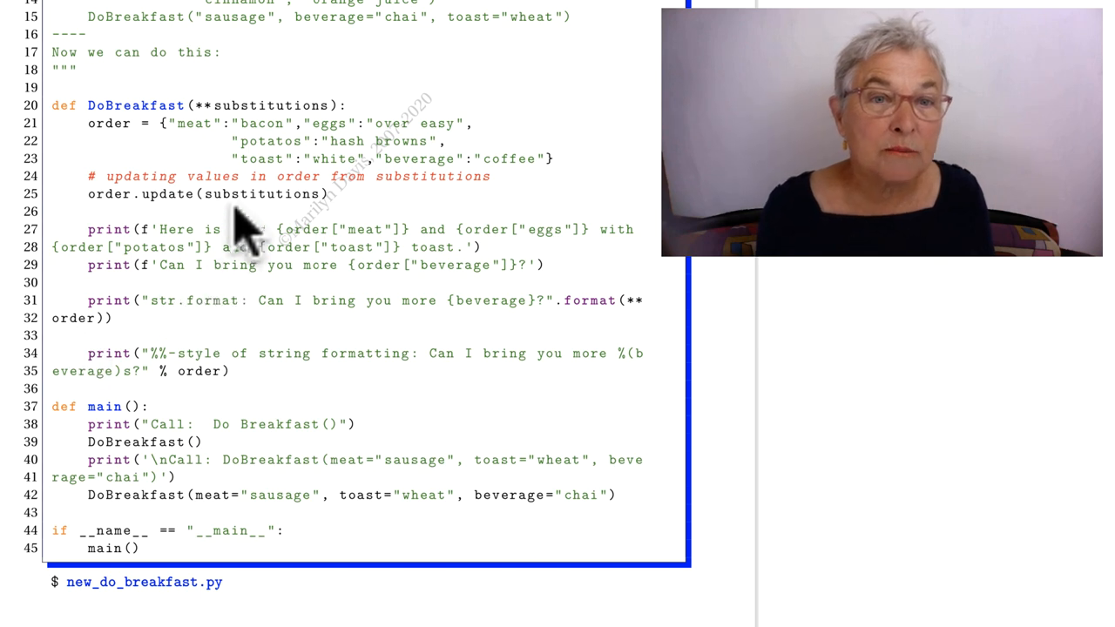
mouse_move(153, 153)
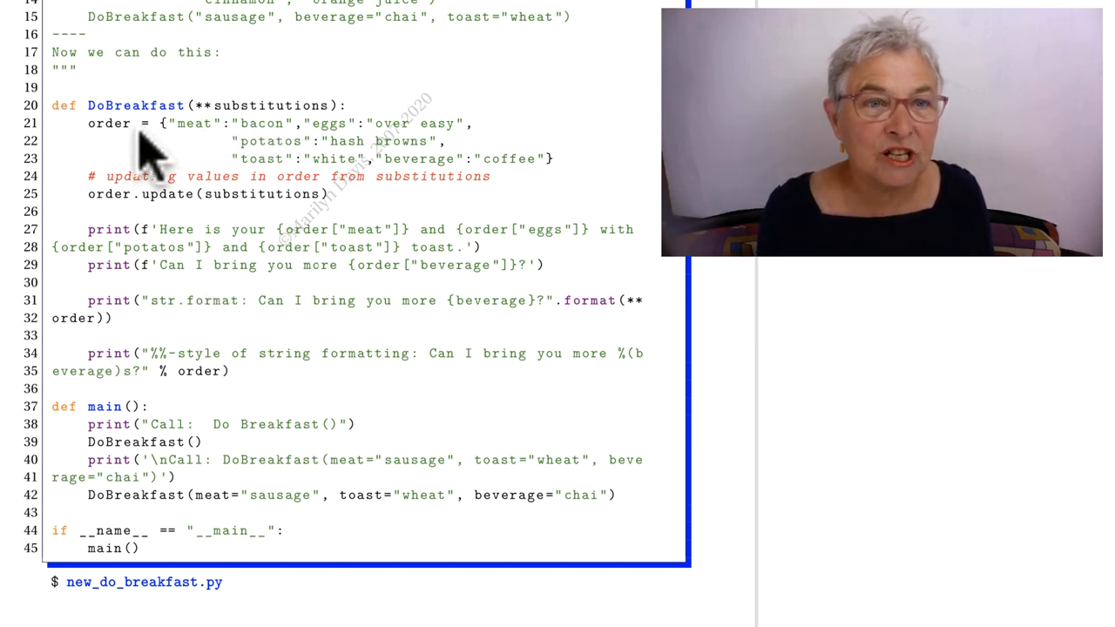
mouse_move(252, 357)
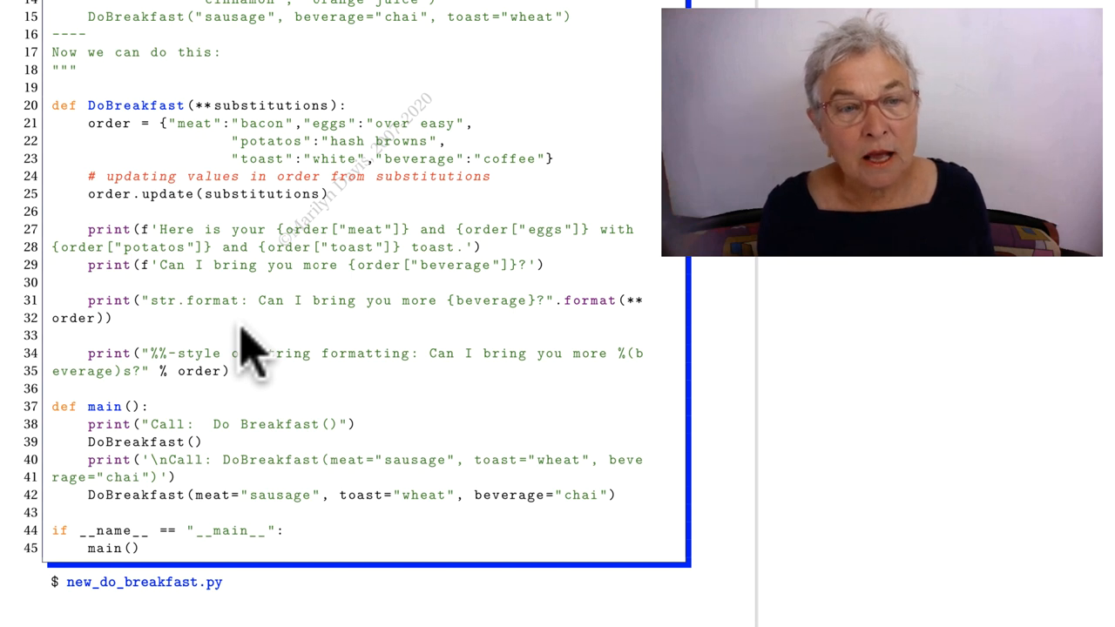
mouse_move(279, 392)
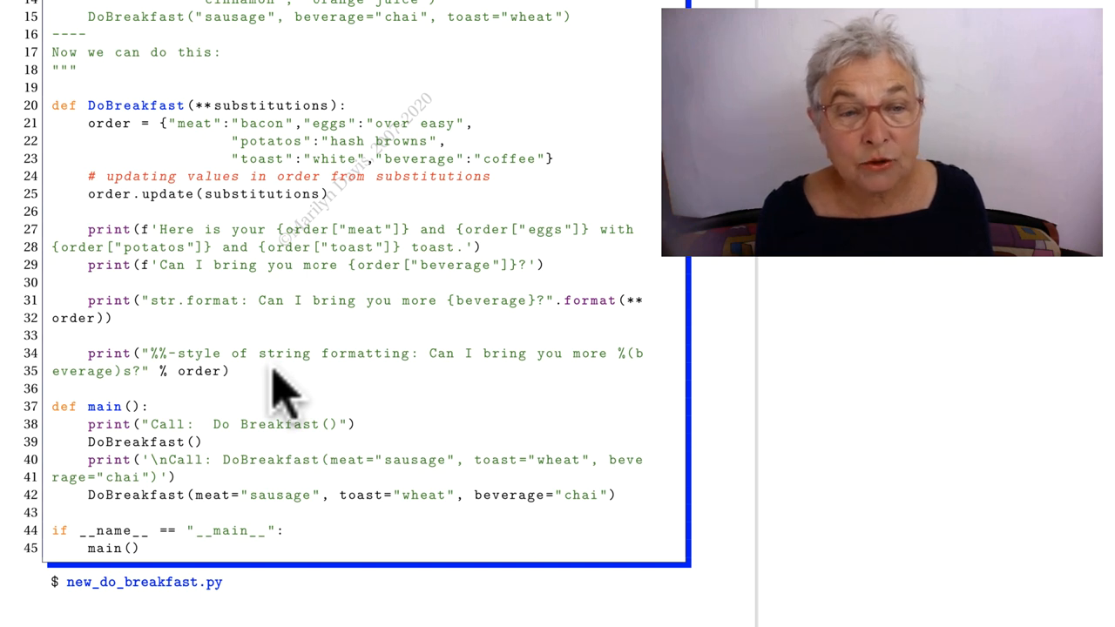
mouse_move(627, 375)
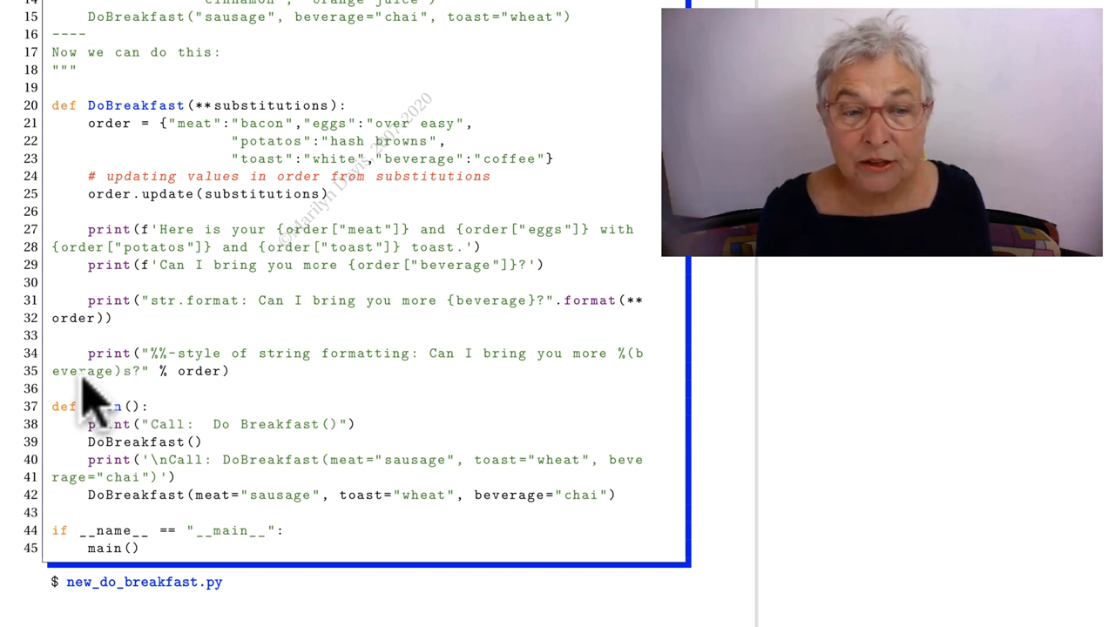
mouse_move(182, 384)
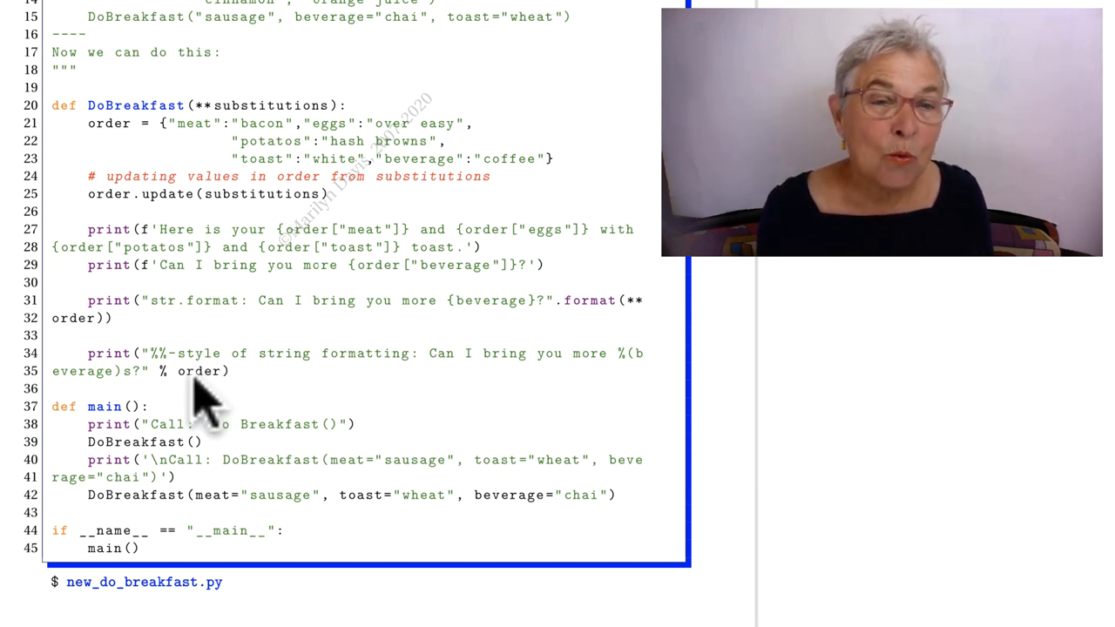
mouse_move(322, 318)
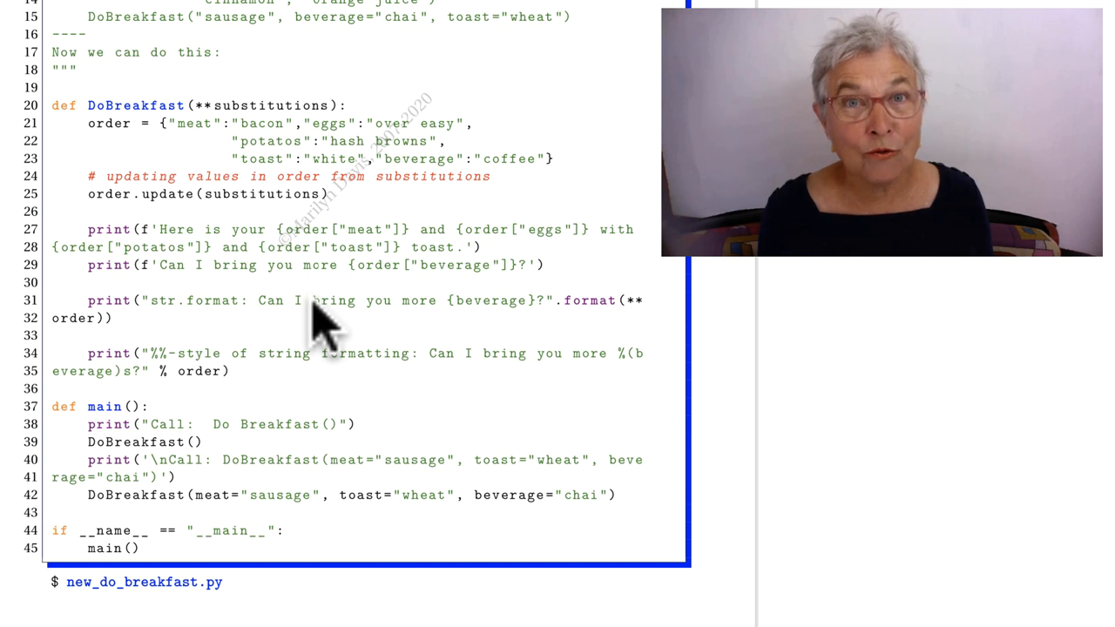
mouse_move(374, 310)
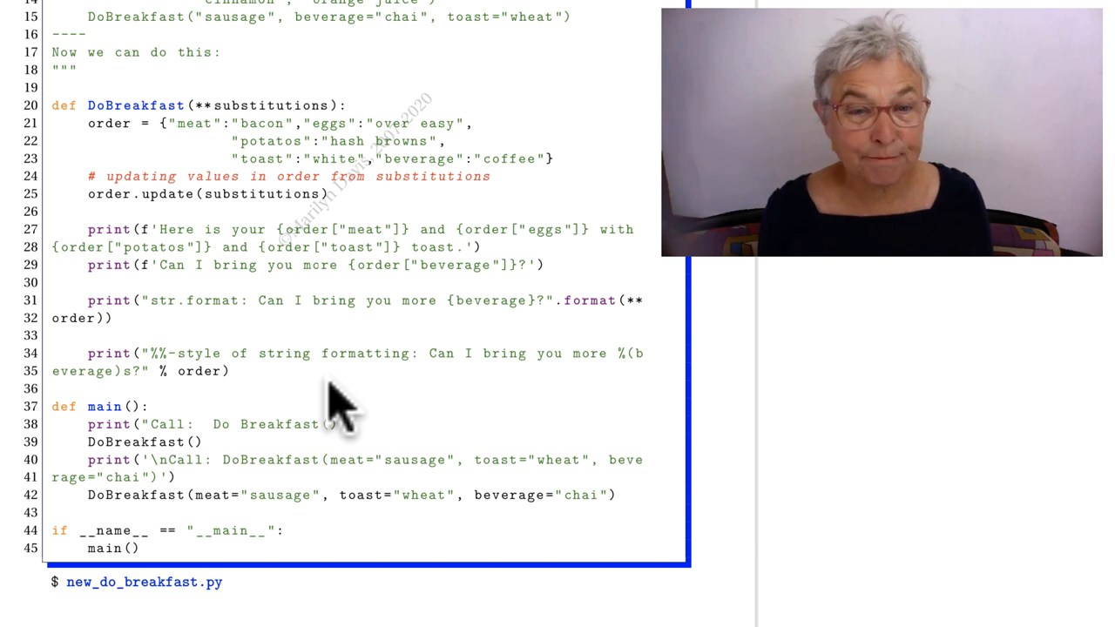
scroll(up, 3)
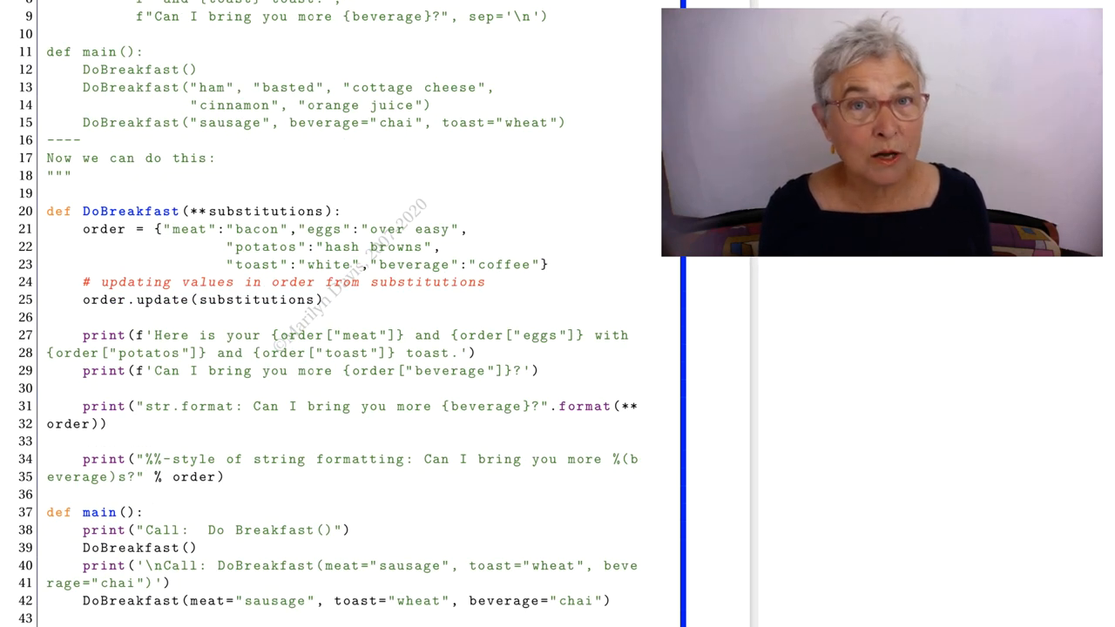
mouse_move(474, 235)
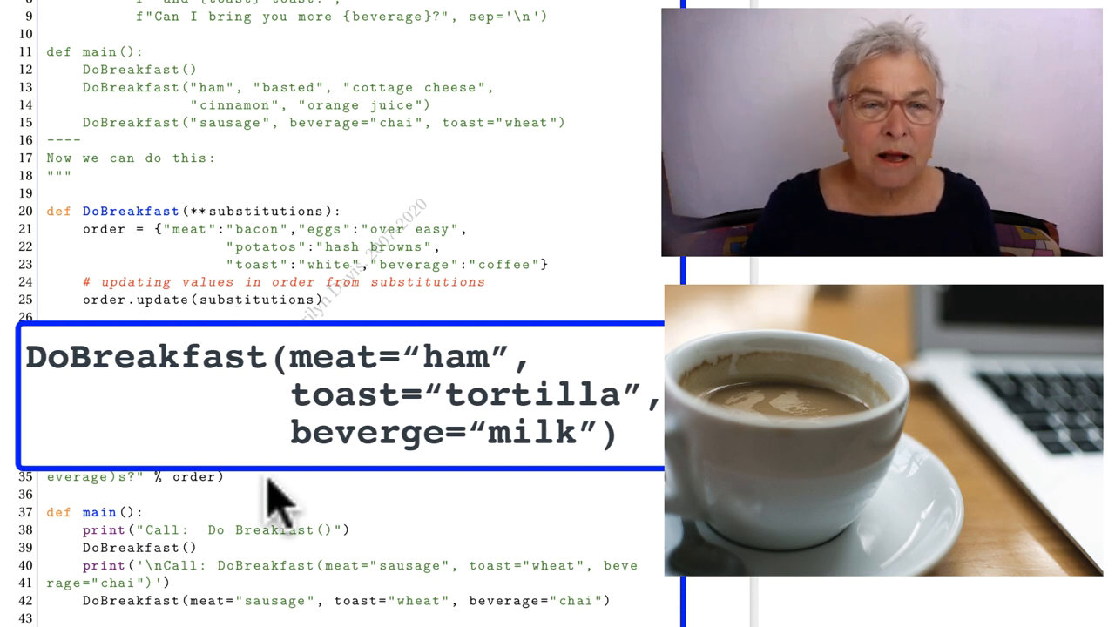
mouse_move(357, 619)
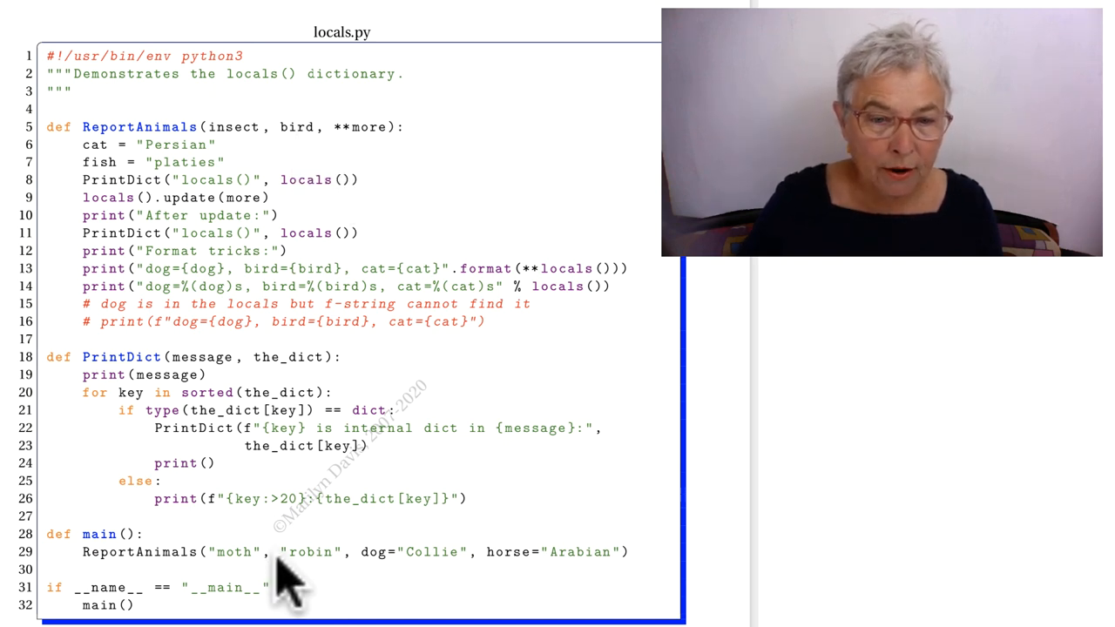
mouse_move(414, 584)
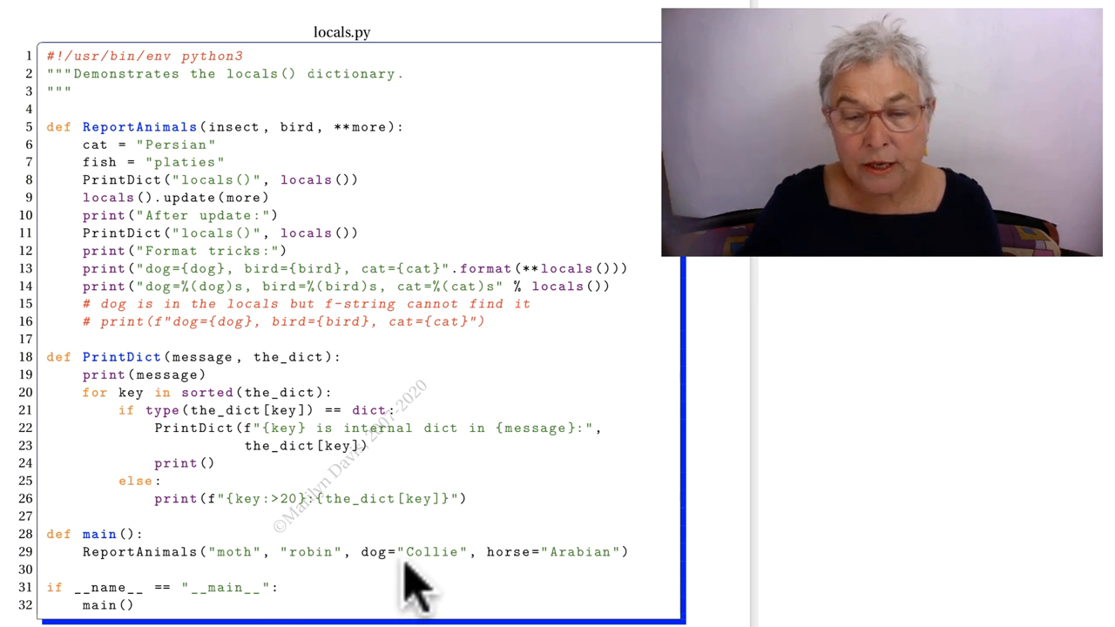
mouse_move(474, 596)
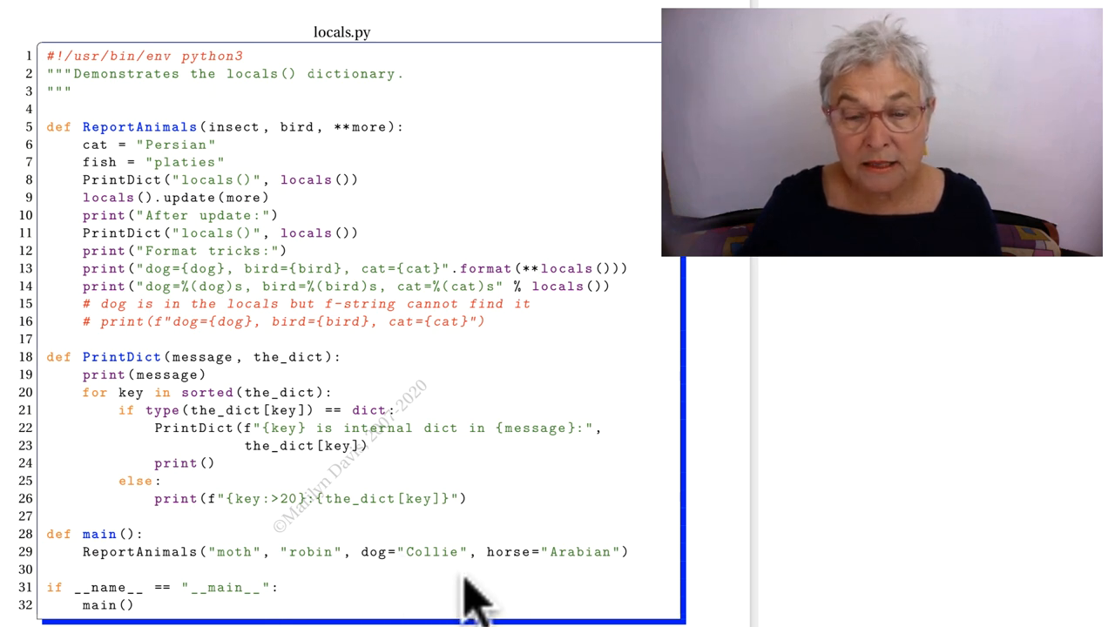
mouse_move(491, 579)
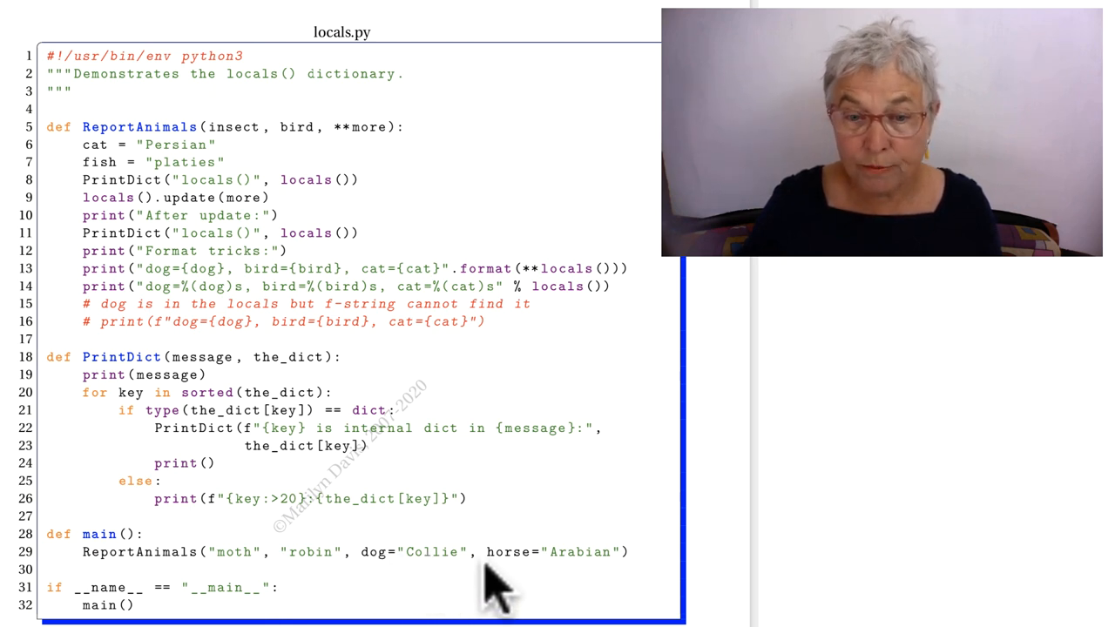
mouse_move(561, 579)
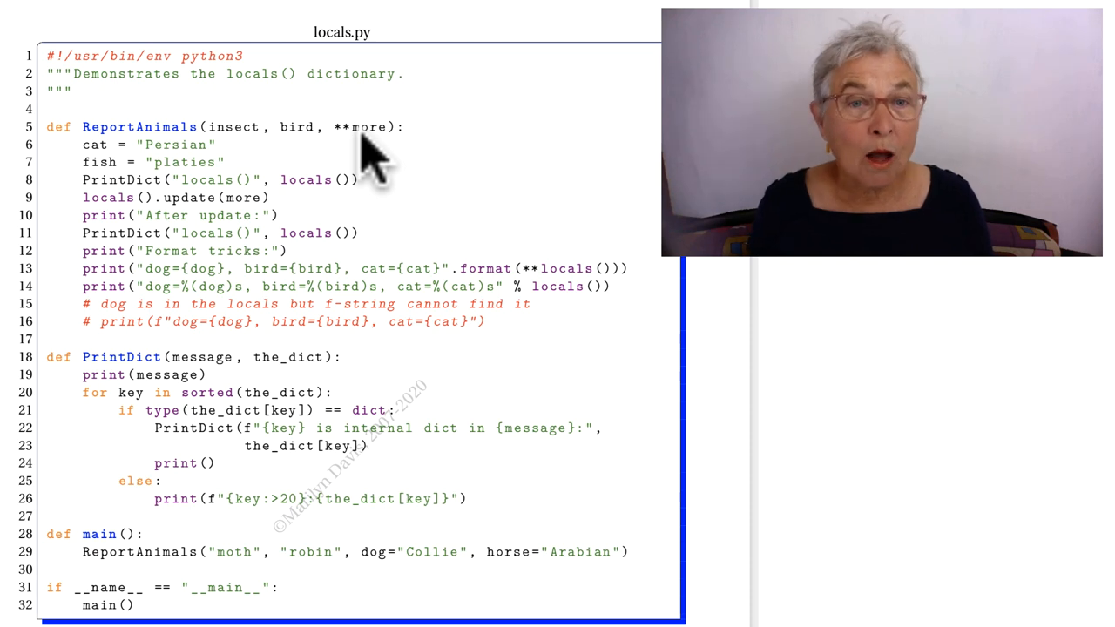
mouse_move(278, 153)
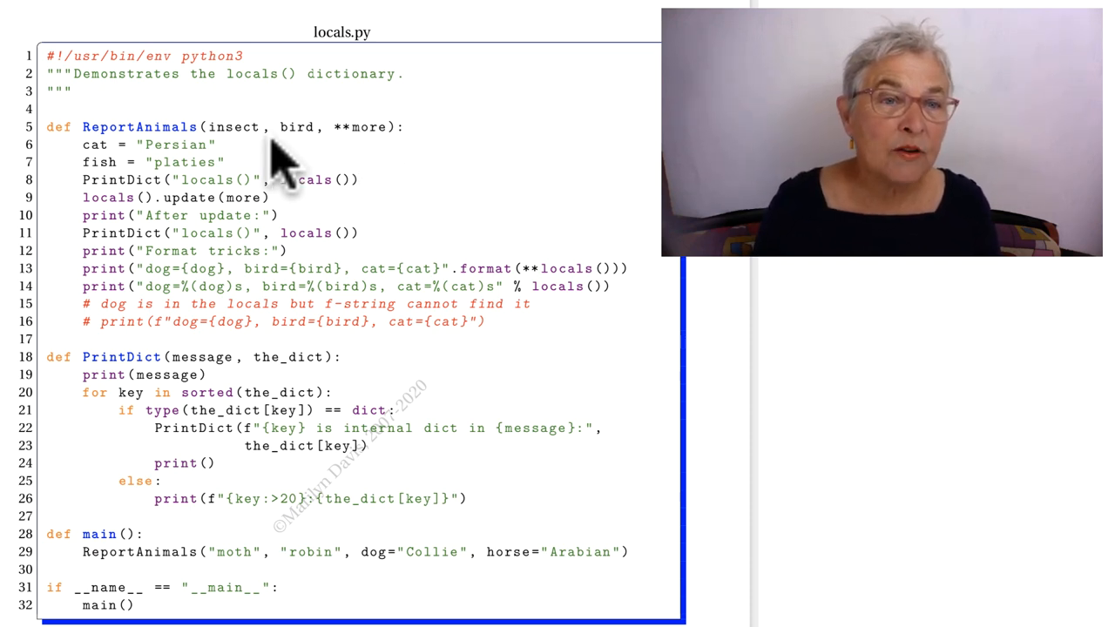
mouse_move(205, 189)
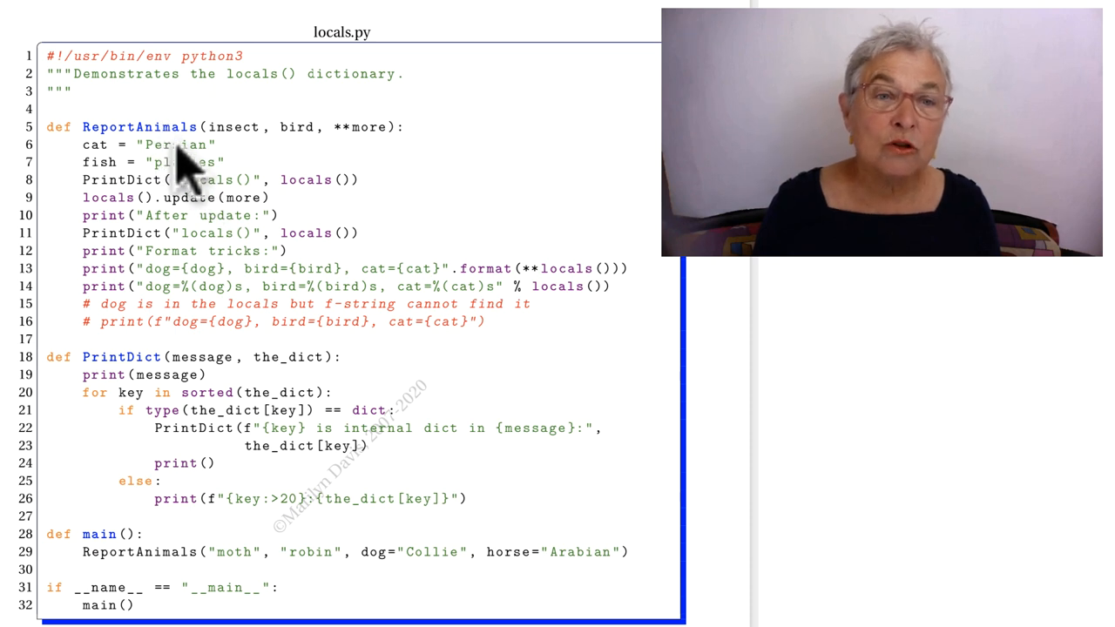
mouse_move(200, 188)
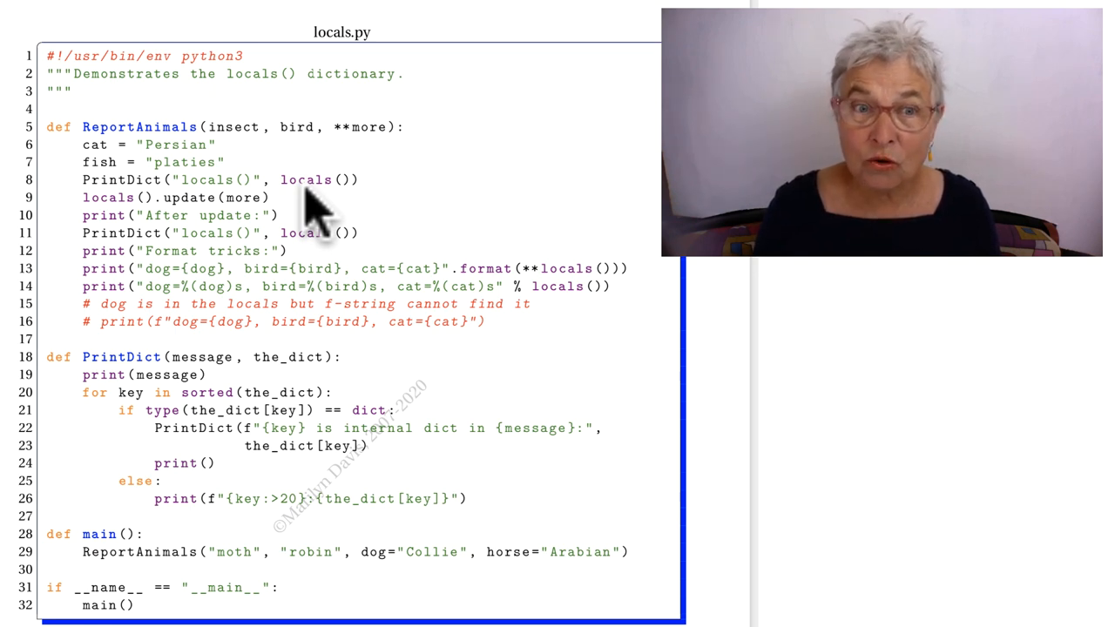
mouse_move(293, 200)
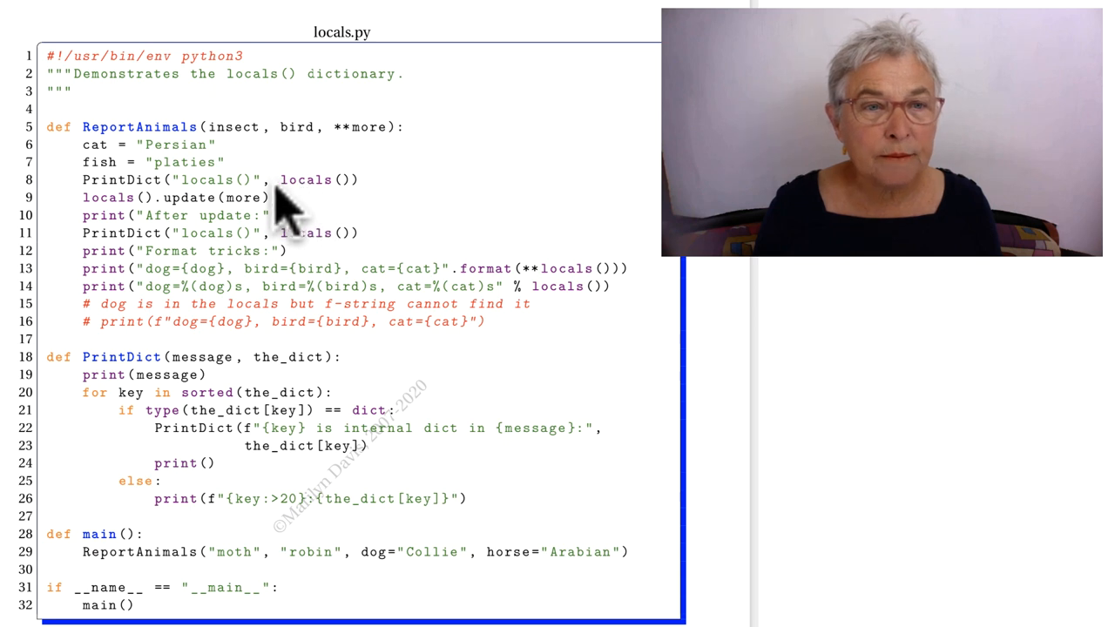
mouse_move(223, 195)
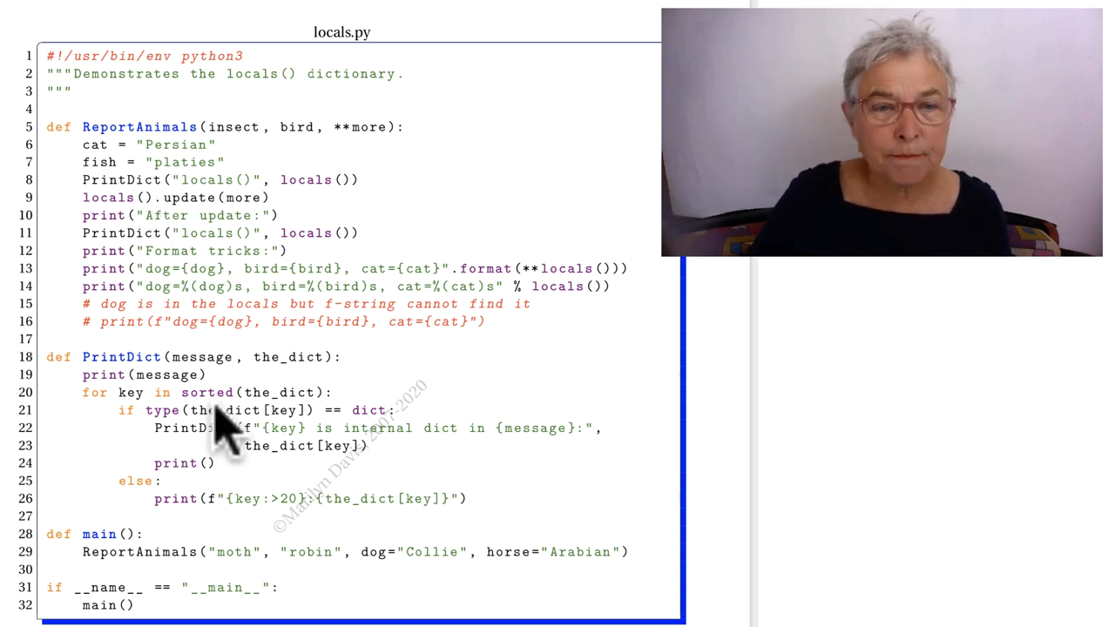
mouse_move(213, 375)
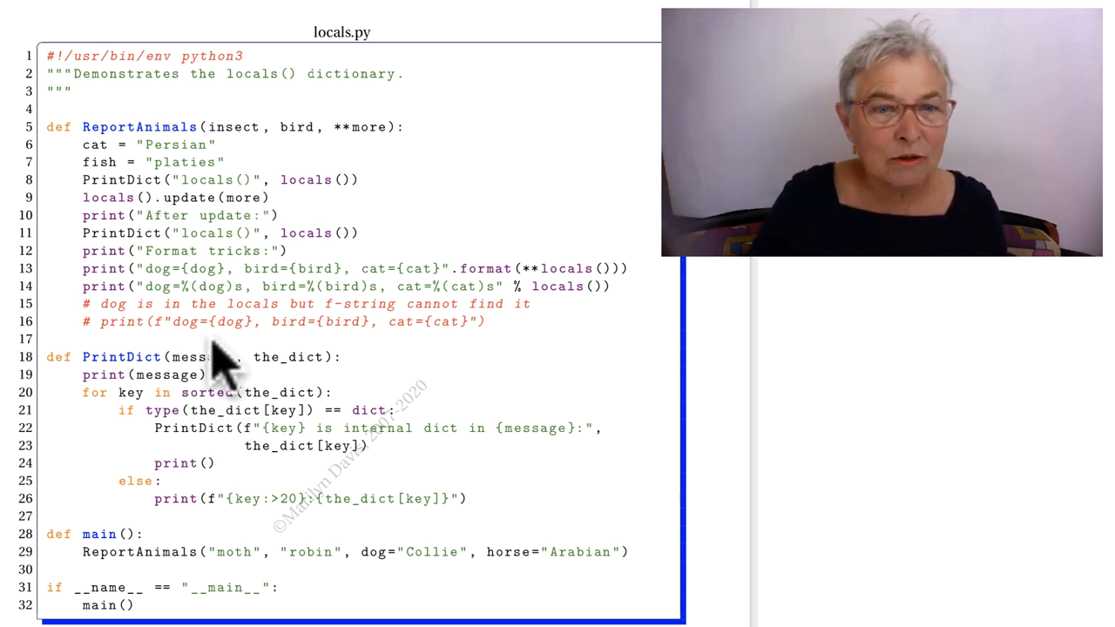
mouse_move(305, 380)
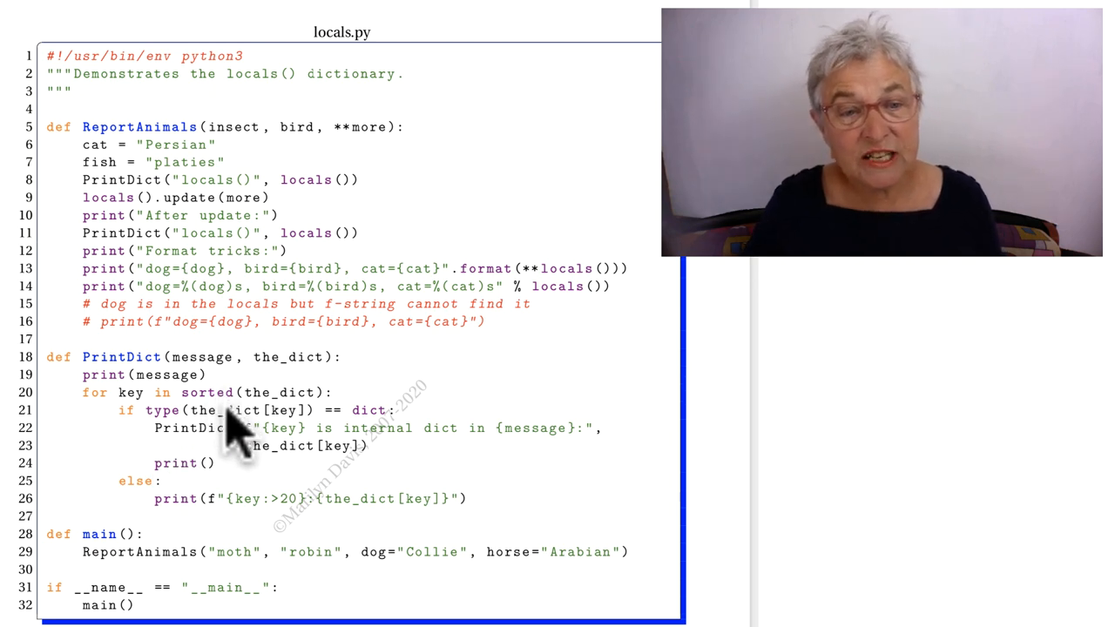
mouse_move(230, 440)
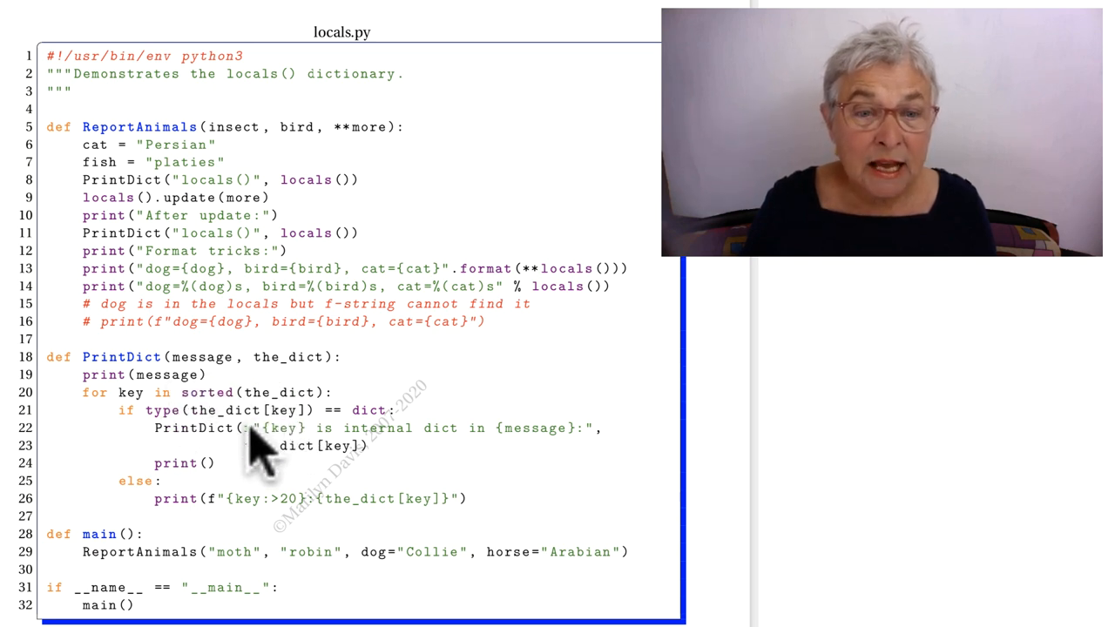
mouse_move(374, 453)
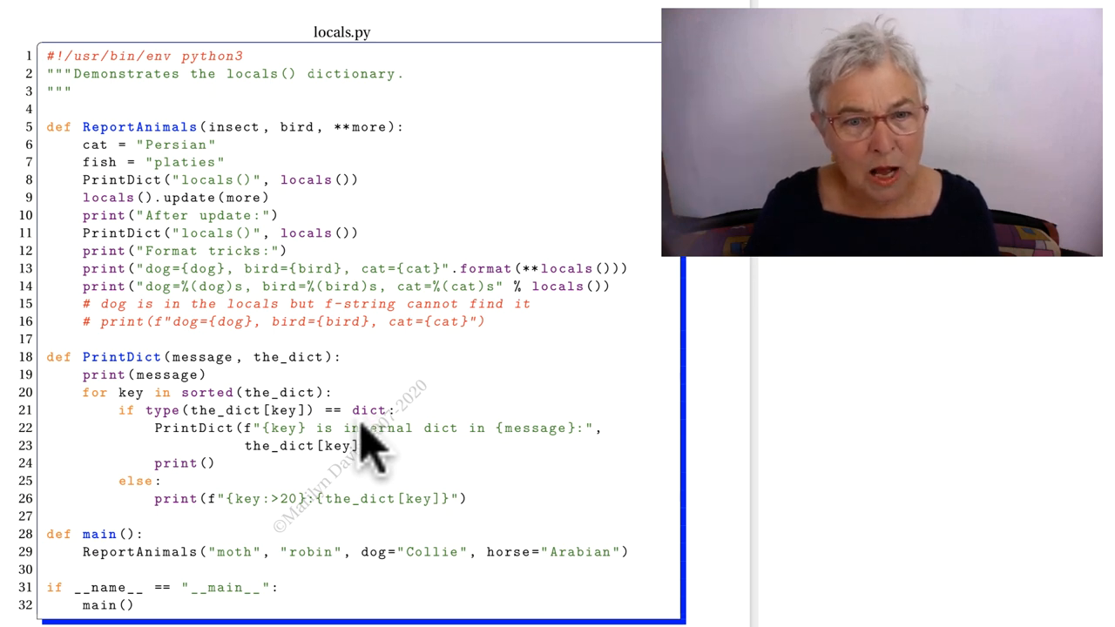
mouse_move(340, 474)
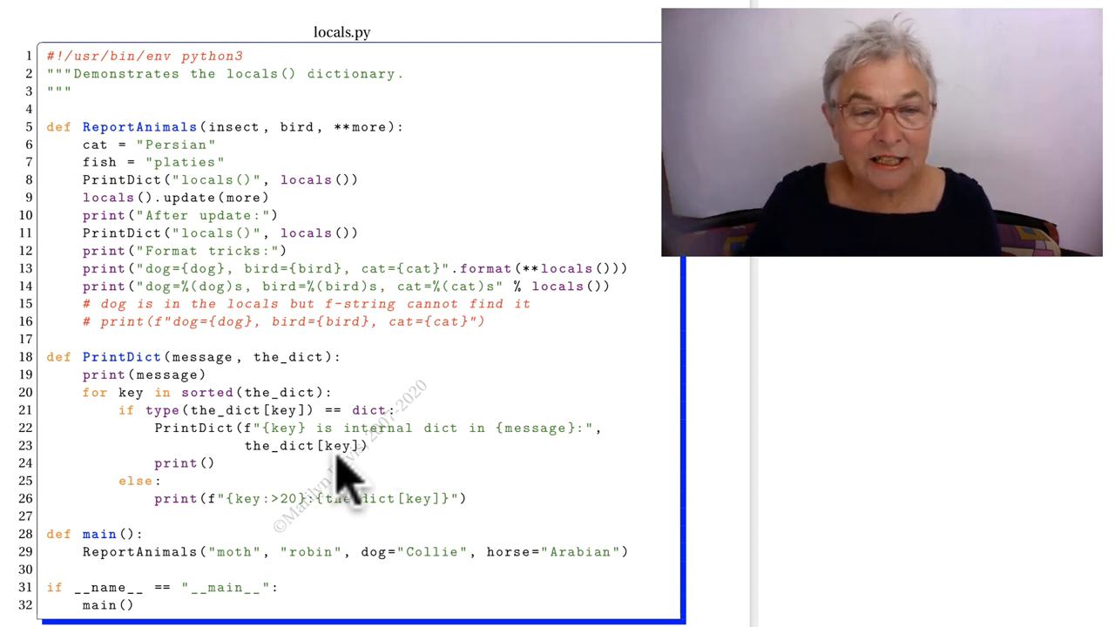
mouse_move(160, 383)
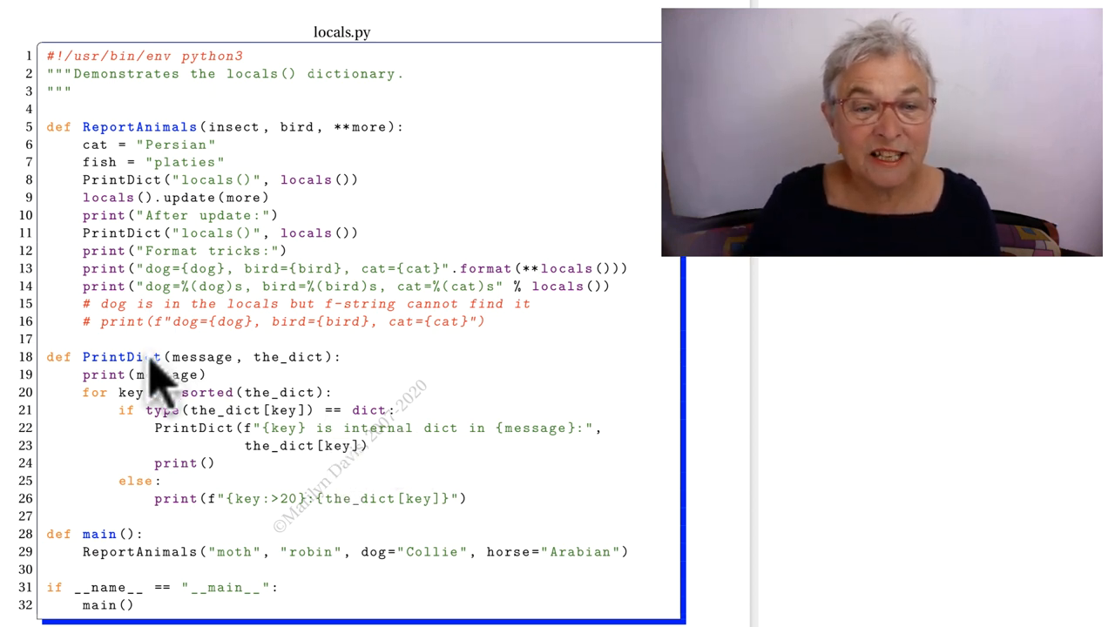
mouse_move(418, 532)
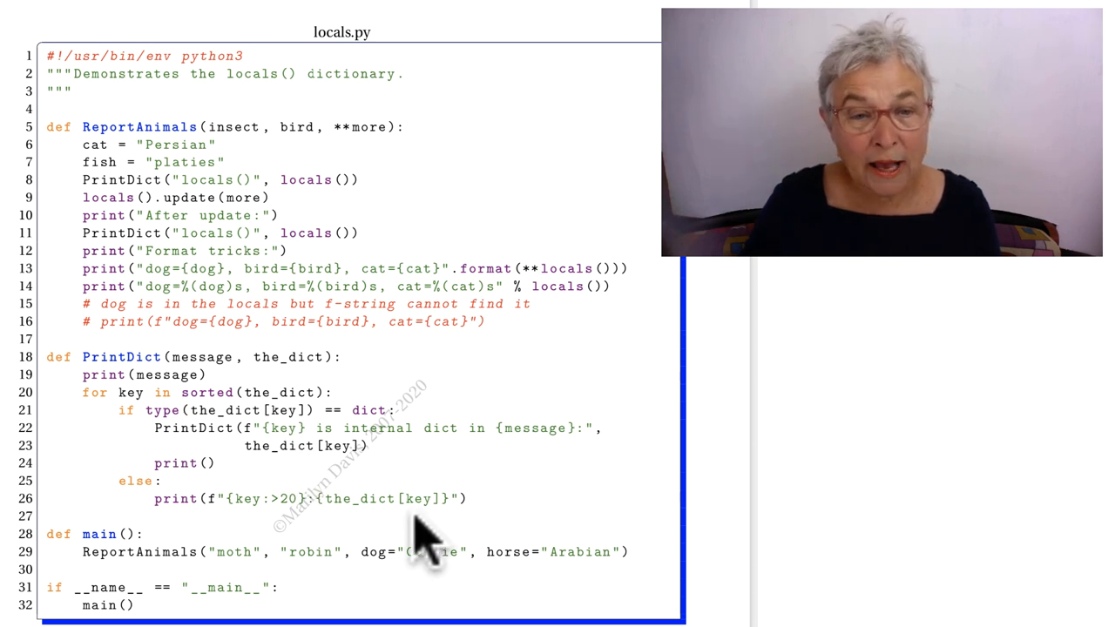
mouse_move(258, 527)
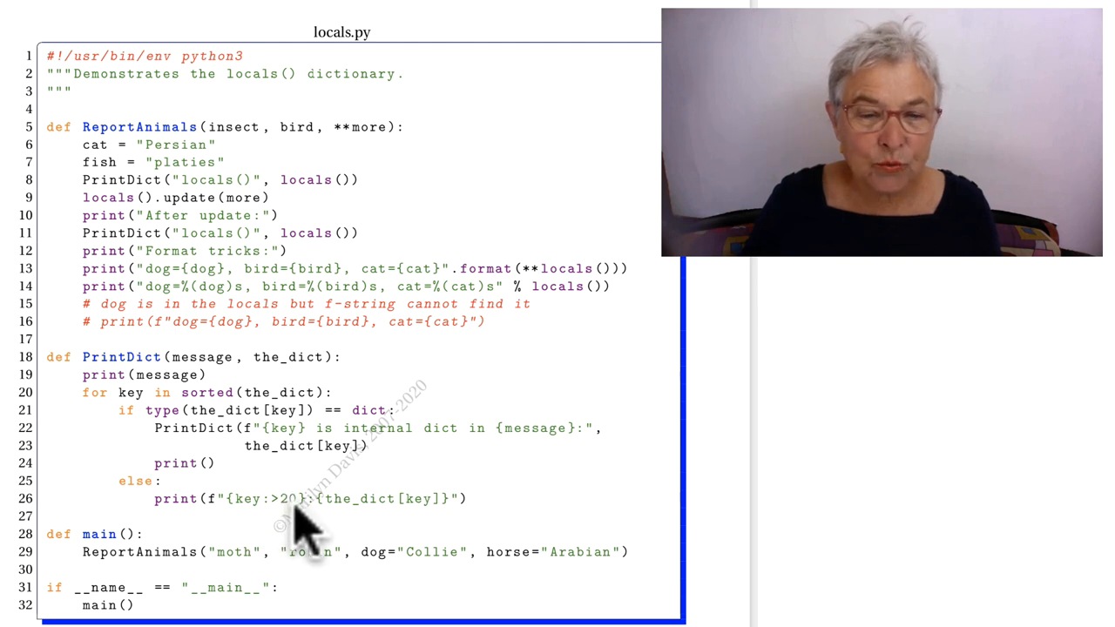
mouse_move(305, 526)
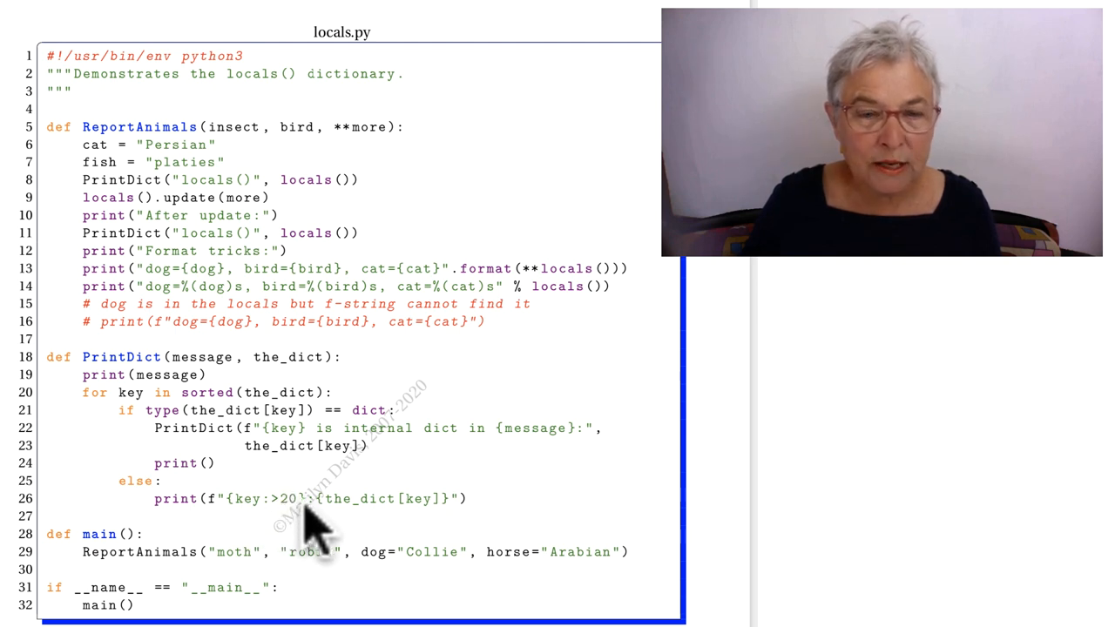
mouse_move(387, 523)
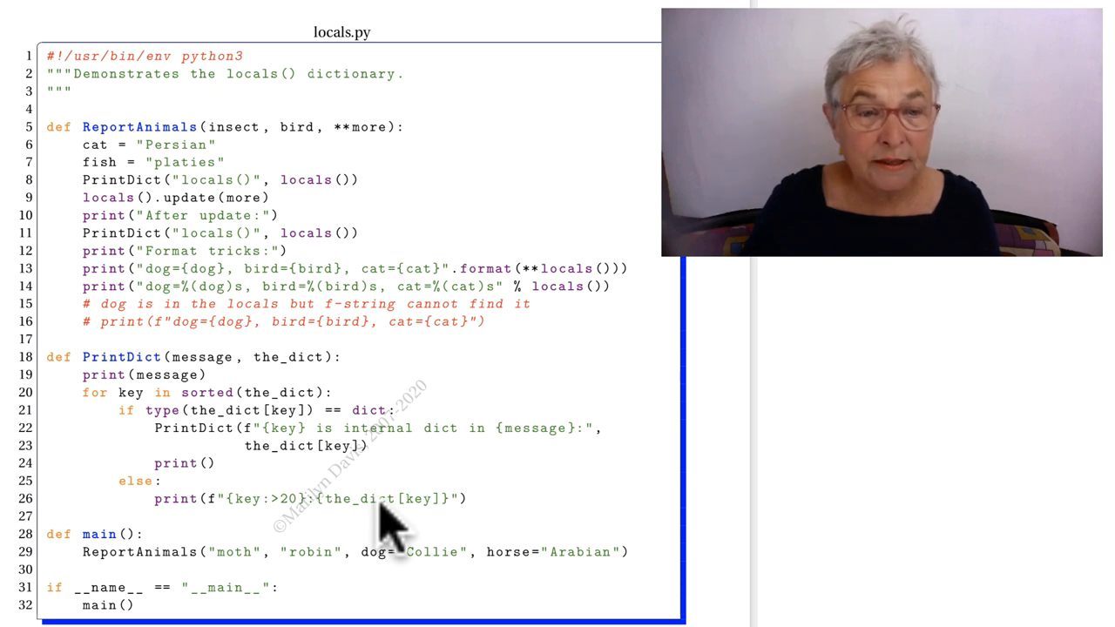
mouse_move(386, 519)
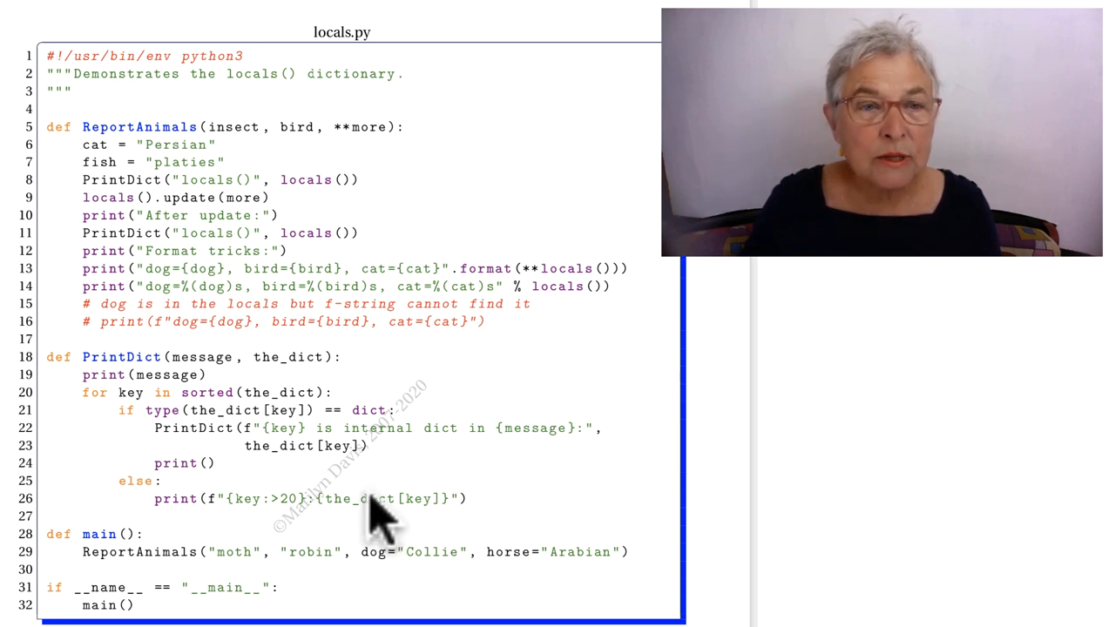
mouse_move(435, 218)
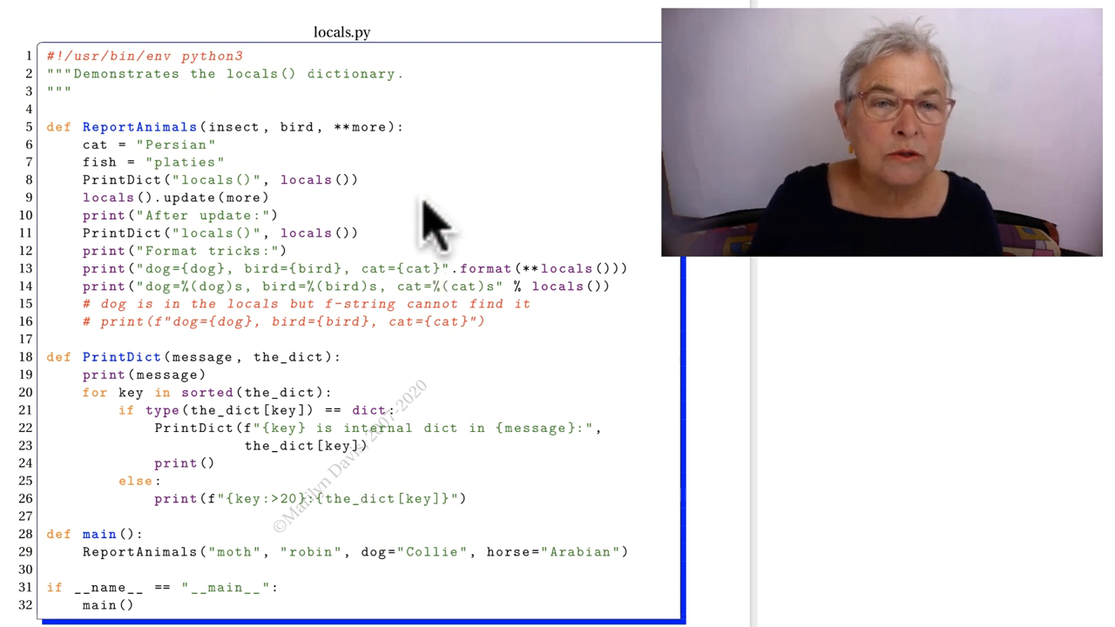
mouse_move(130, 170)
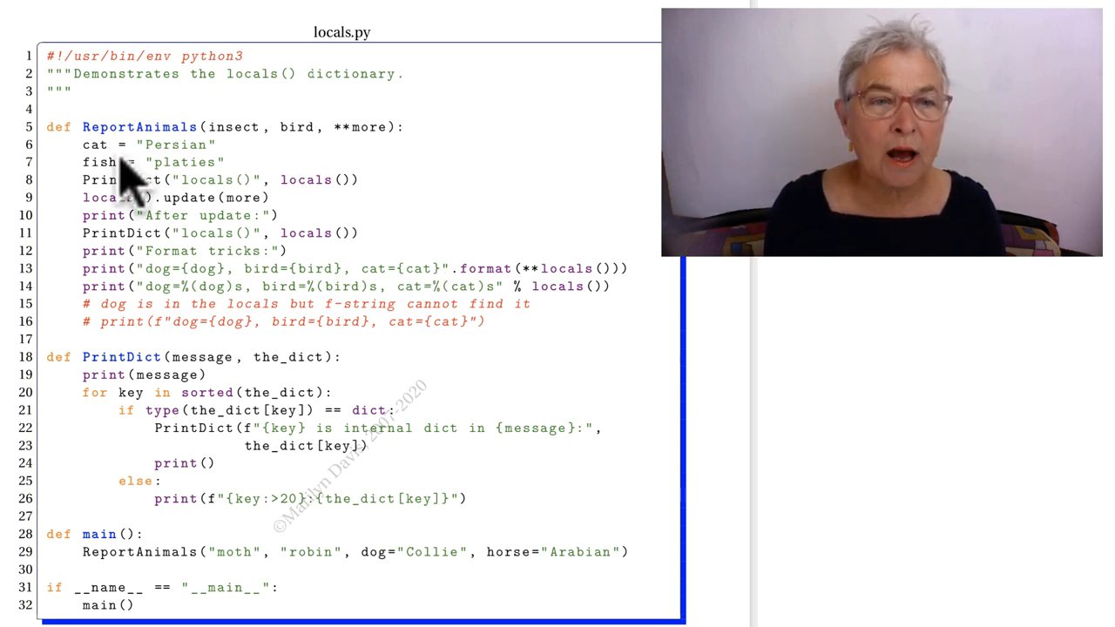
mouse_move(230, 140)
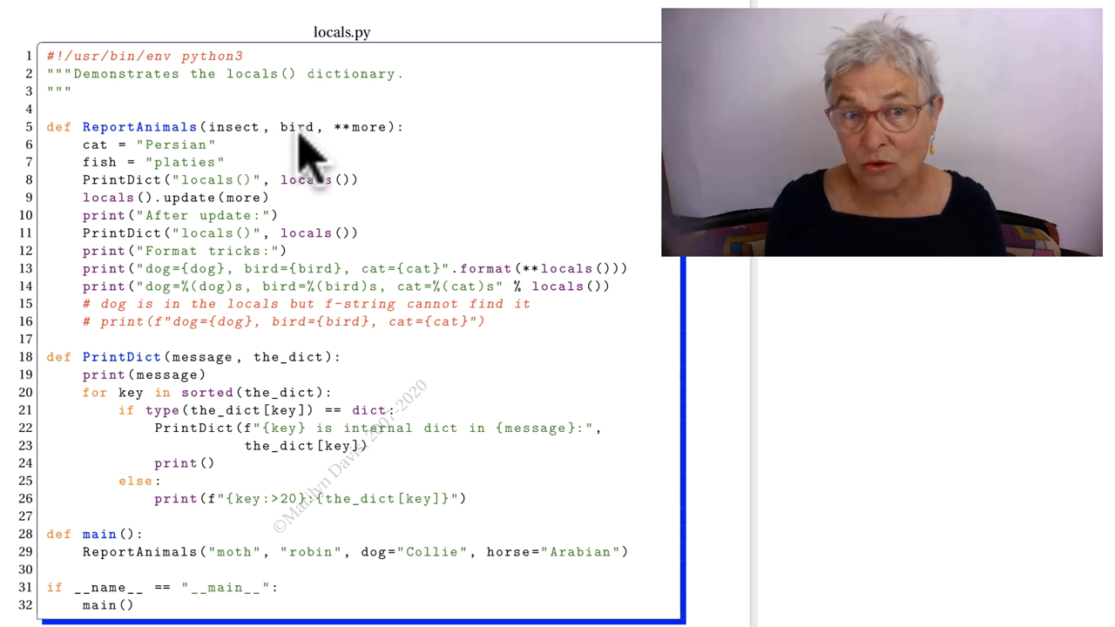
mouse_move(345, 258)
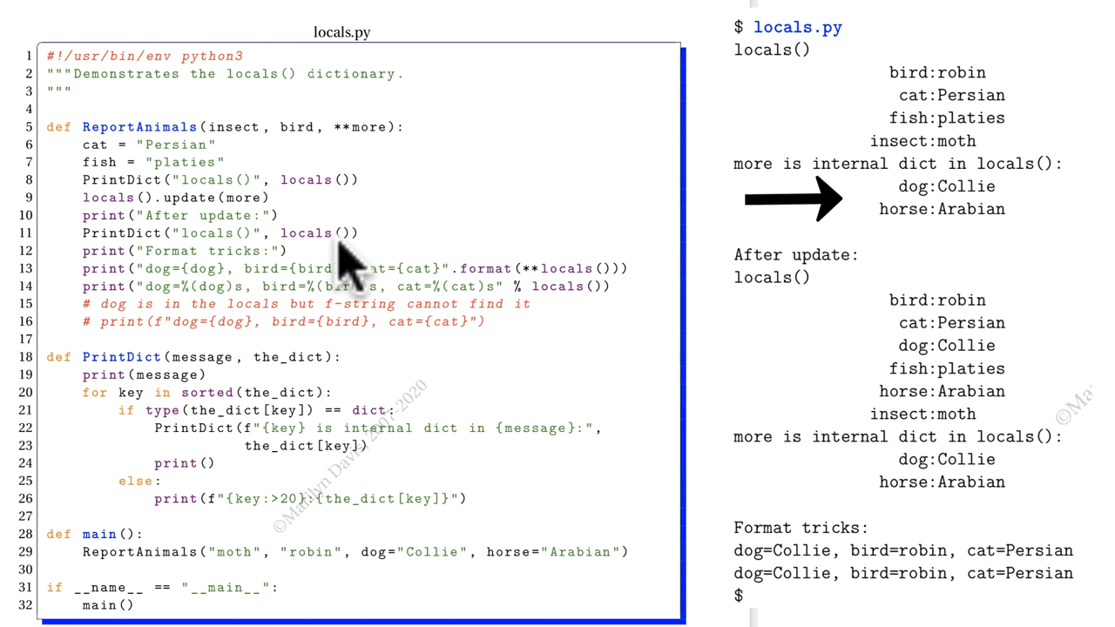
mouse_move(105, 218)
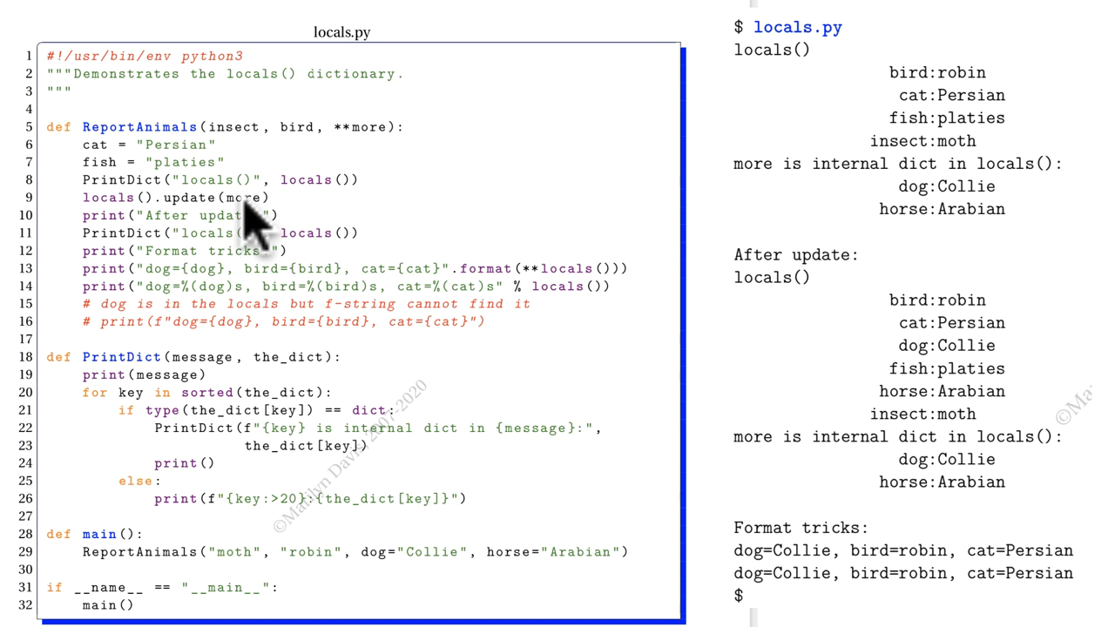
mouse_move(375, 148)
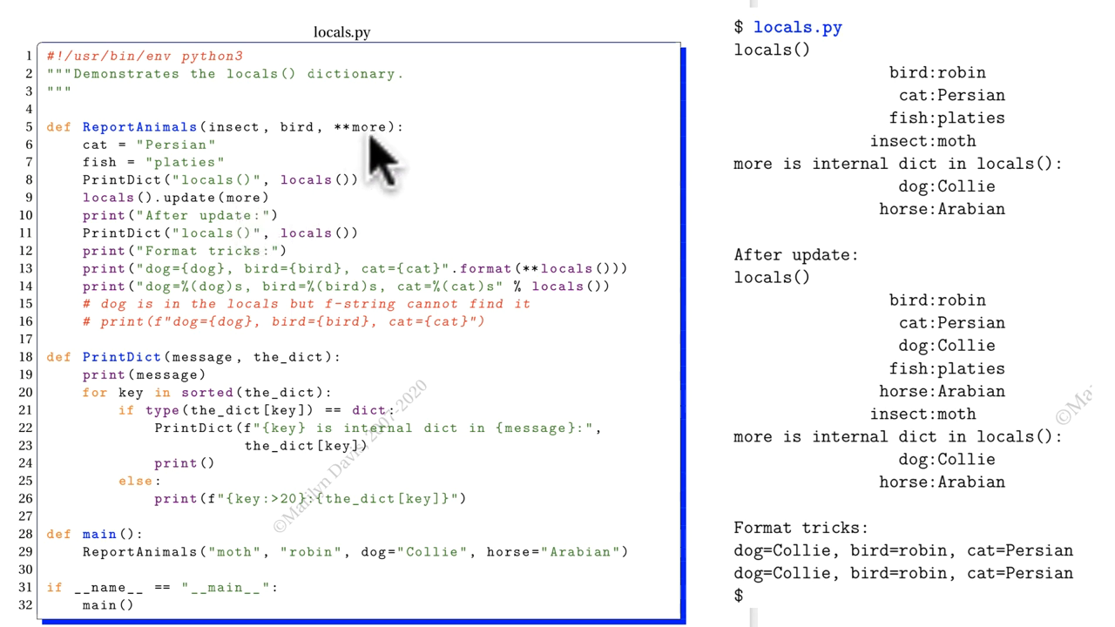
mouse_move(248, 230)
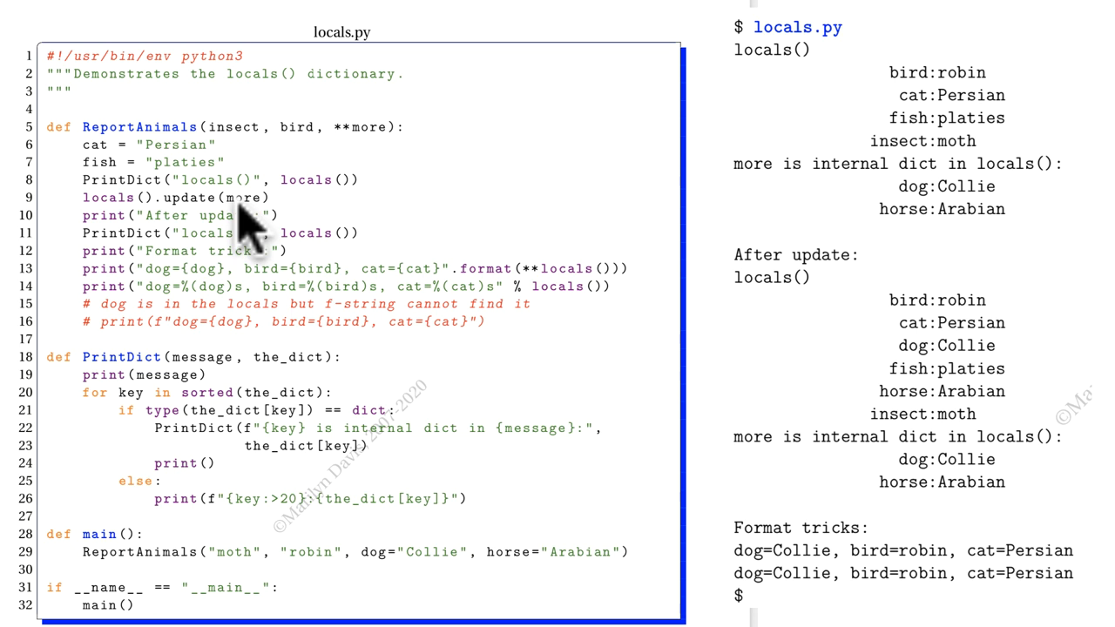
mouse_move(136, 165)
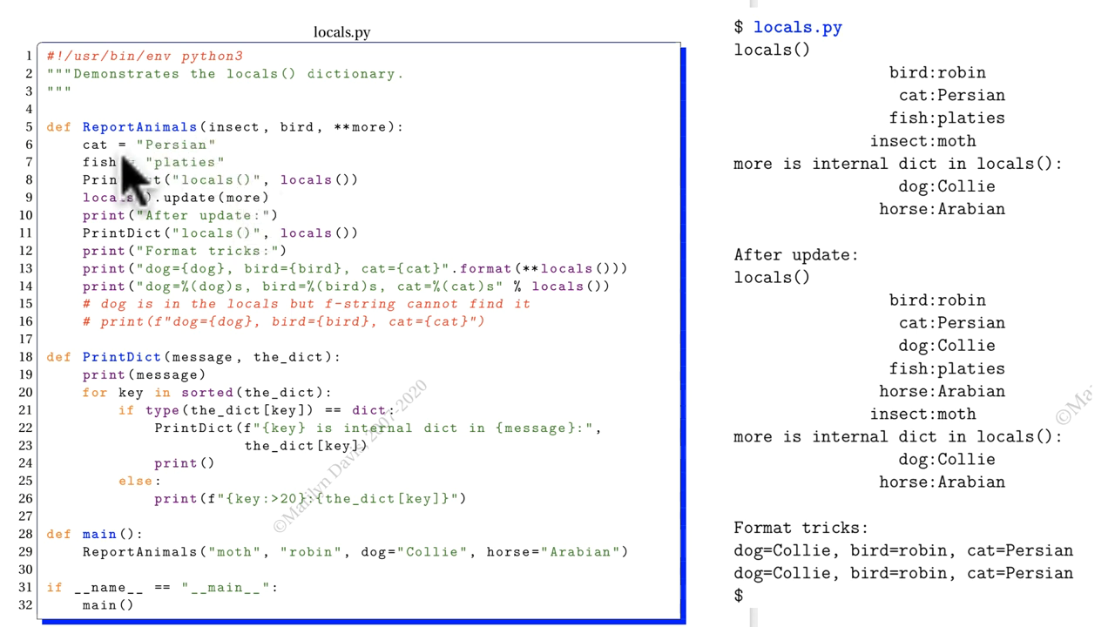
mouse_move(235, 218)
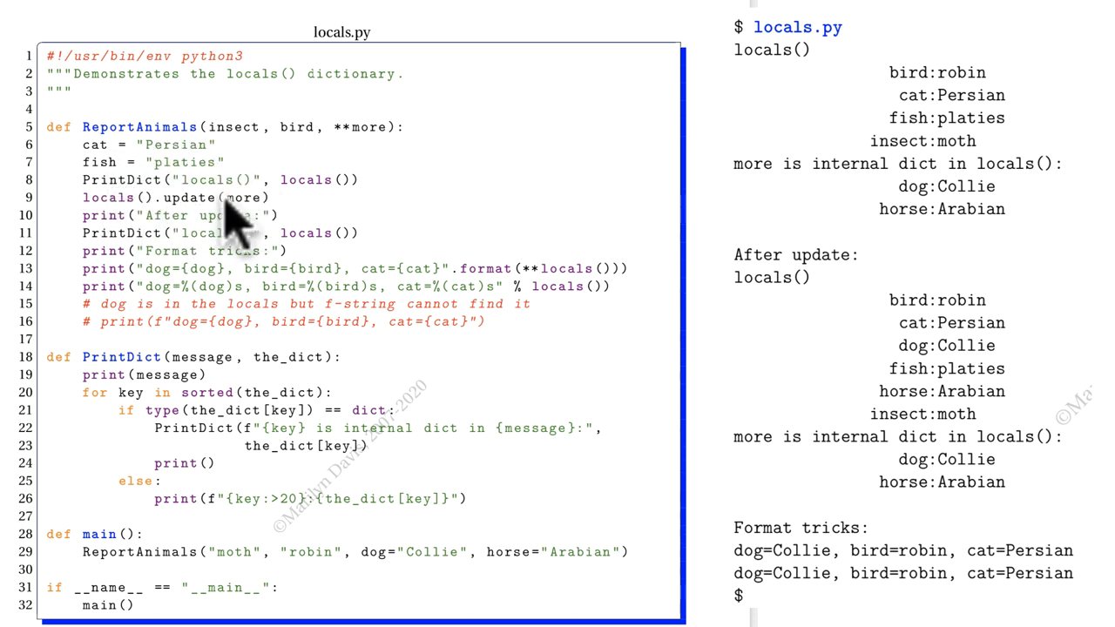
mouse_move(340, 253)
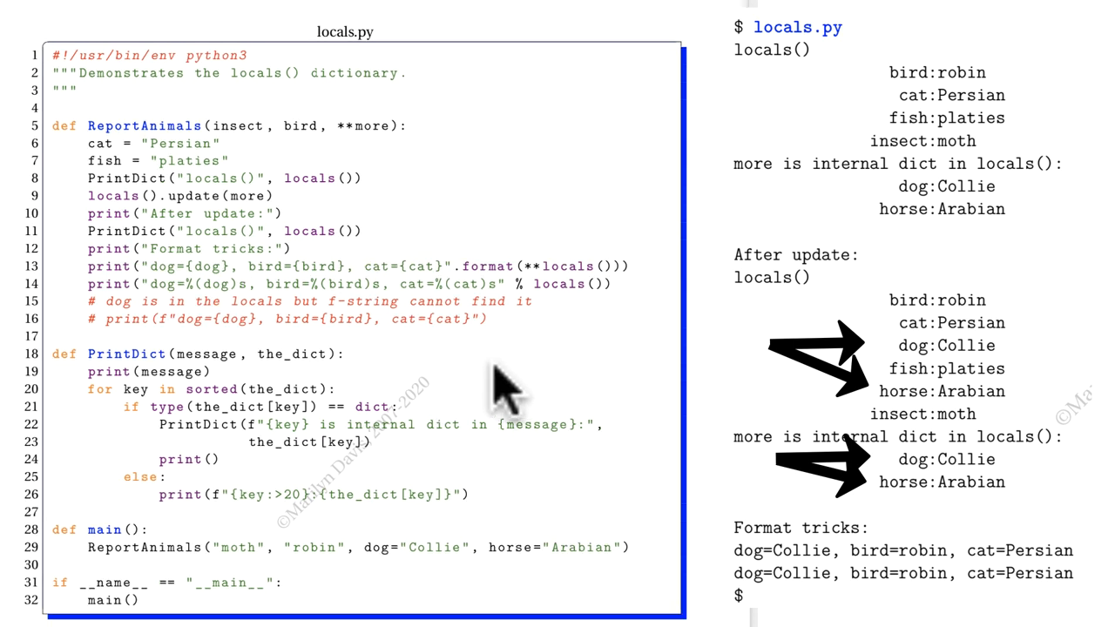
mouse_move(404, 334)
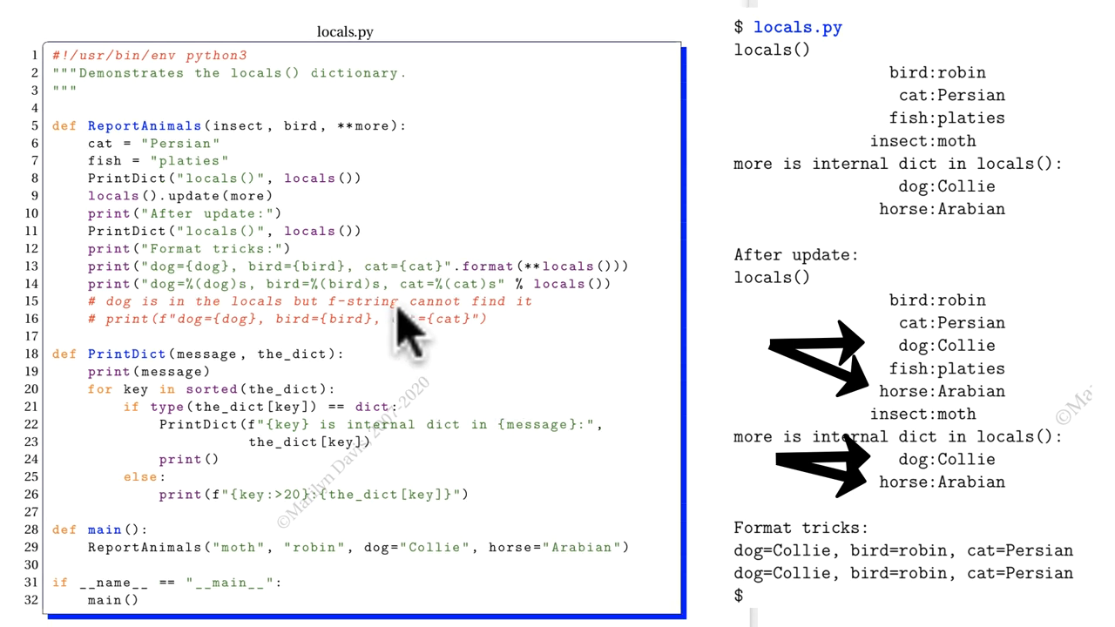
mouse_move(374, 148)
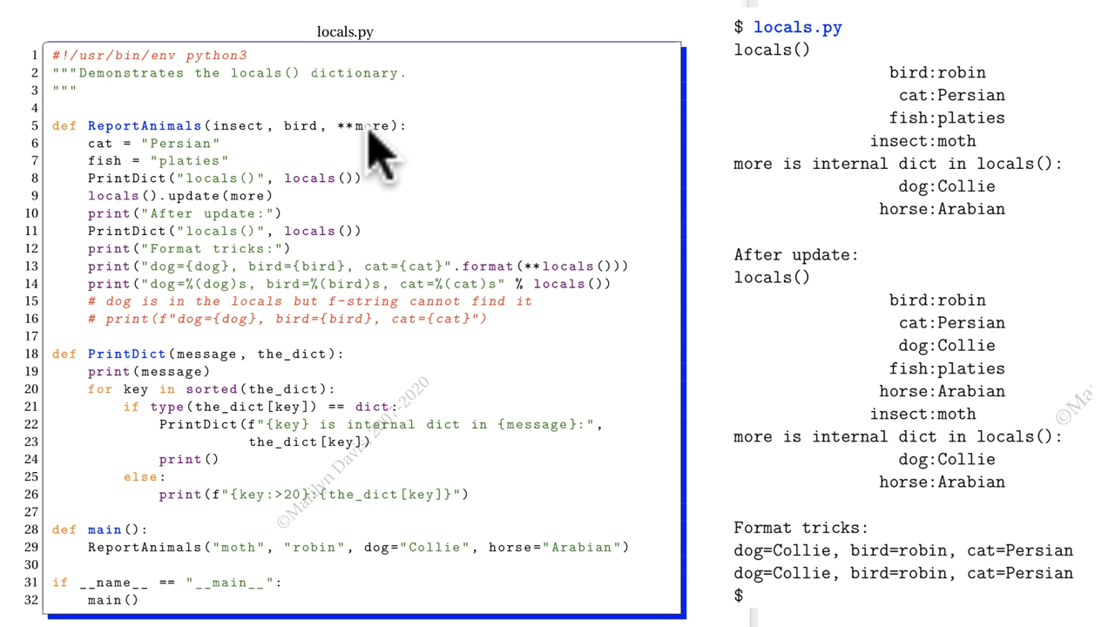
mouse_move(501, 153)
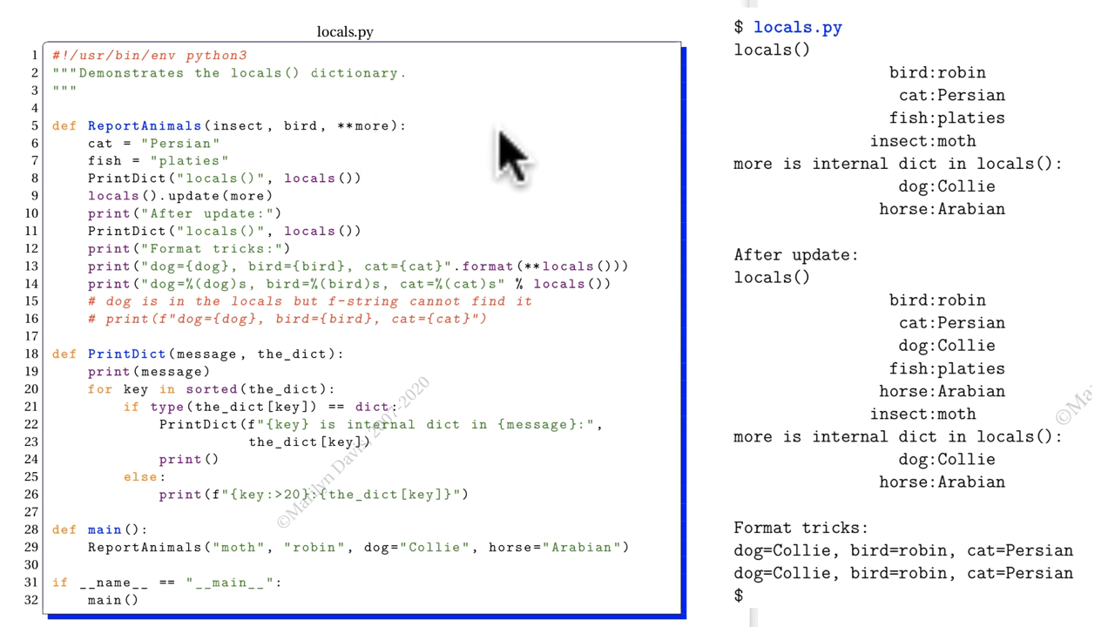
mouse_move(496, 161)
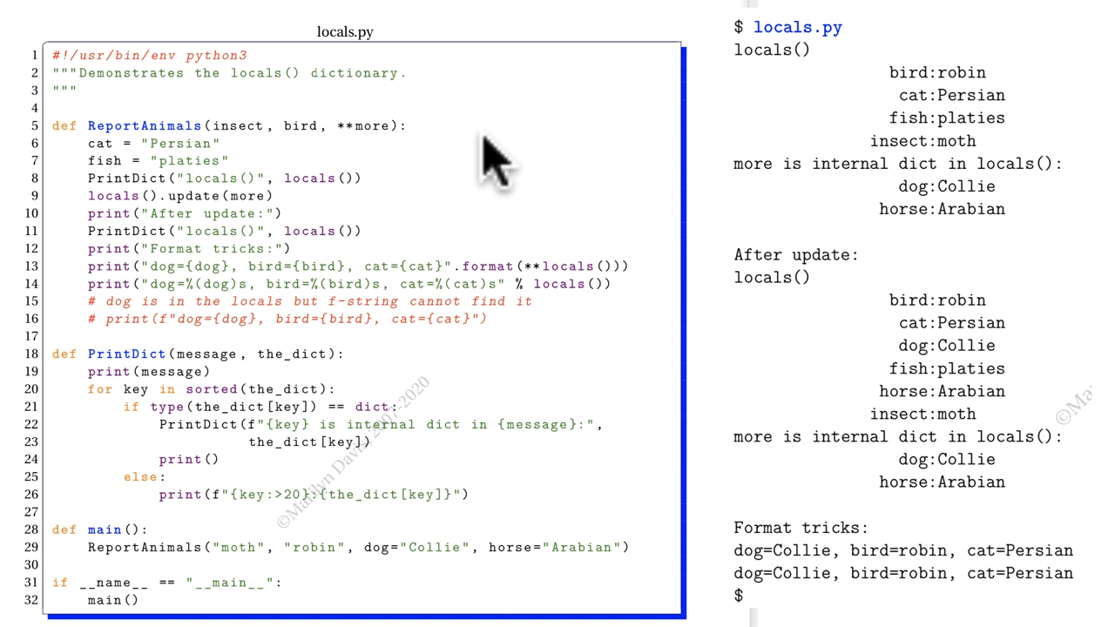
mouse_move(288, 410)
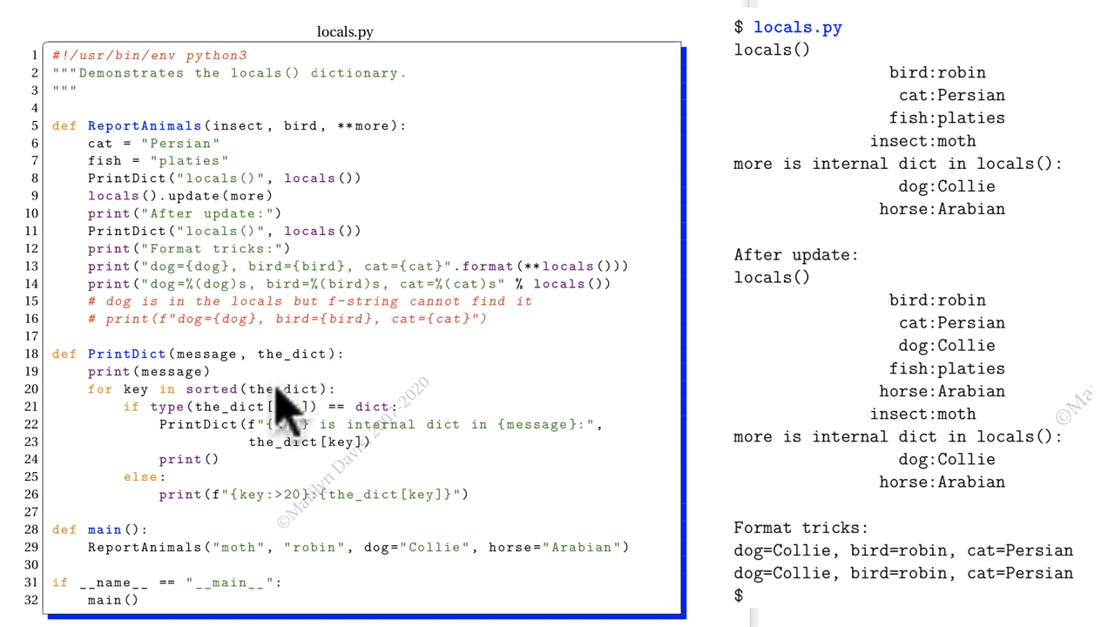
mouse_move(183, 279)
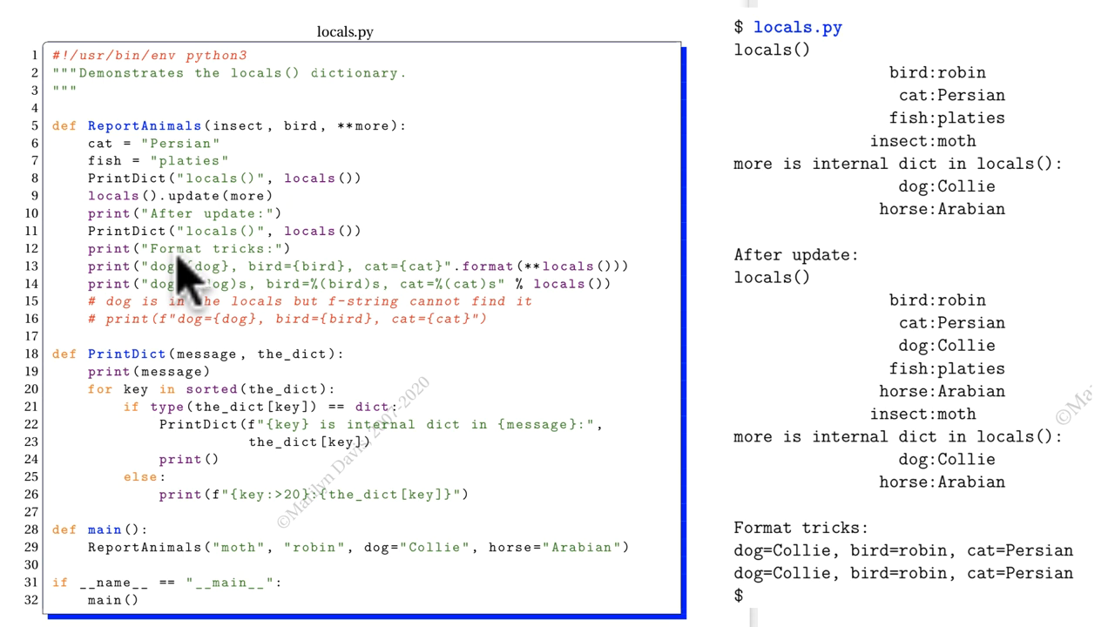
mouse_move(257, 279)
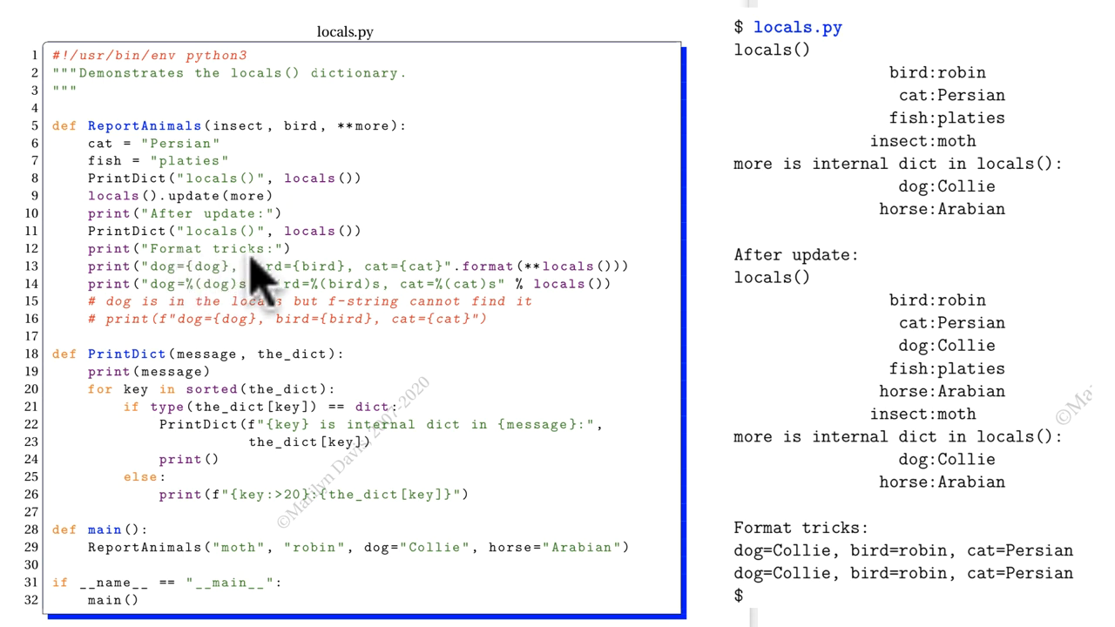
mouse_move(514, 288)
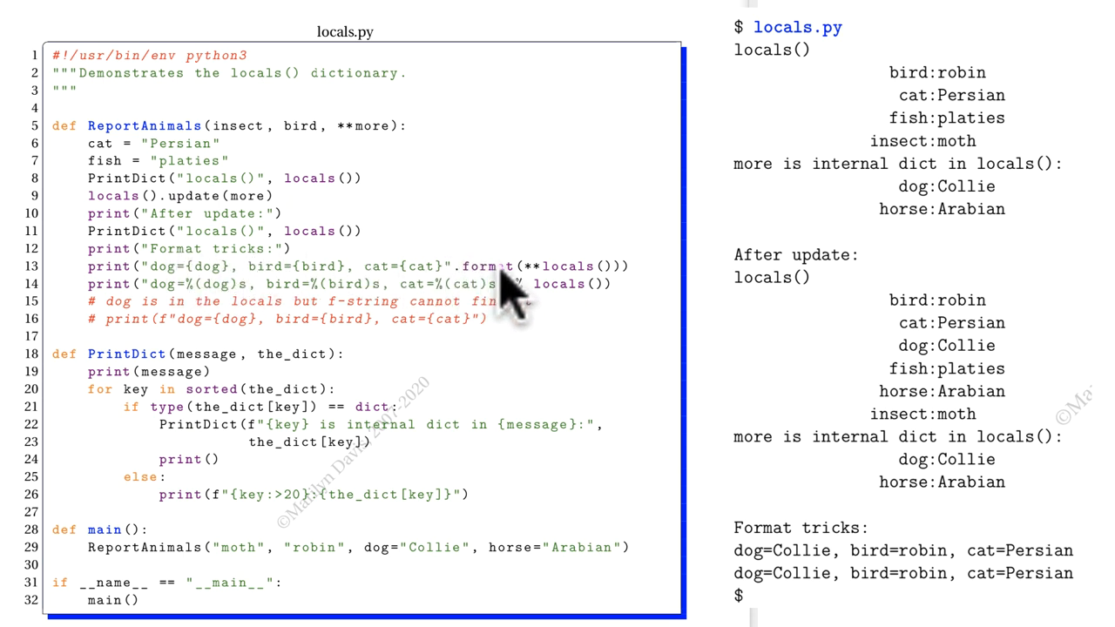
mouse_move(579, 300)
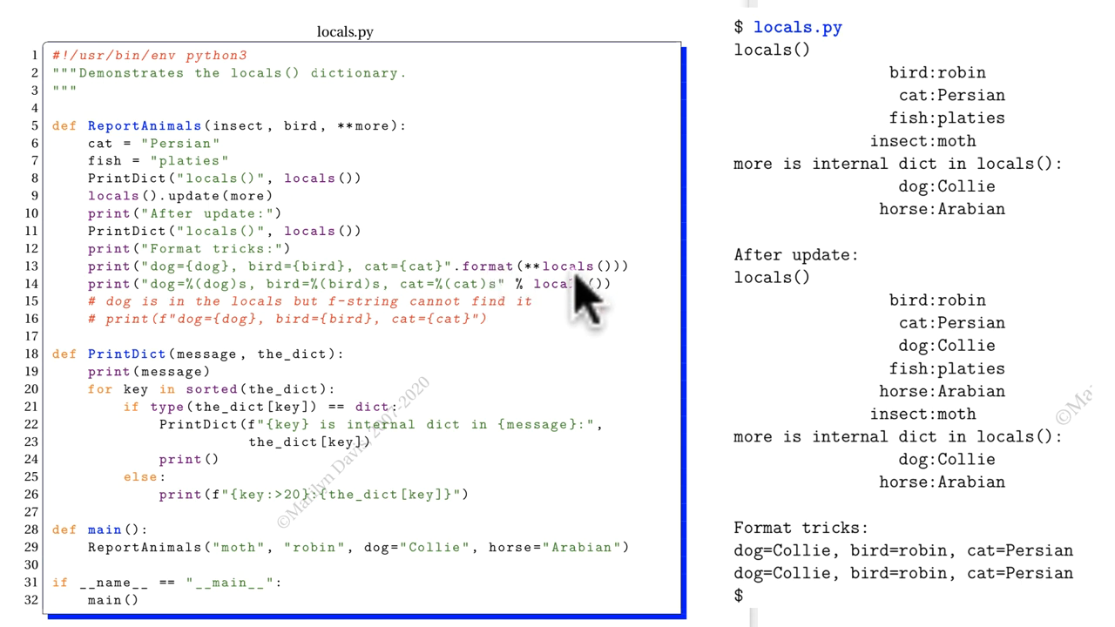
mouse_move(540, 300)
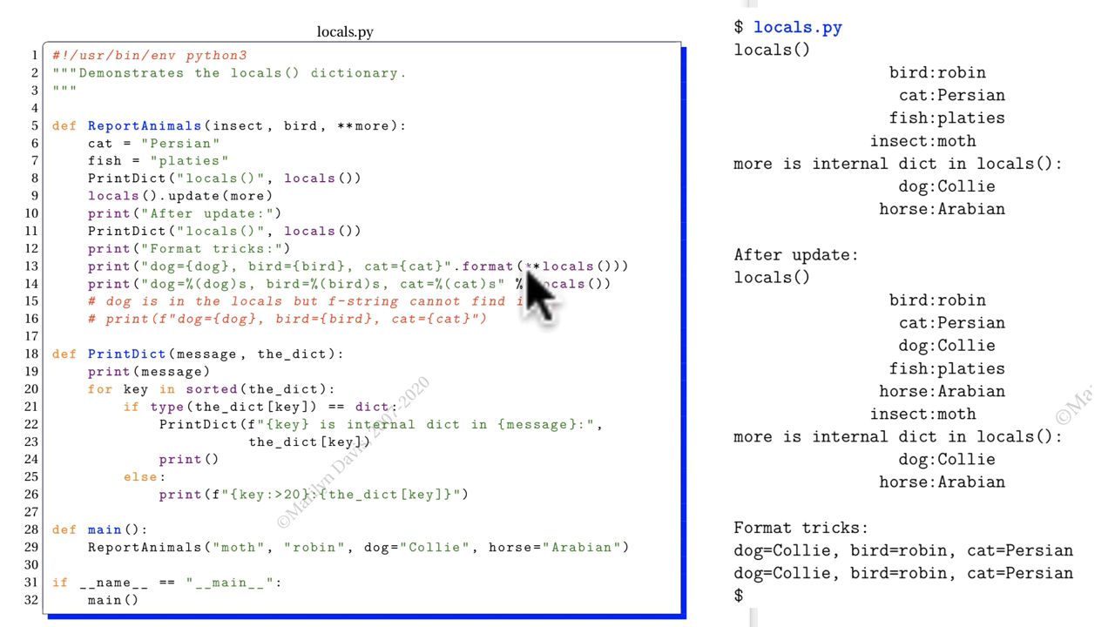
mouse_move(567, 300)
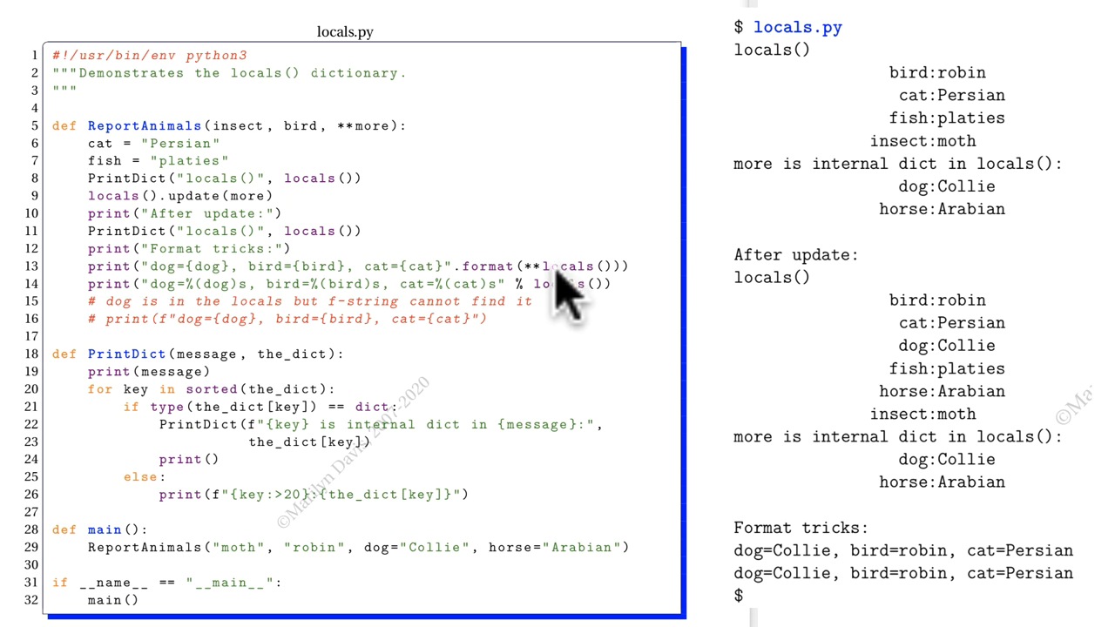
mouse_move(589, 287)
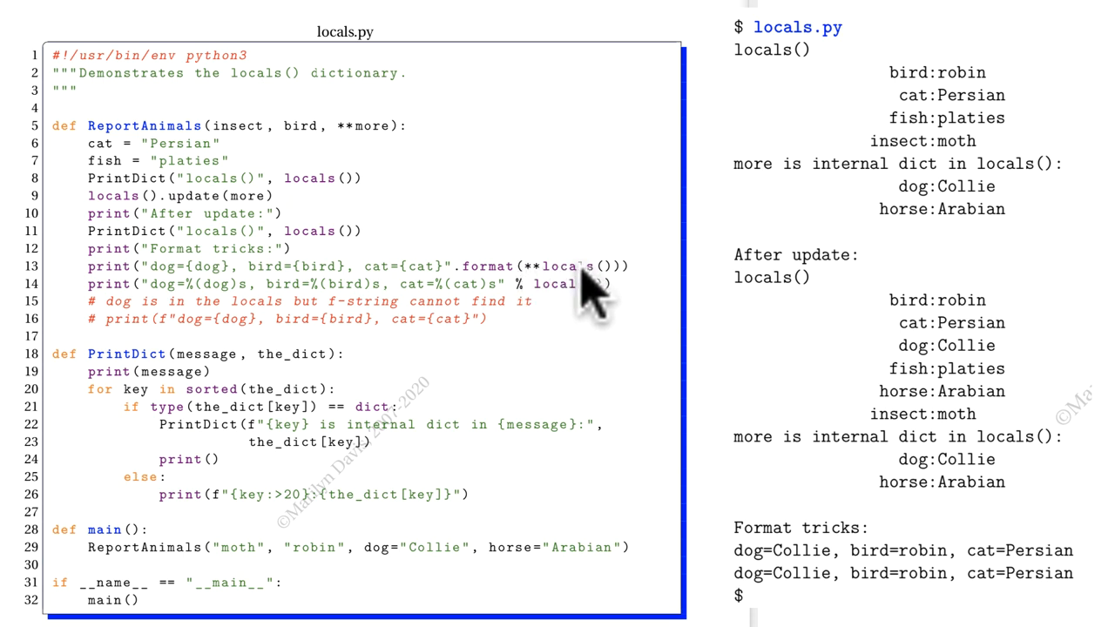
mouse_move(557, 299)
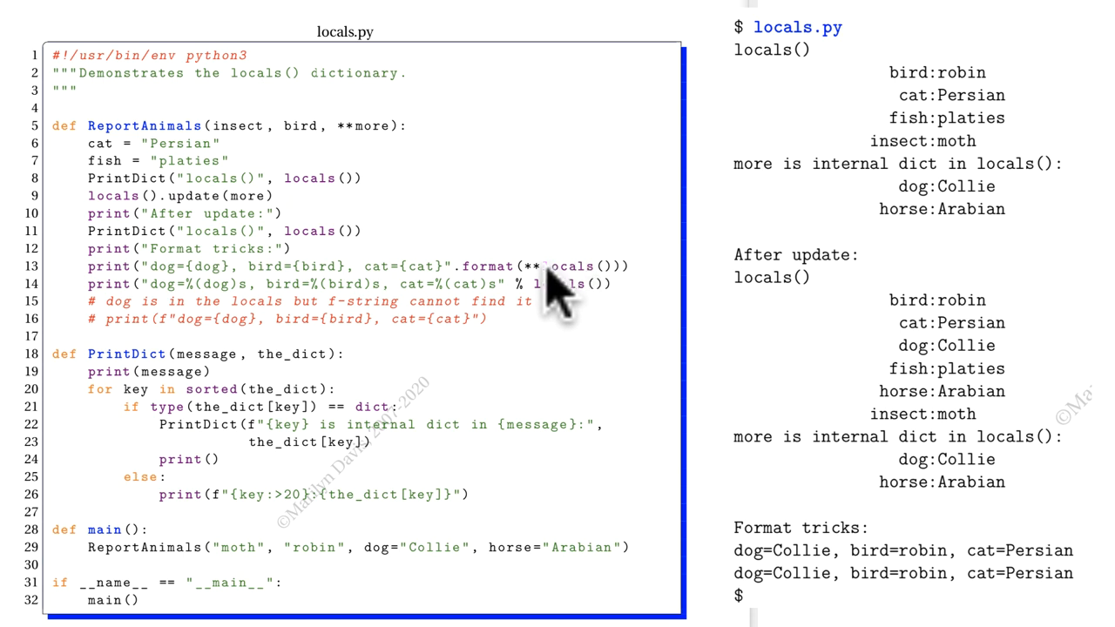
mouse_move(575, 293)
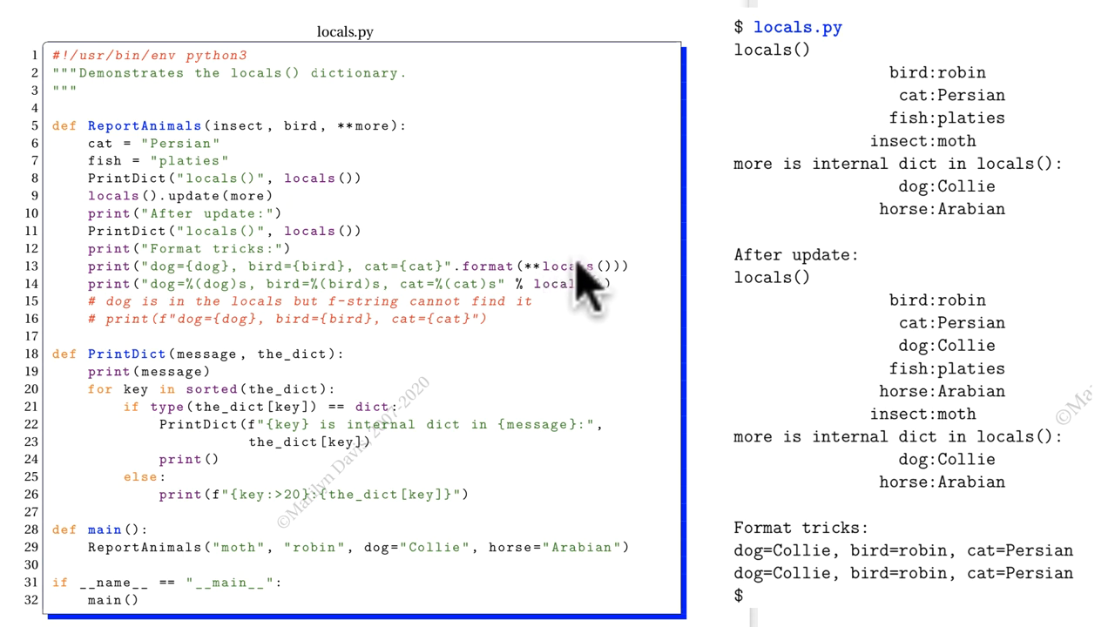
mouse_move(227, 261)
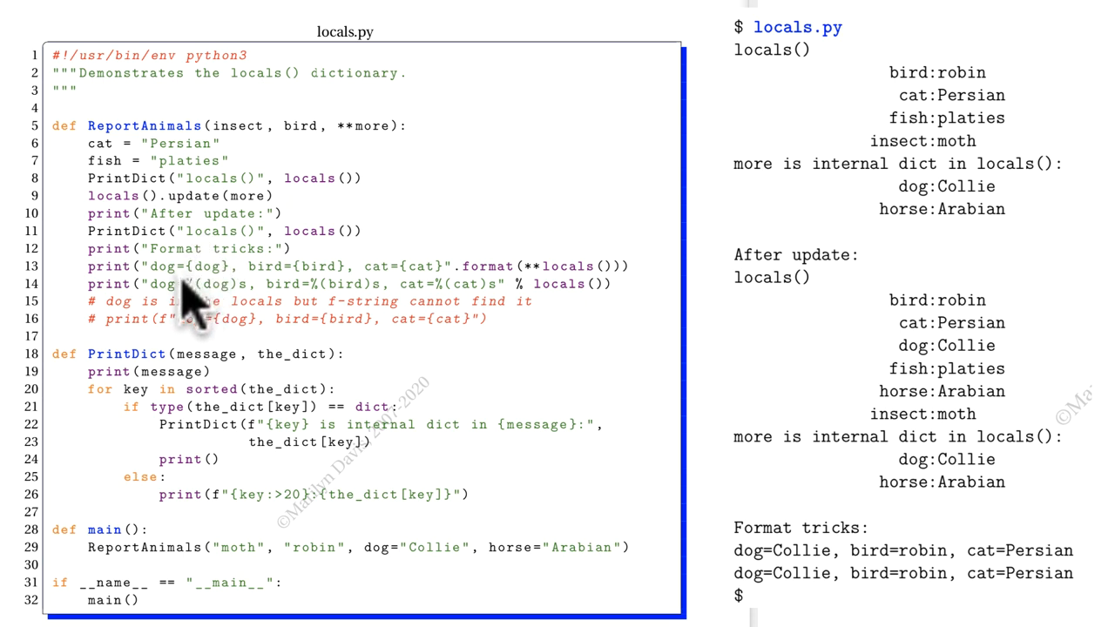
mouse_move(470, 313)
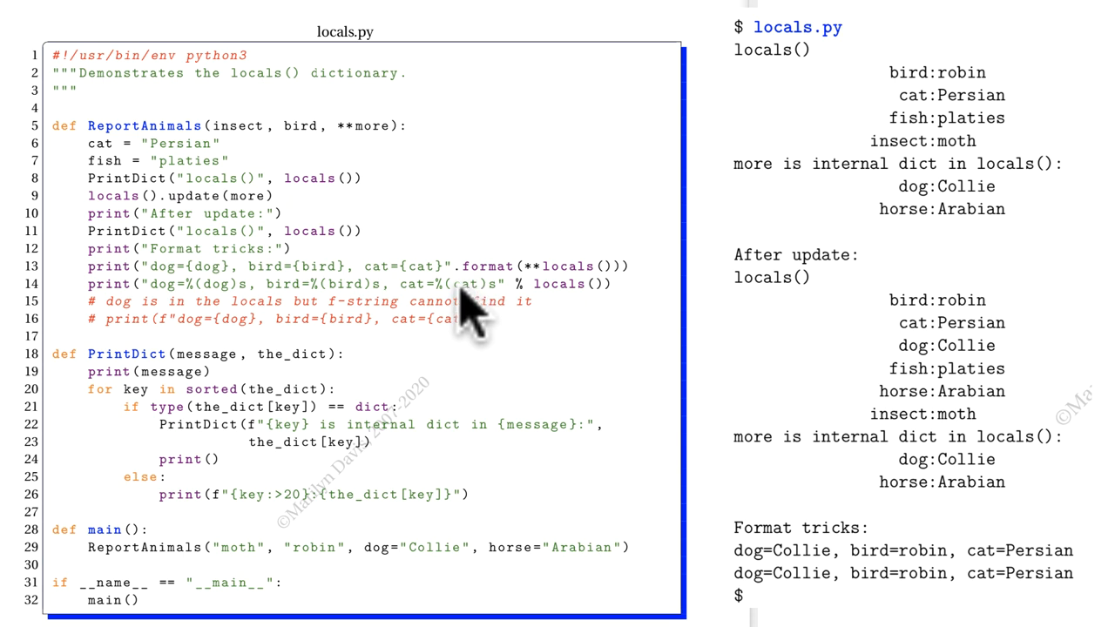
mouse_move(584, 310)
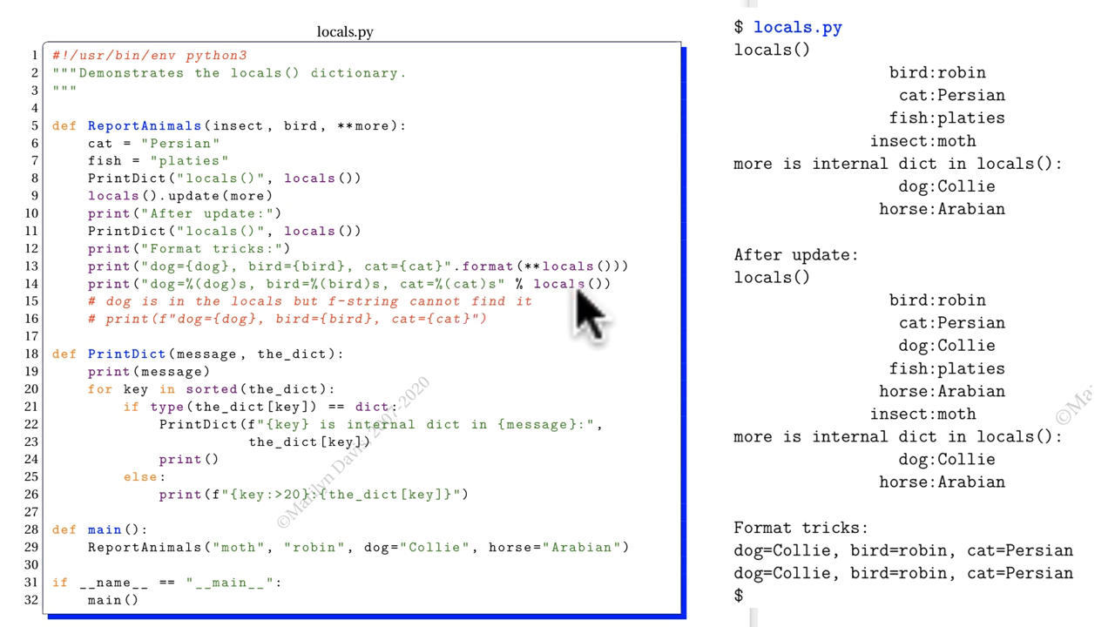
mouse_move(479, 304)
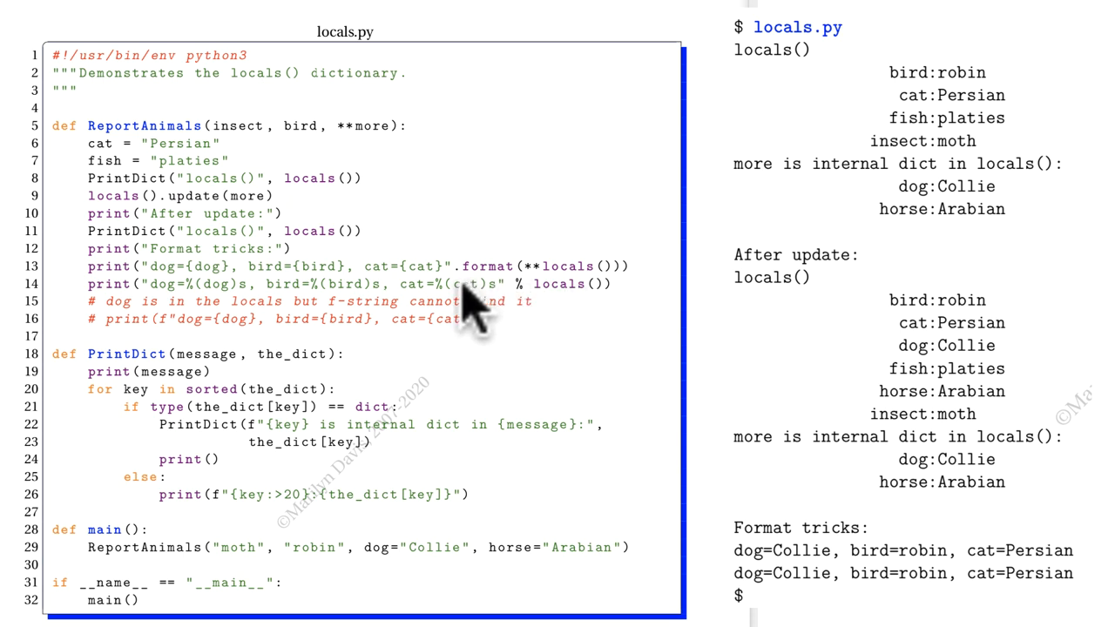
mouse_move(209, 310)
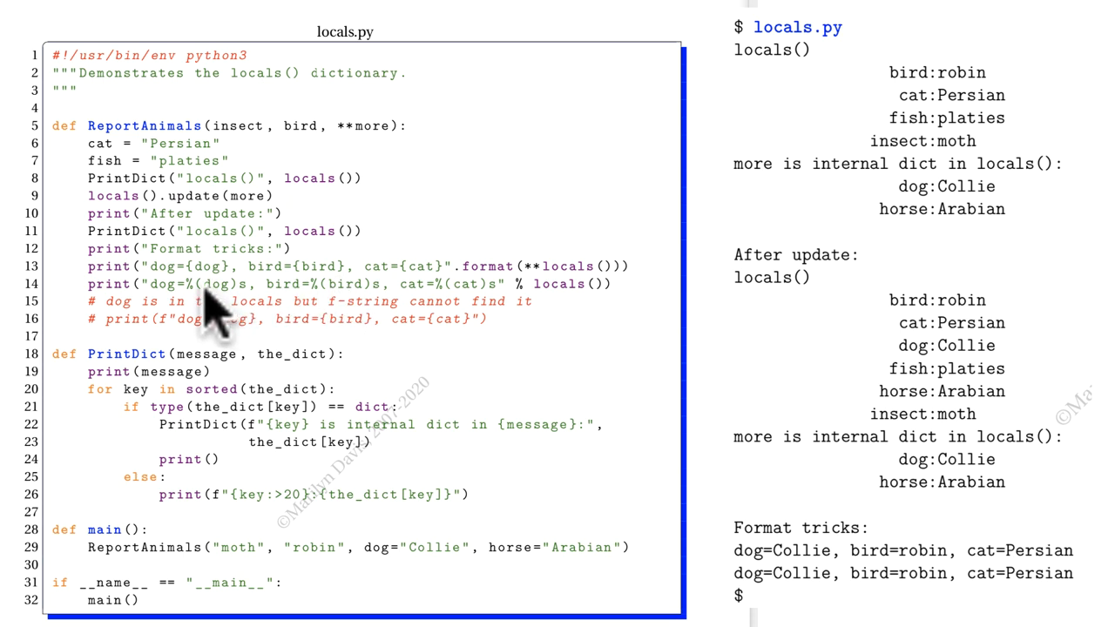
mouse_move(235, 288)
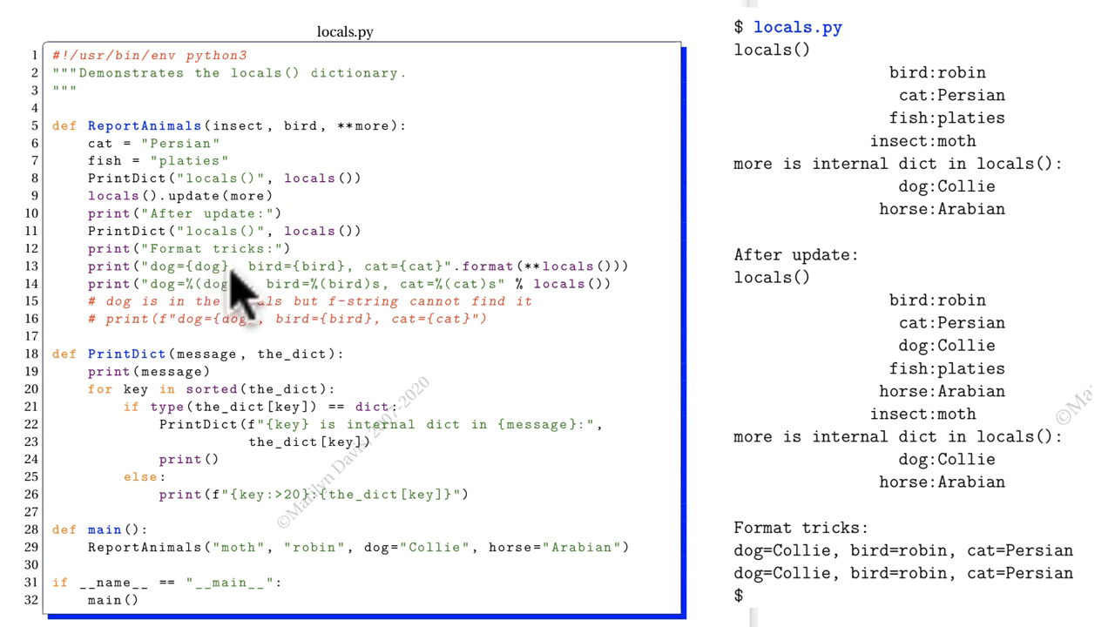
mouse_move(252, 305)
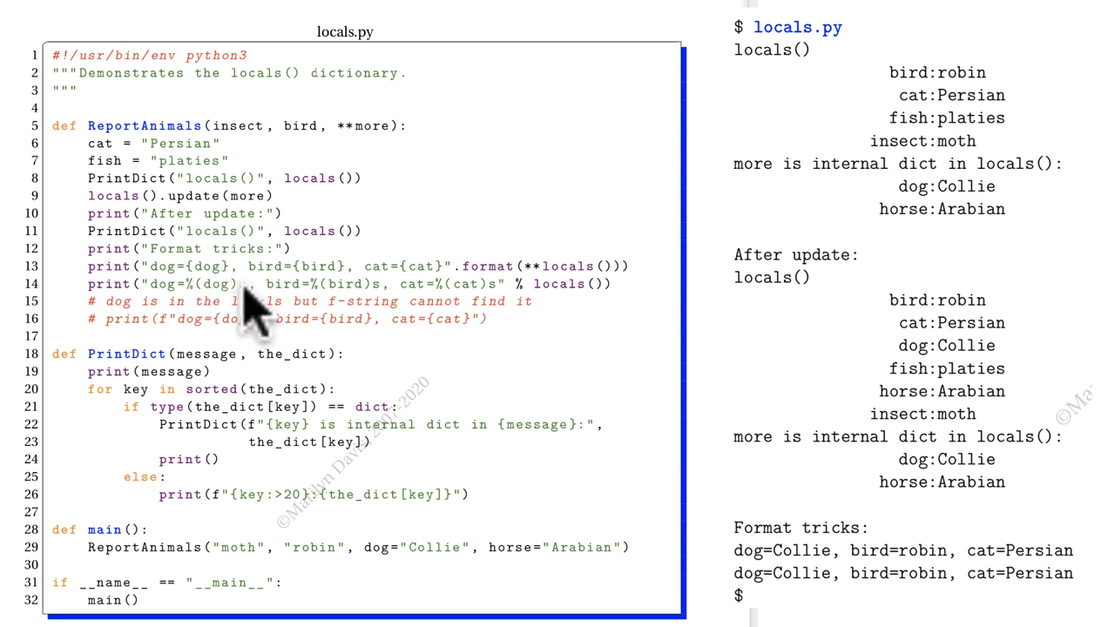
mouse_move(297, 310)
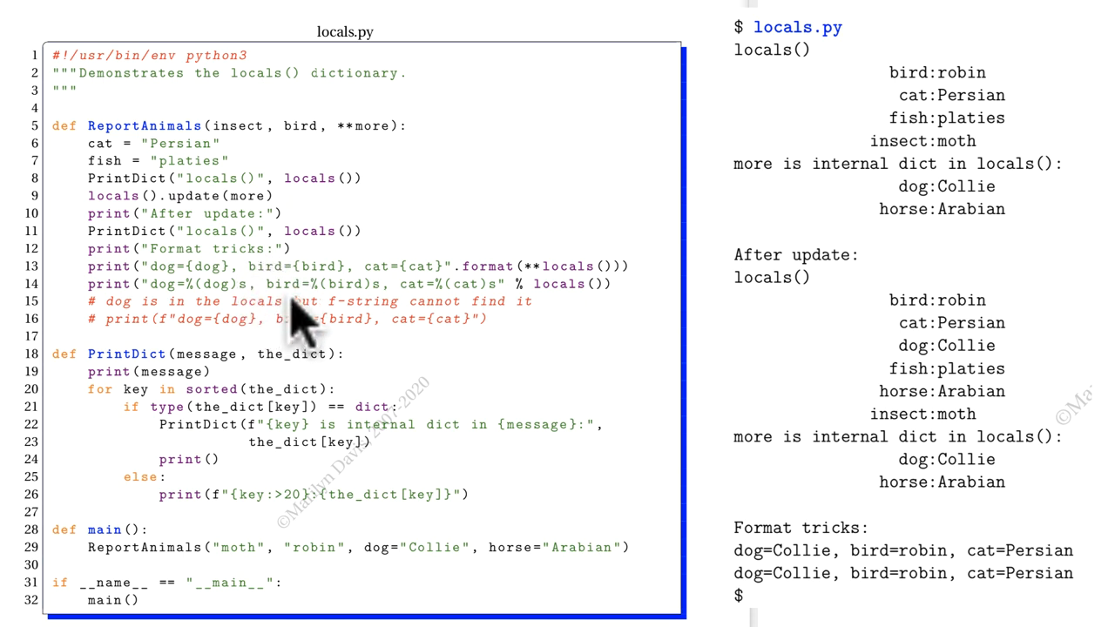
mouse_move(491, 293)
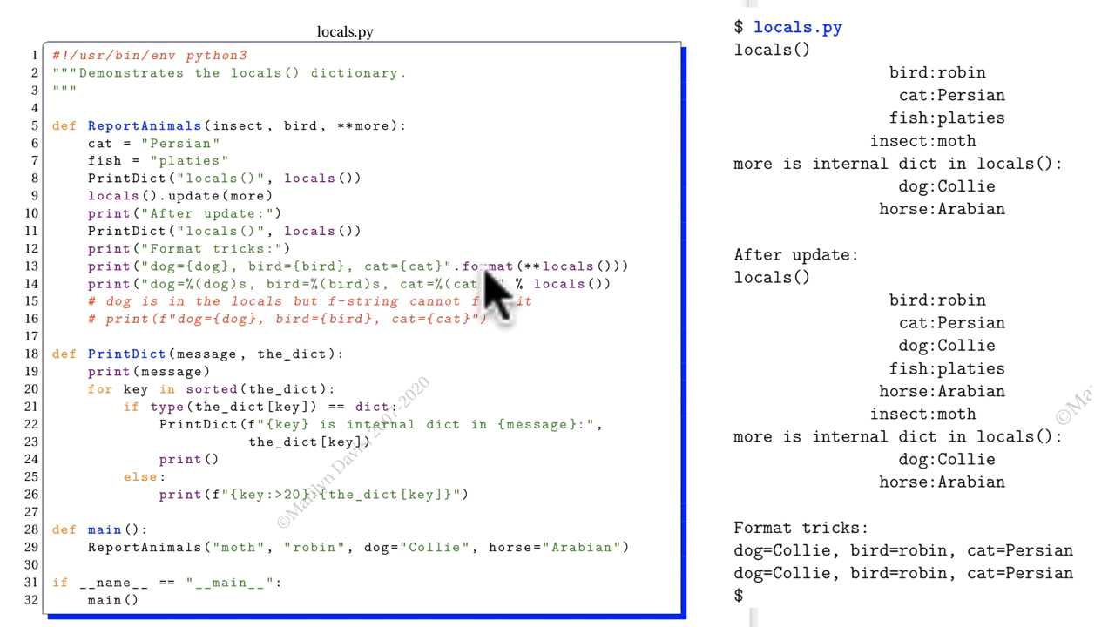